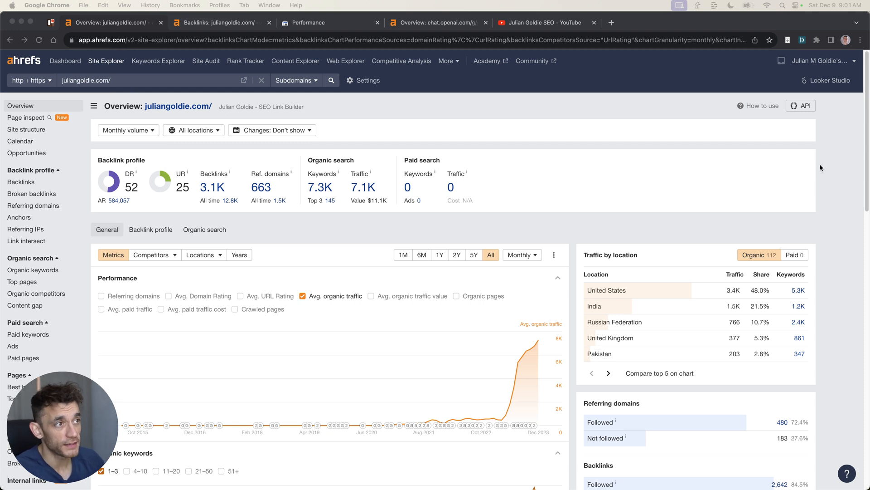
Review the GPT Directory page's backlink and performance charts in Ahrefs Site Explorer
{"action": "left_click", "coordinate": [542, 186]}
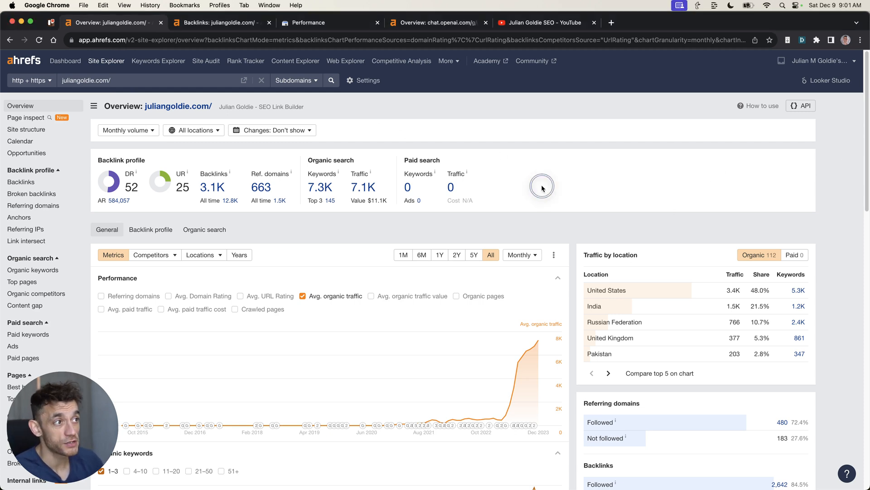
{"action": "left_click", "coordinate": [150, 230]}
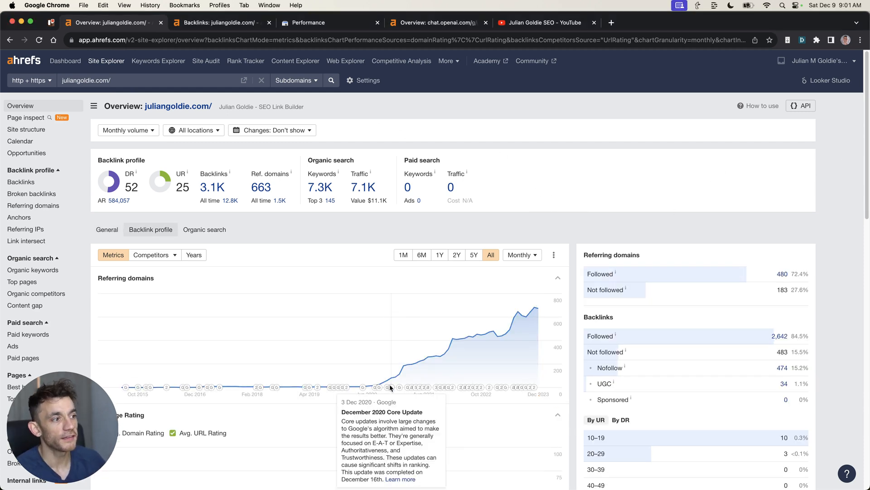
{"action": "mouse_move", "coordinate": [421, 232]}
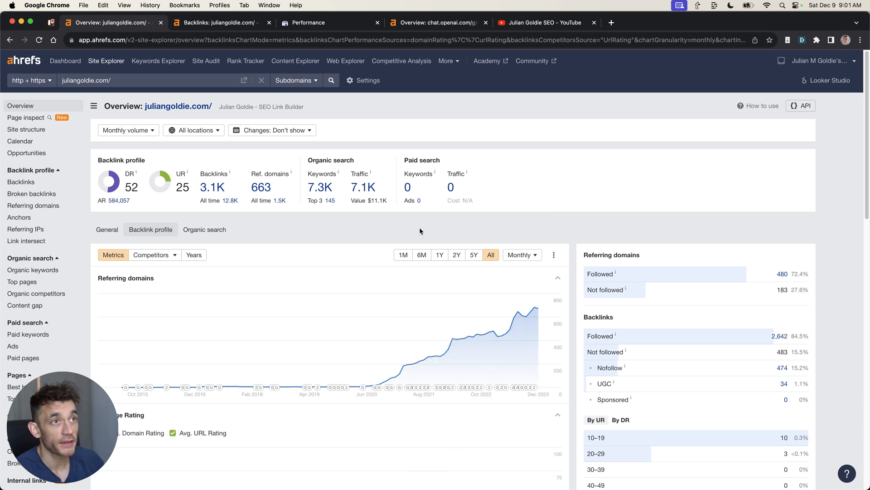
{"action": "left_click", "coordinate": [107, 230]}
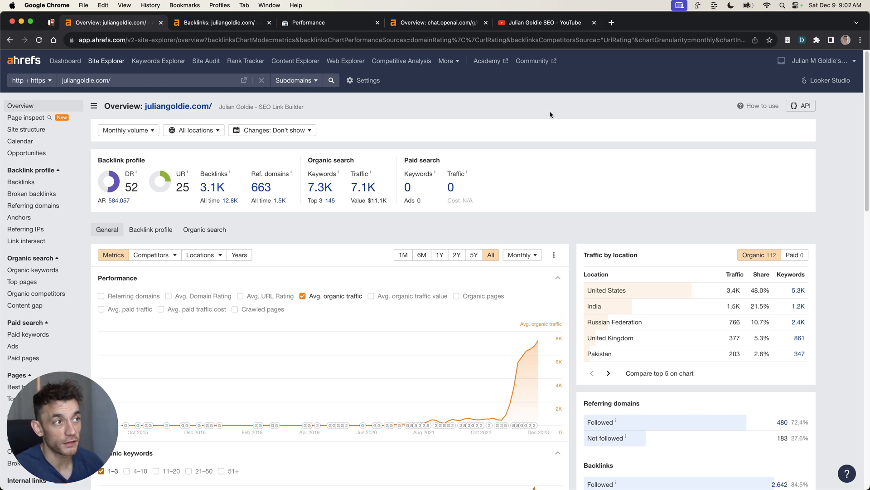
{"action": "mouse_move", "coordinate": [550, 321]}
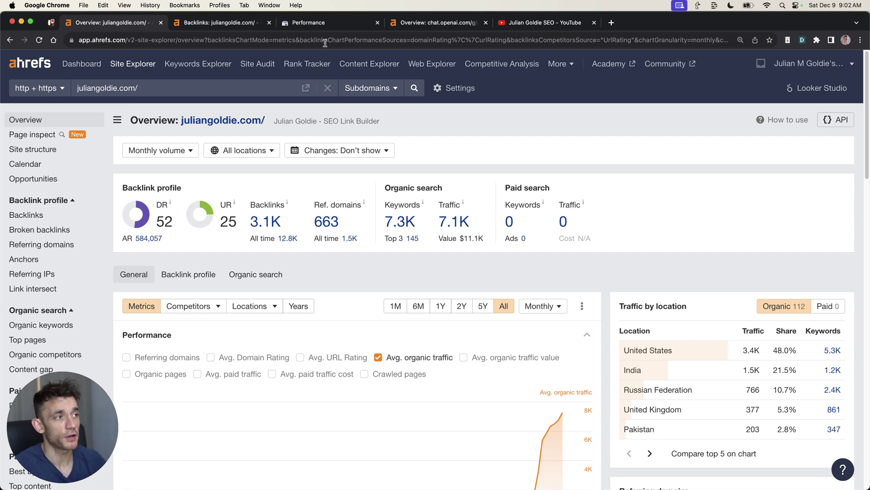
{"action": "scroll", "scroll_direction": "down", "scroll_amount": 3}
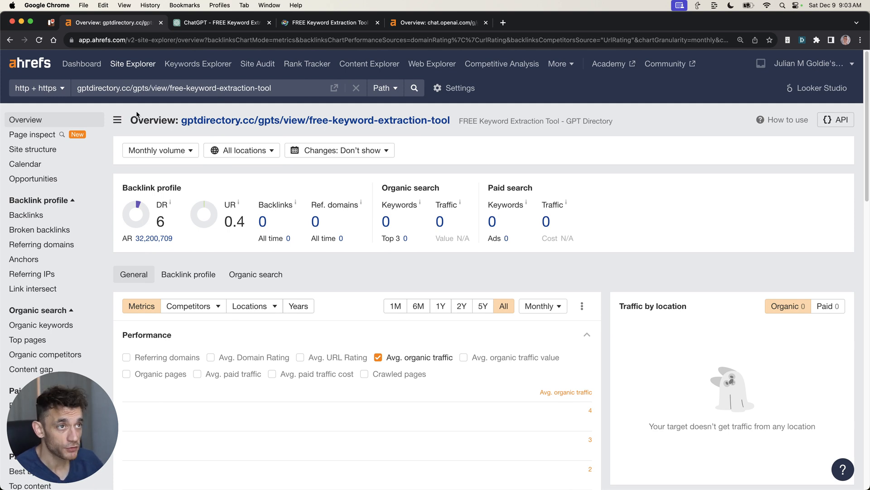
Compare the directory page with the GPT's ChatGPT page, then open its GPT Directory listing
{"action": "double_click", "coordinate": [288, 120]}
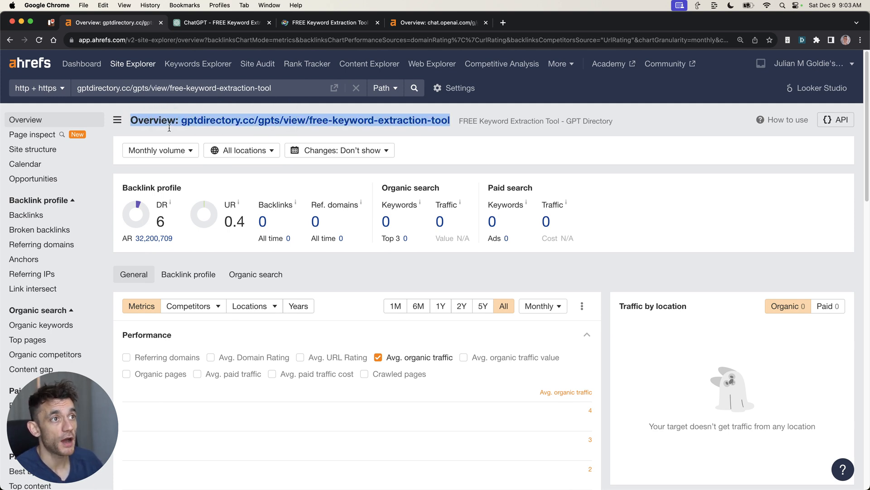
{"action": "left_click", "coordinate": [218, 23]}
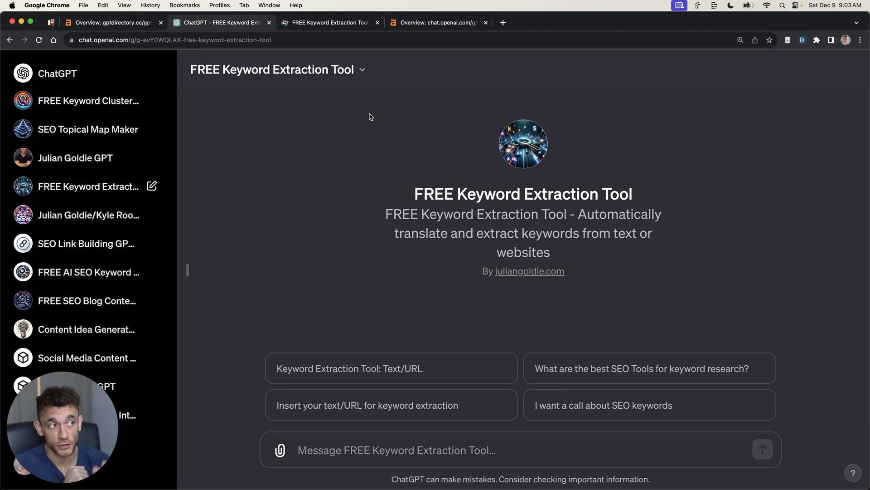
{"action": "mouse_move", "coordinate": [358, 200]}
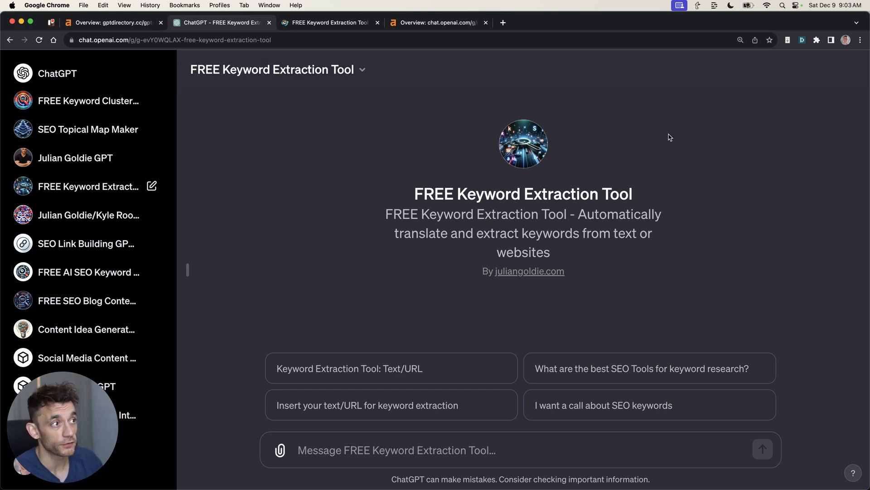
{"action": "left_click", "coordinate": [109, 22]}
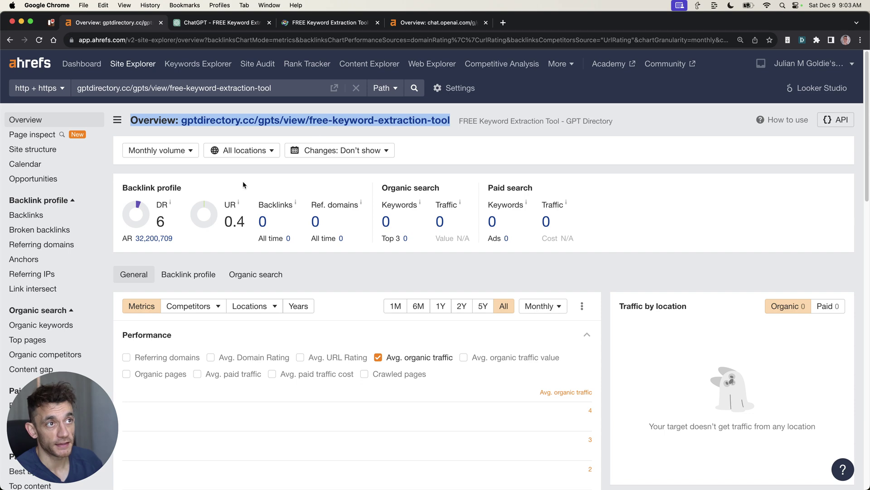
{"action": "left_click", "coordinate": [218, 23]}
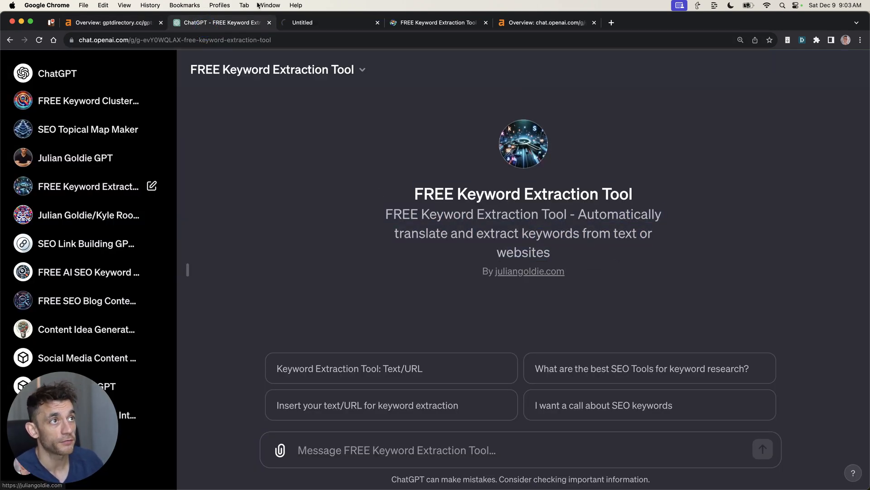
{"action": "mouse_move", "coordinate": [613, 274]}
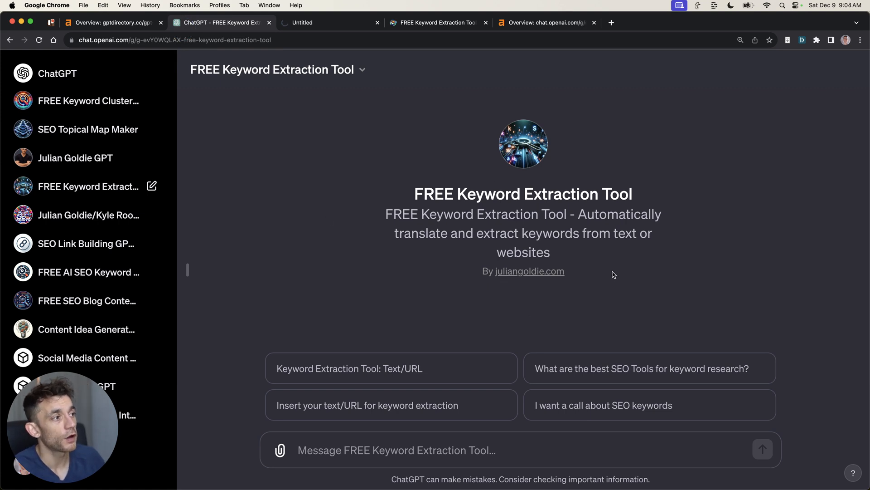
{"action": "mouse_move", "coordinate": [454, 309]}
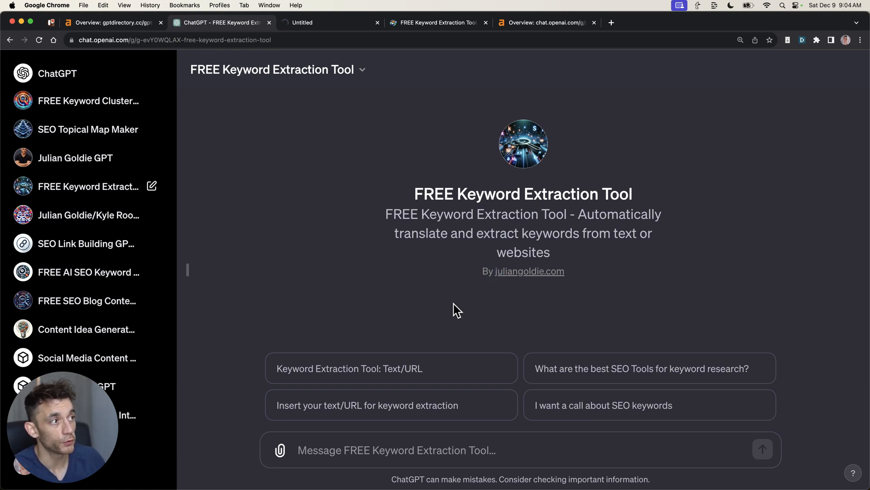
{"action": "mouse_move", "coordinate": [407, 190]}
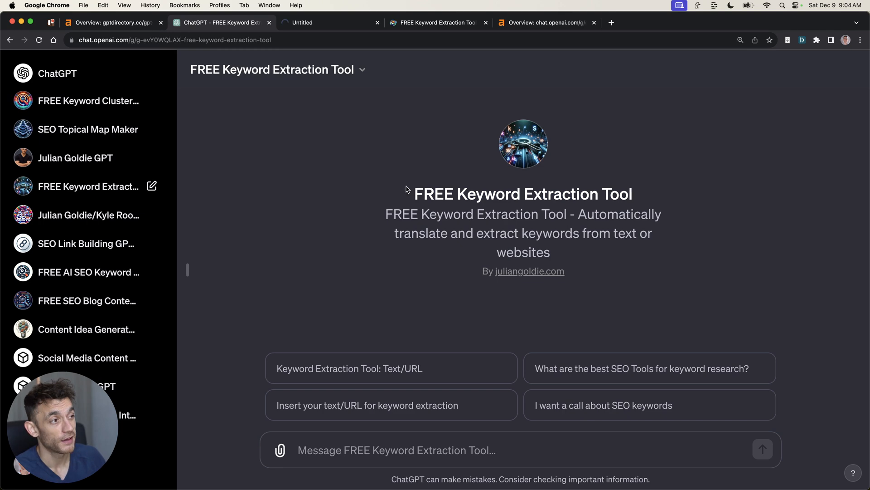
{"action": "left_click", "coordinate": [326, 22]}
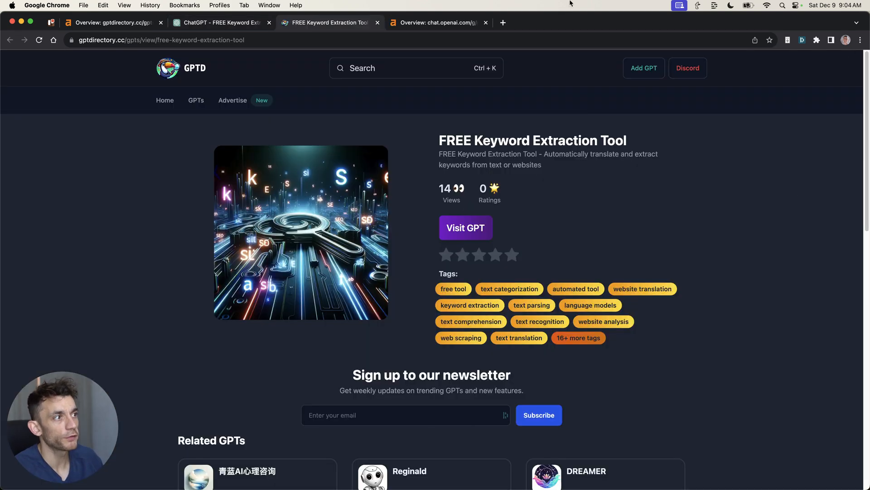
{"action": "mouse_move", "coordinate": [559, 184]}
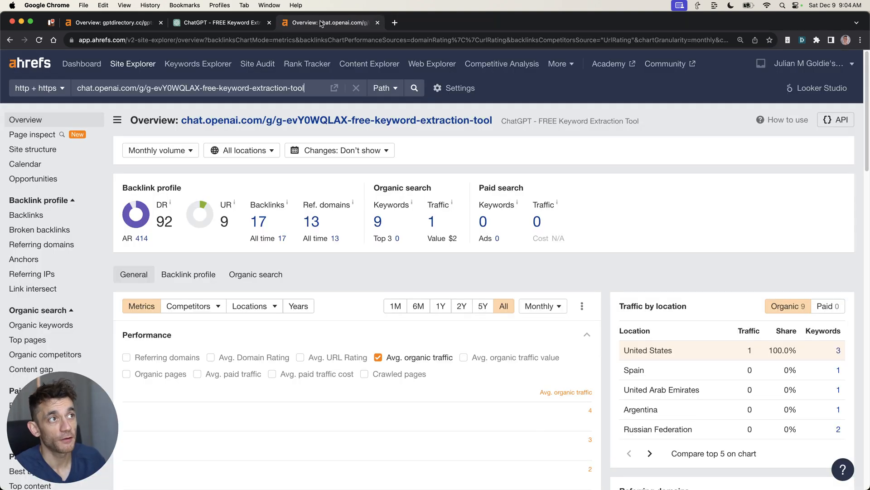
{"action": "mouse_move", "coordinate": [656, 175]}
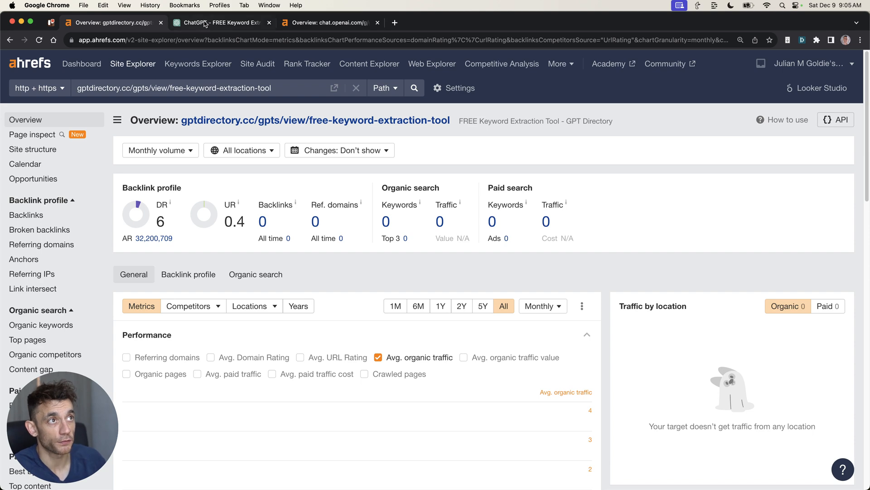
Browse the 17 backlinks to the GPT's ChatGPT page, then return to its overview and chat page
{"action": "left_click", "coordinate": [206, 23]}
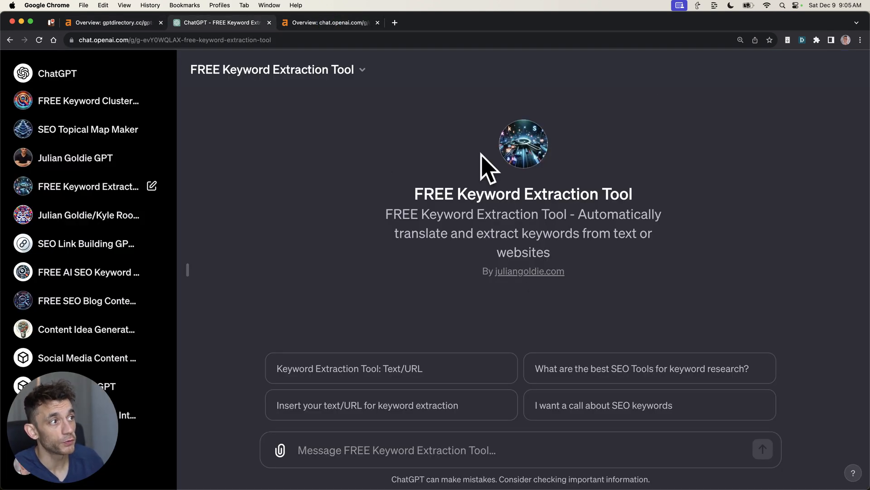
{"action": "mouse_move", "coordinate": [428, 135]}
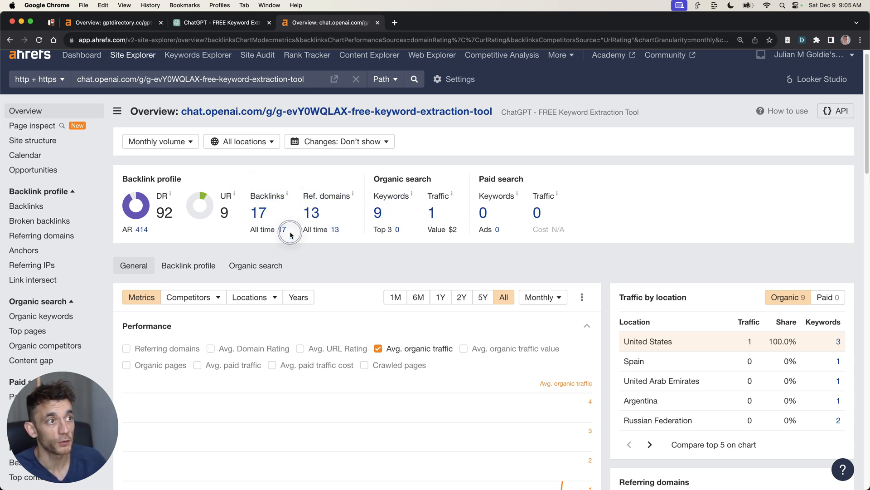
{"action": "left_click", "coordinate": [283, 230]}
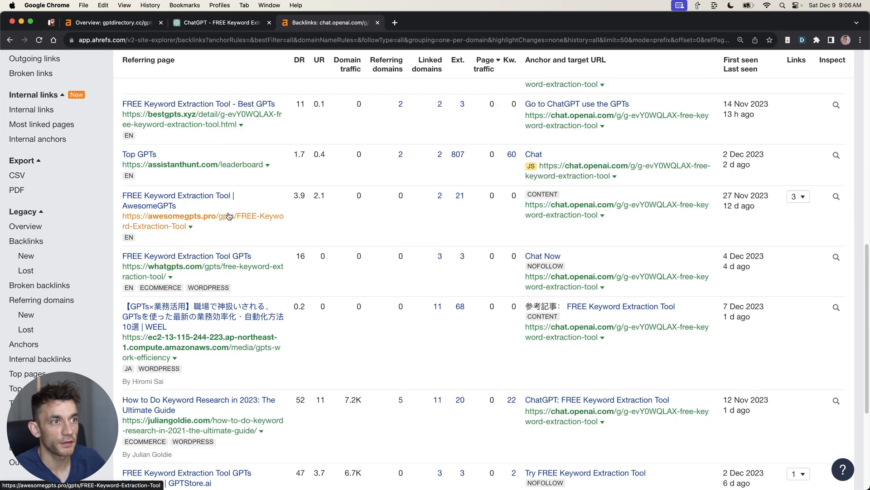
{"action": "scroll", "scroll_direction": "down", "scroll_amount": 3}
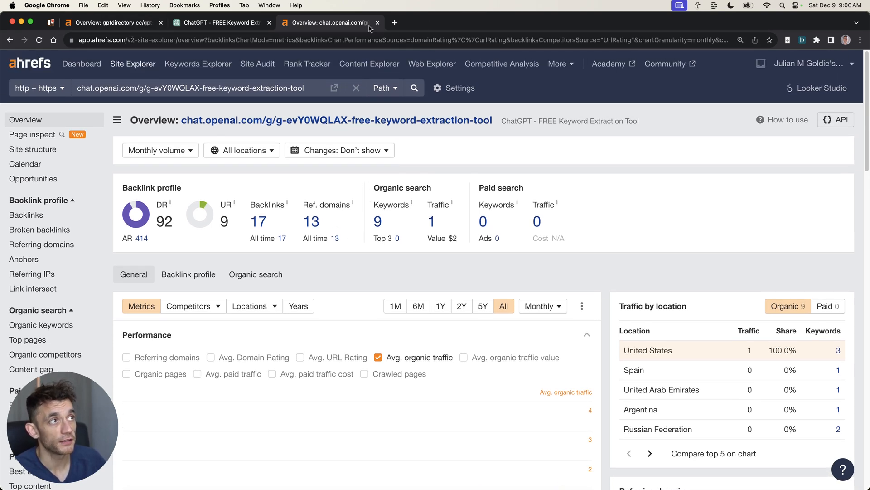
{"action": "left_click", "coordinate": [219, 22]}
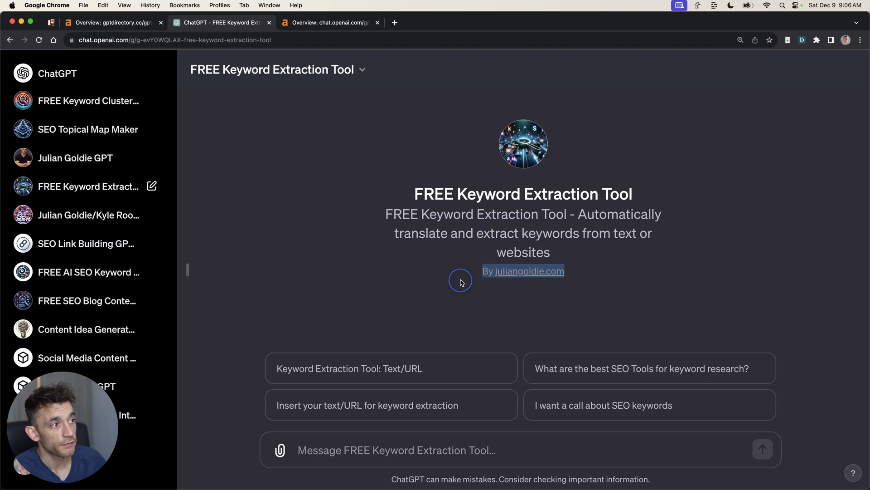
{"action": "mouse_move", "coordinate": [473, 221]}
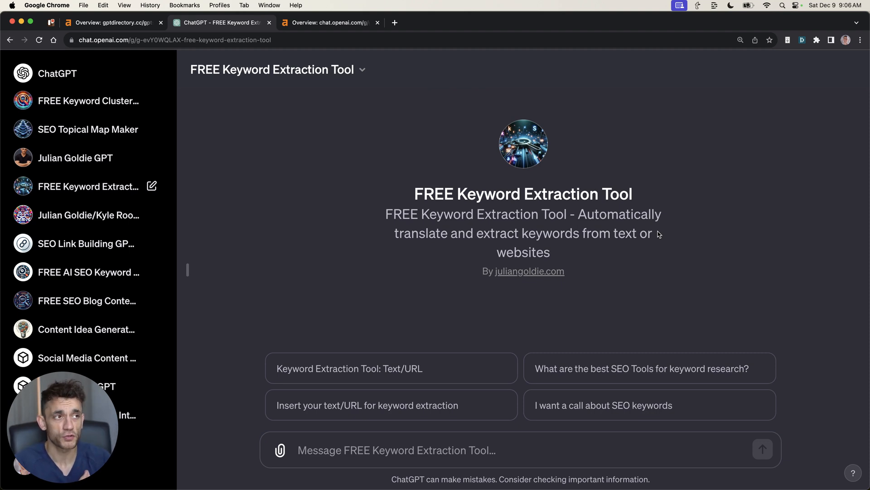
{"action": "left_click", "coordinate": [331, 23]}
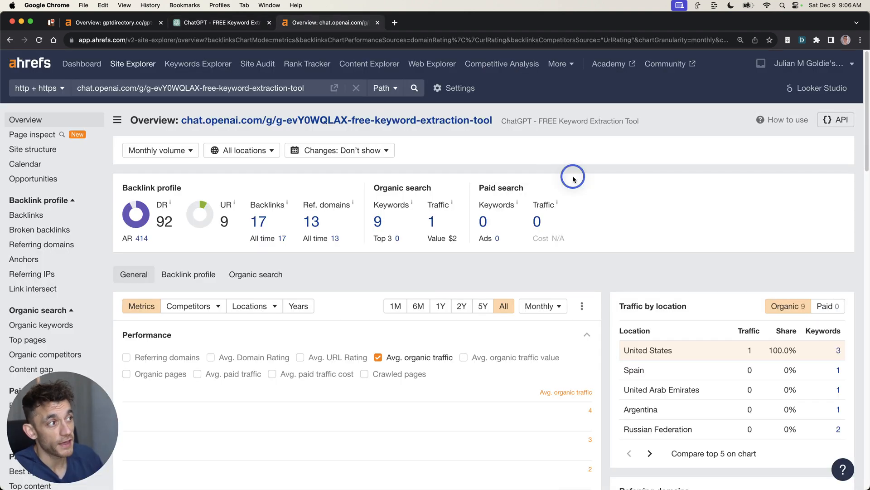
{"action": "left_click", "coordinate": [222, 23]}
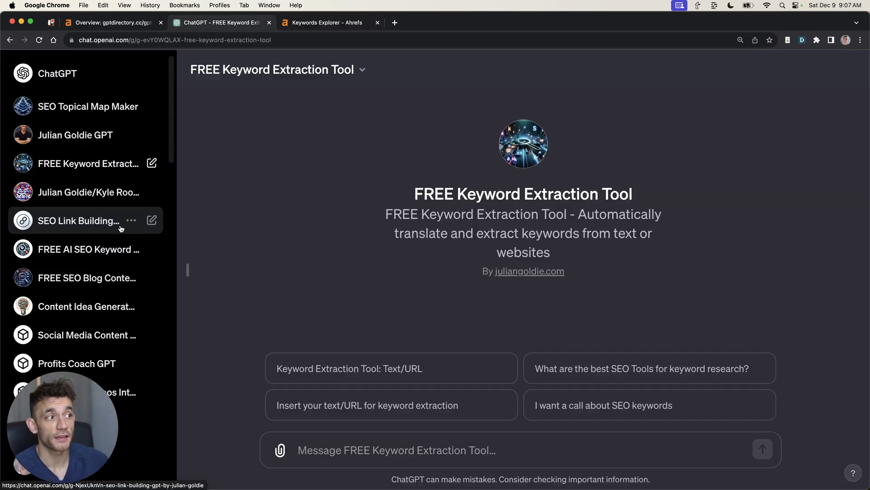
Open a new GPT draft from the explore page and show its empty Configure form
{"action": "scroll", "scroll_direction": "down", "scroll_amount": 3}
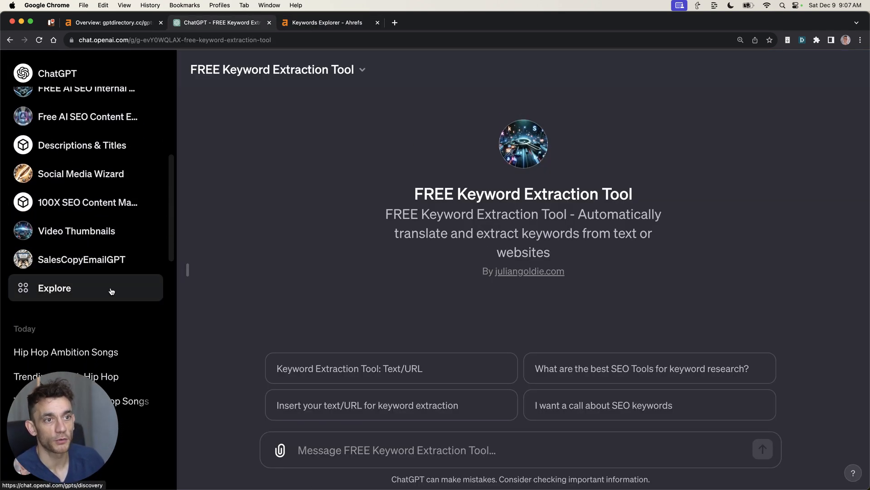
{"action": "left_click", "coordinate": [394, 23]}
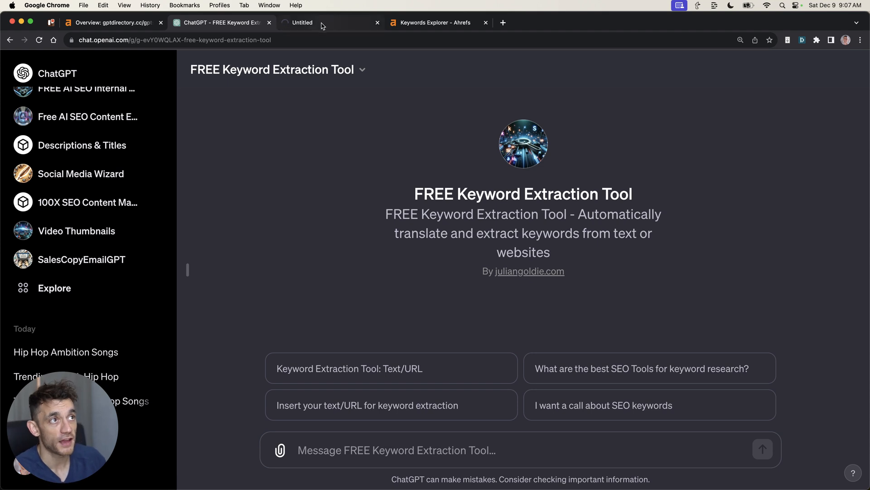
{"action": "left_click", "coordinate": [323, 23]}
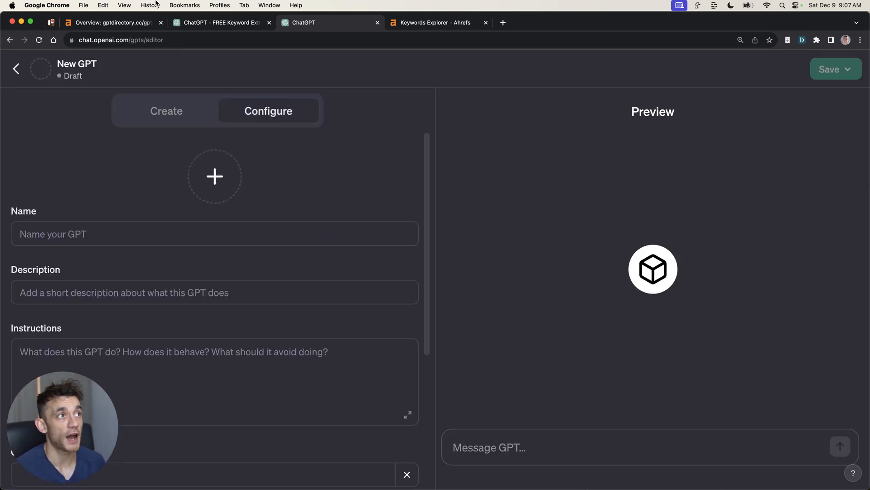
{"action": "left_click", "coordinate": [435, 22]}
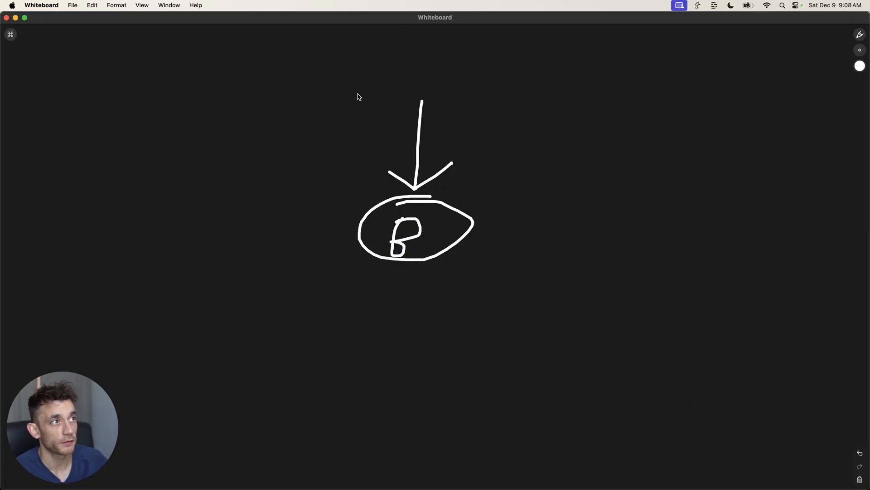
Draw two arrows branching from the circled B toward the letters Y and W
{"action": "left_click_drag", "start_coordinate": [388, 256], "coordinate": [278, 310]}
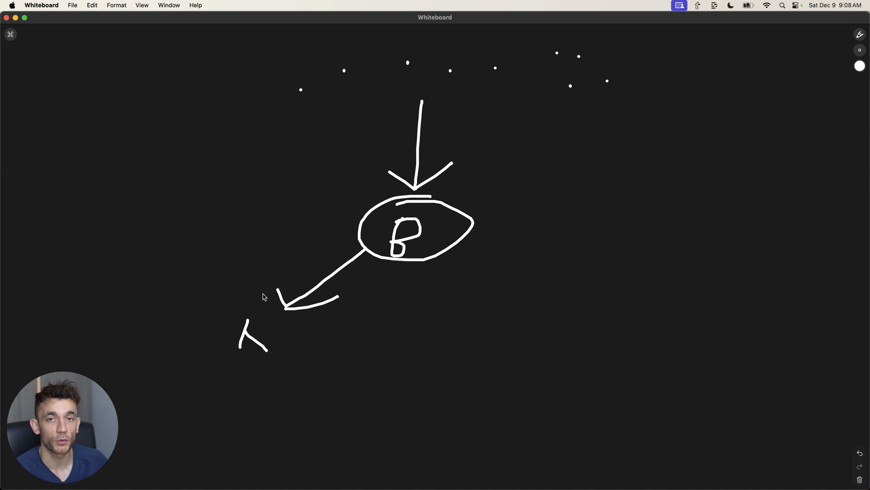
{"action": "left_click_drag", "start_coordinate": [438, 256], "coordinate": [489, 305]}
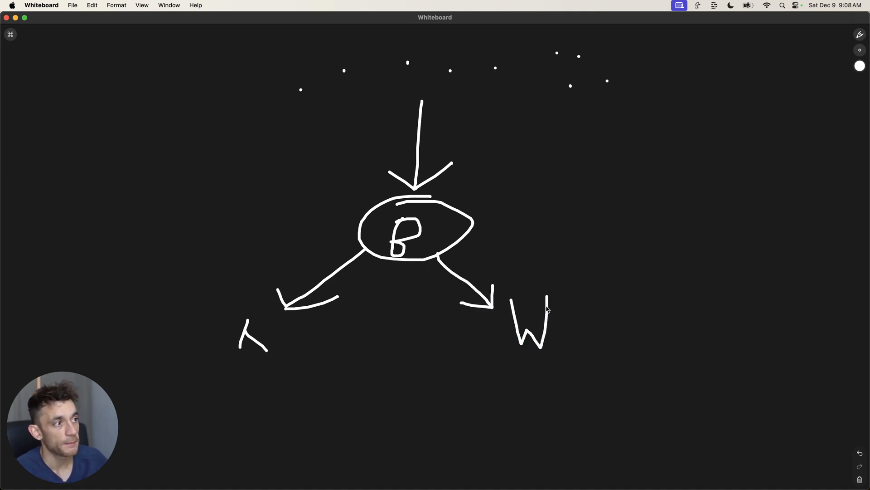
{"action": "mouse_move", "coordinate": [570, 228]}
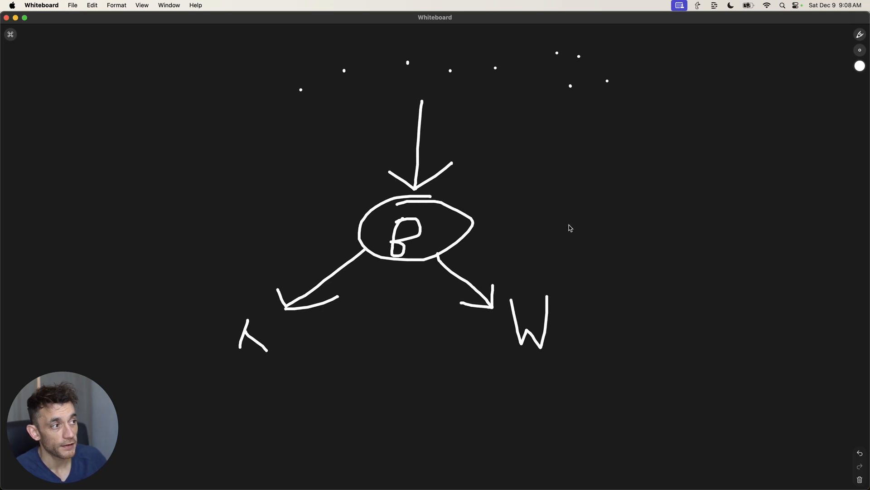
{"action": "mouse_move", "coordinate": [461, 325]}
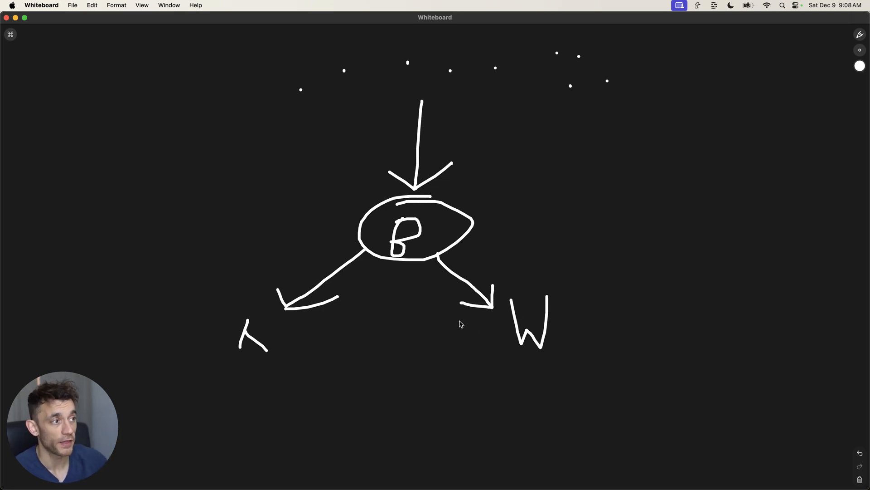
{"action": "mouse_move", "coordinate": [411, 221]}
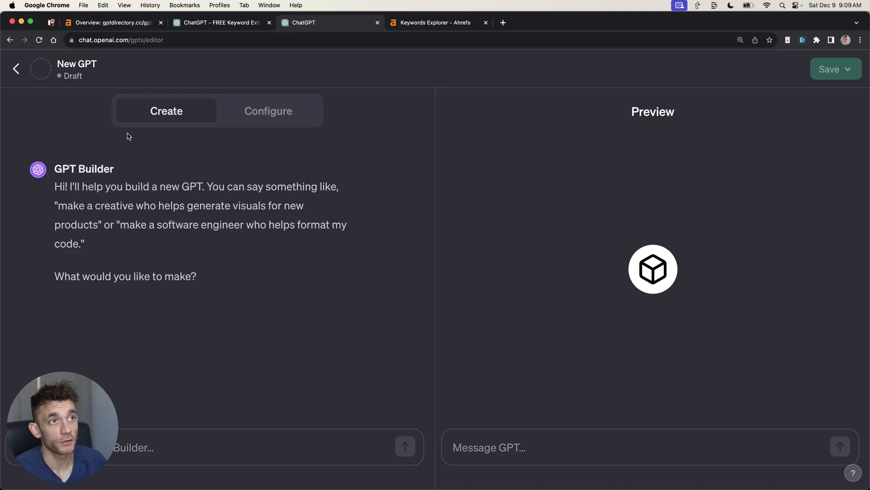
{"action": "mouse_move", "coordinate": [167, 233]}
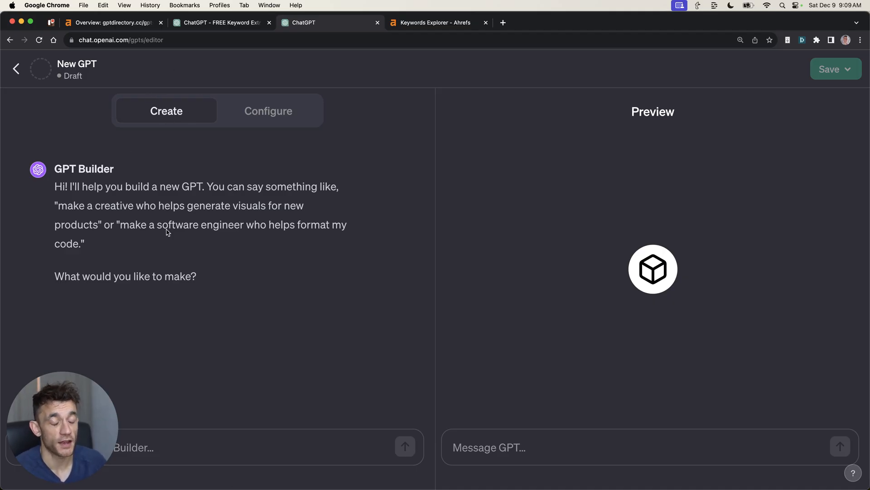
Switch the draft to Configure, then open the published 100X SEO Content Machine GPT
{"action": "left_click", "coordinate": [268, 111]}
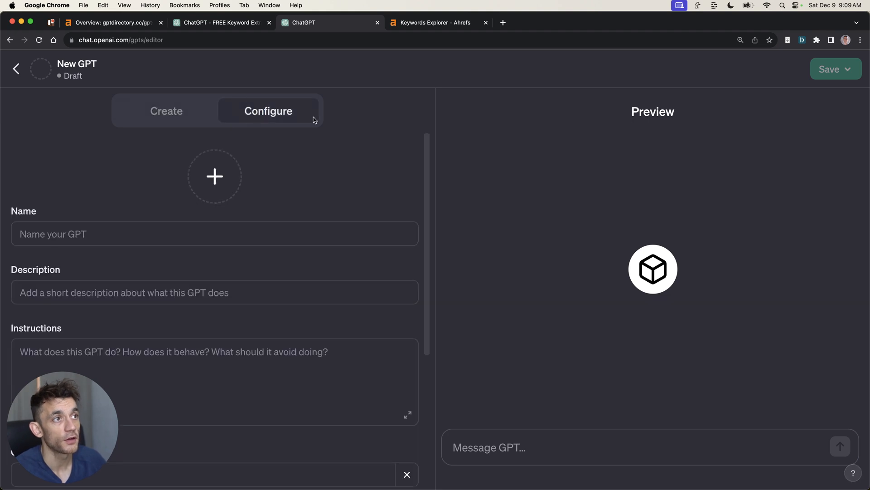
{"action": "mouse_move", "coordinate": [715, 50]}
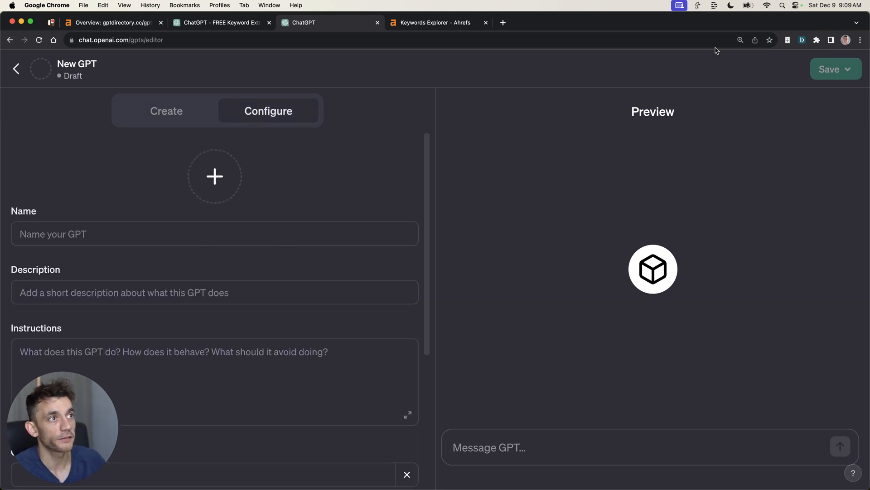
{"action": "mouse_move", "coordinate": [848, 99]}
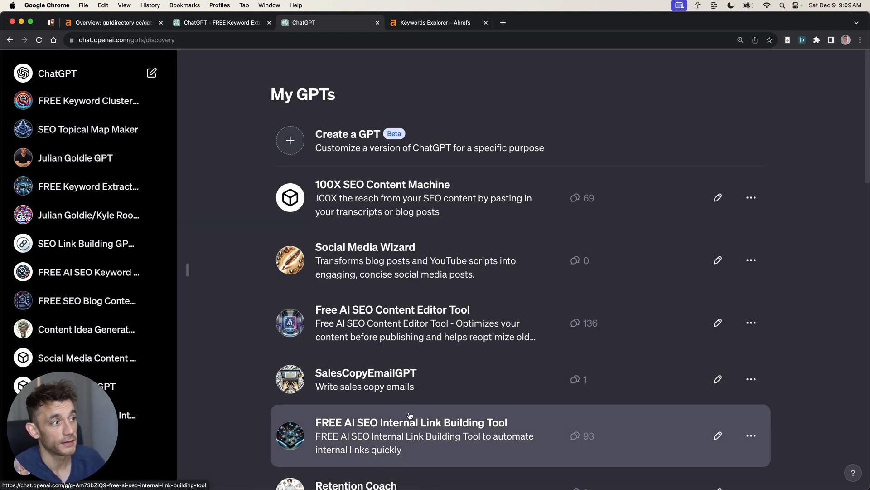
{"action": "mouse_move", "coordinate": [271, 249]}
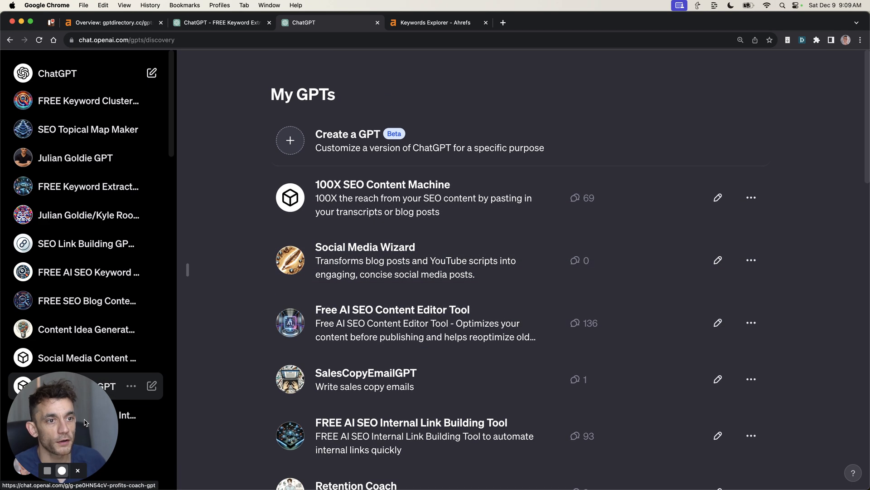
{"action": "left_click", "coordinate": [382, 184]}
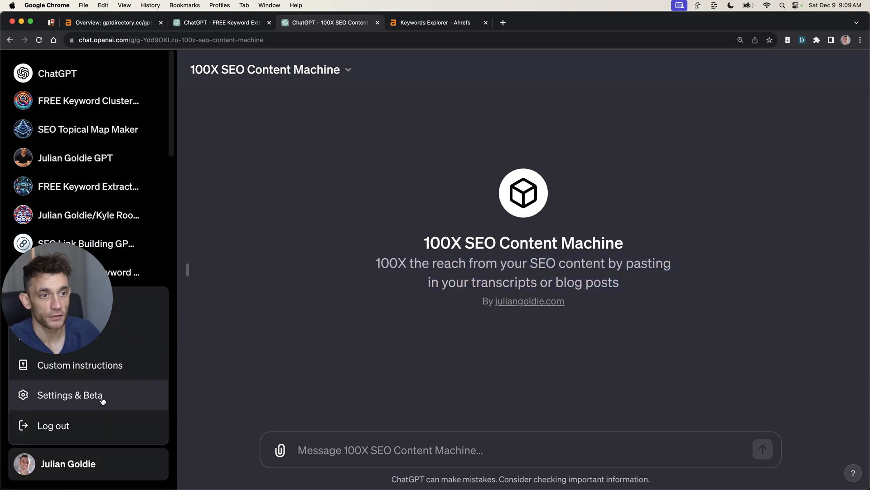
Open the builder profile settings showing juliangoldie.com enabled and the name toggle off
{"action": "left_click", "coordinate": [70, 395]}
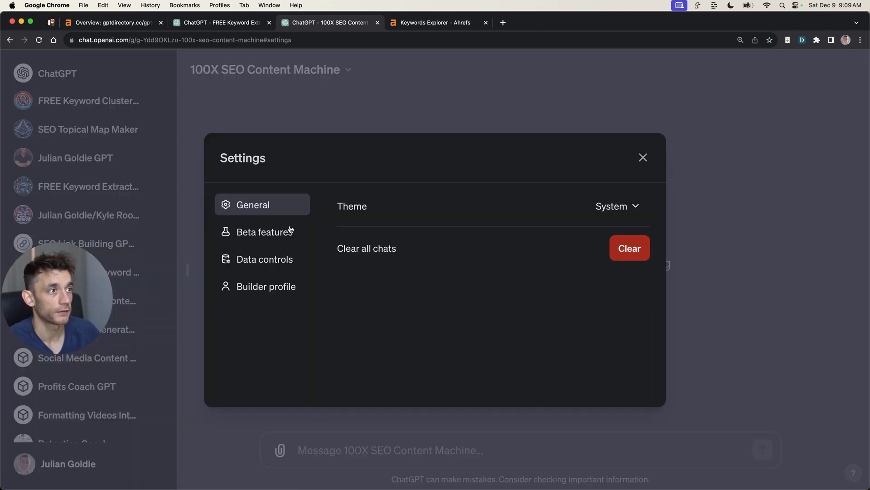
{"action": "left_click", "coordinate": [266, 286]}
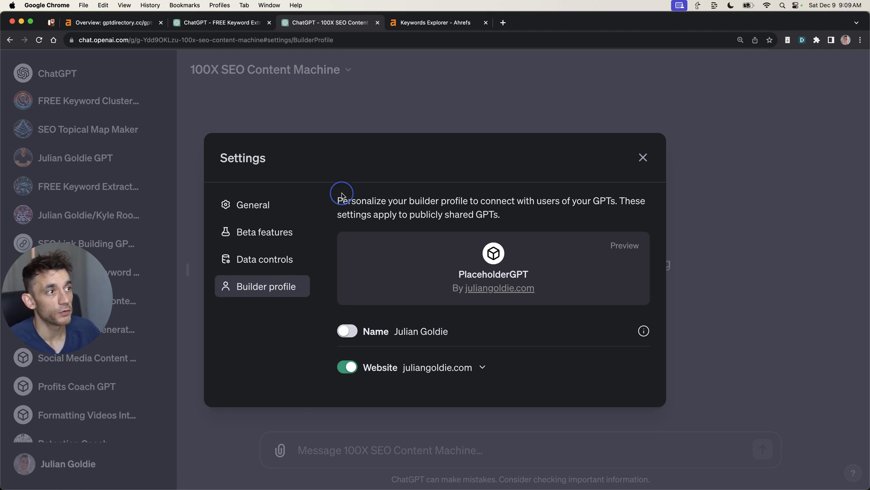
{"action": "mouse_move", "coordinate": [484, 369]}
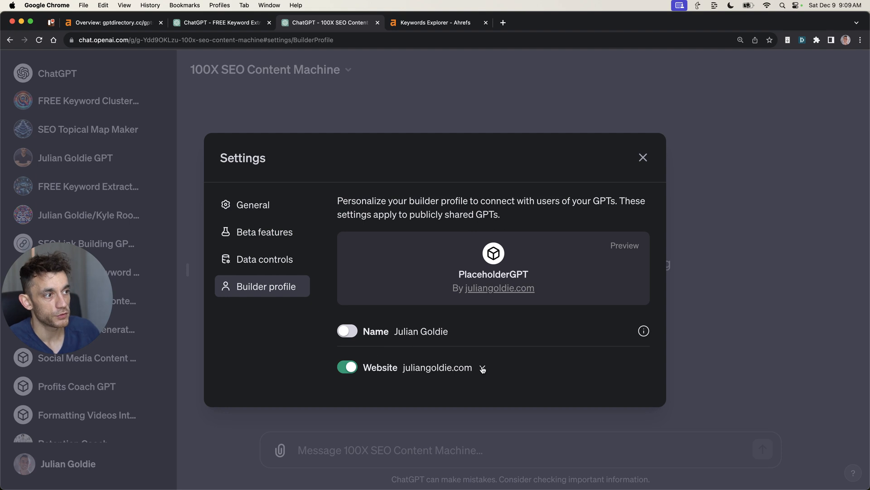
{"action": "mouse_move", "coordinate": [443, 356]}
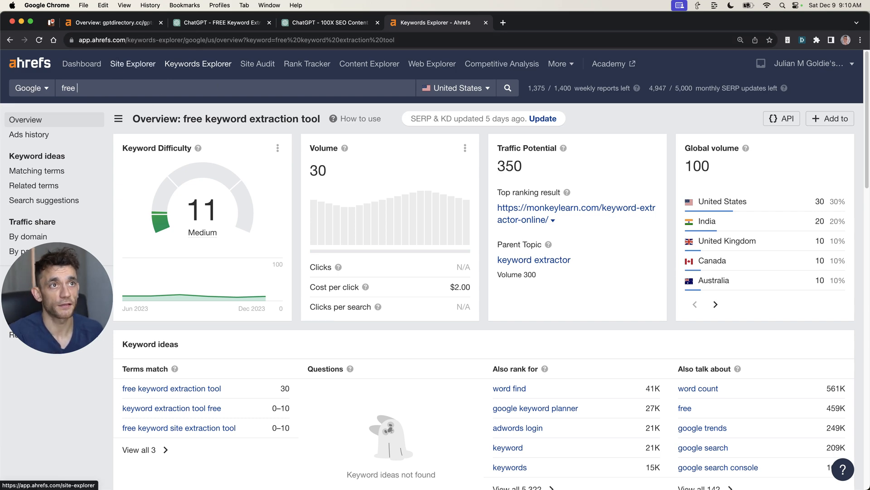
Search 'free tool seo' in Keywords Explorer and browse all 484 matching terms
{"action": "type", "text": "tool seo"}
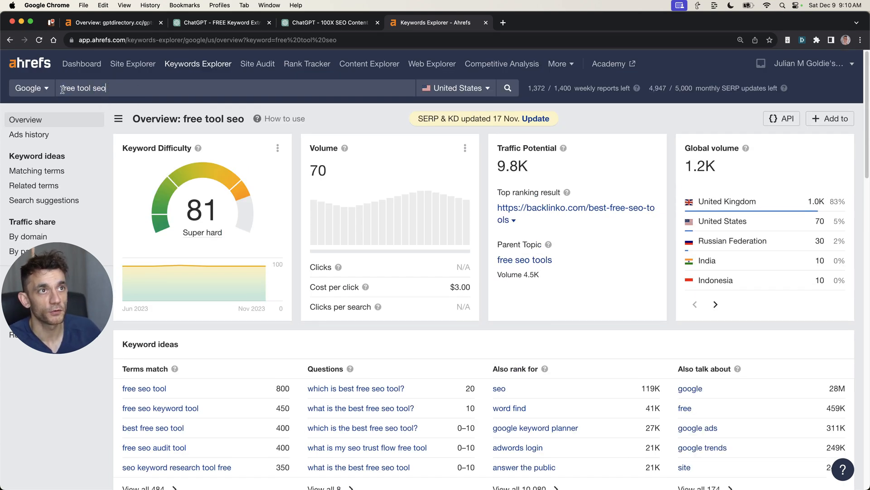
{"action": "left_click", "coordinate": [156, 298]}
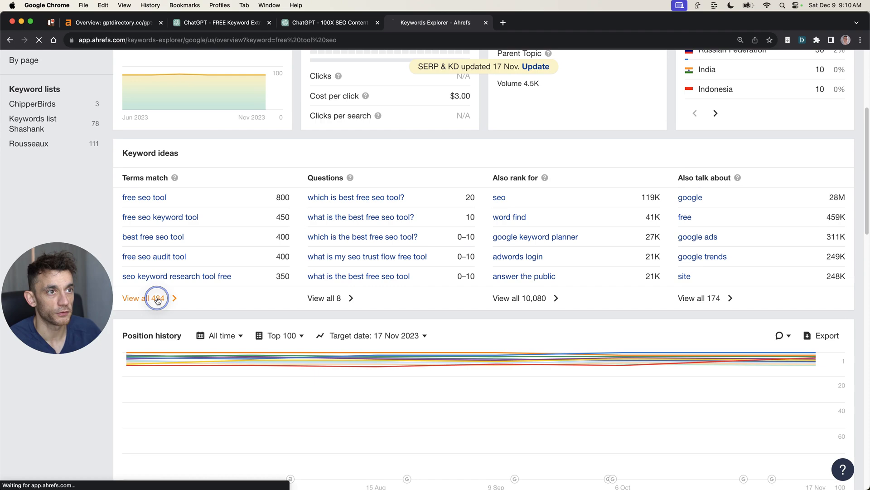
{"action": "left_click", "coordinate": [156, 298]}
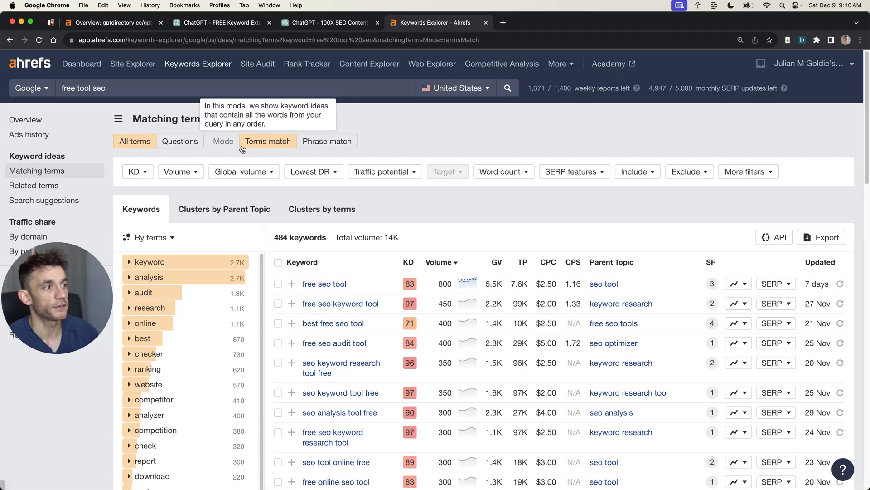
{"action": "scroll", "scroll_direction": "down", "scroll_amount": 3}
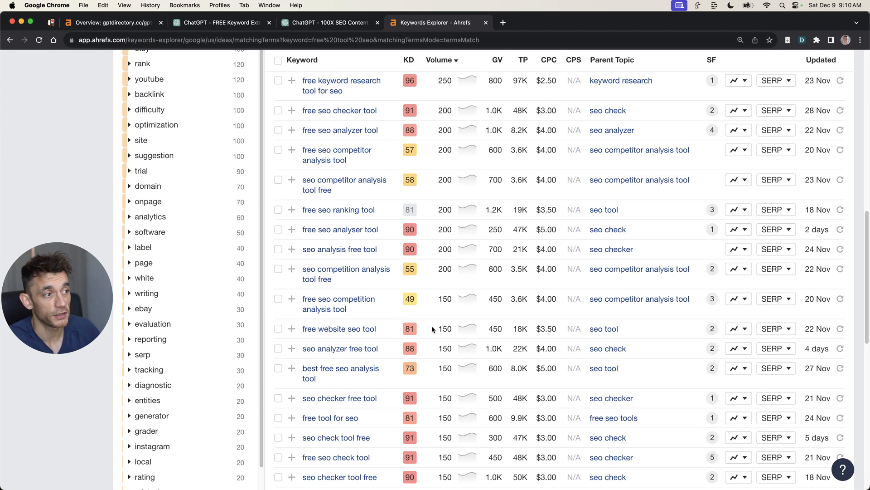
{"action": "scroll", "scroll_direction": "up", "scroll_amount": 3}
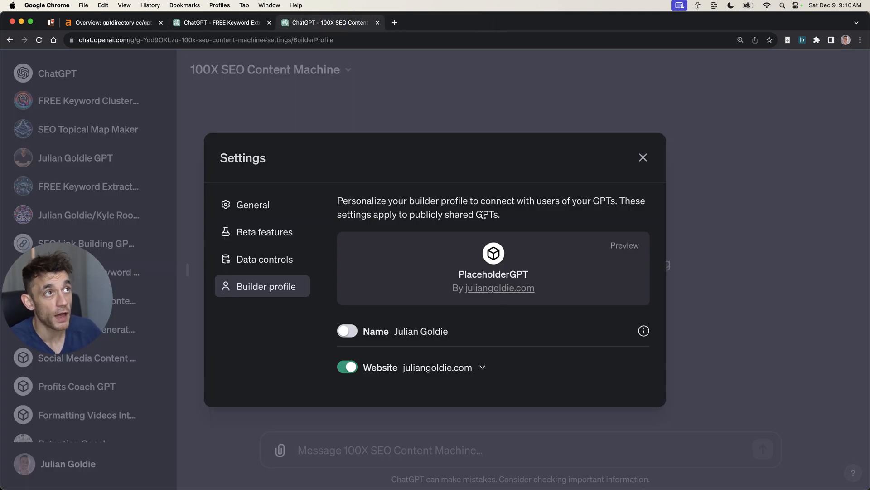
Close the keyword extractor tab and the ChatGPT Settings dialog
{"action": "left_click", "coordinate": [264, 23]}
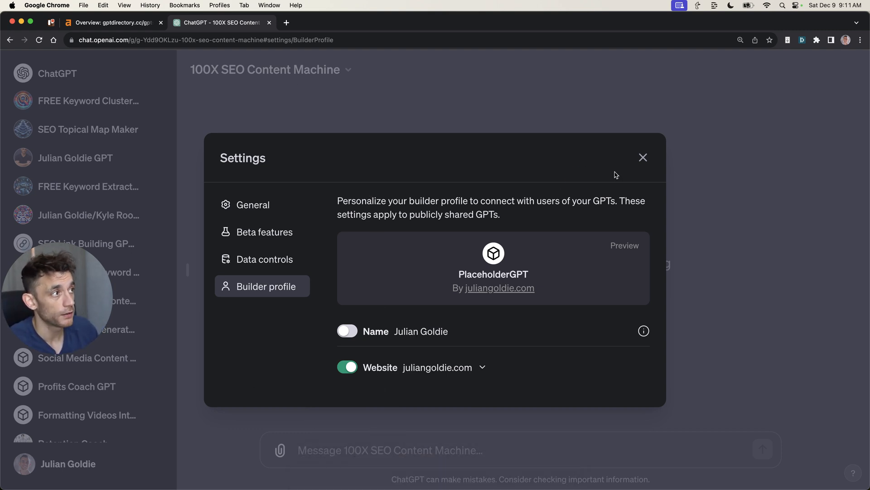
{"action": "left_click", "coordinate": [643, 158]}
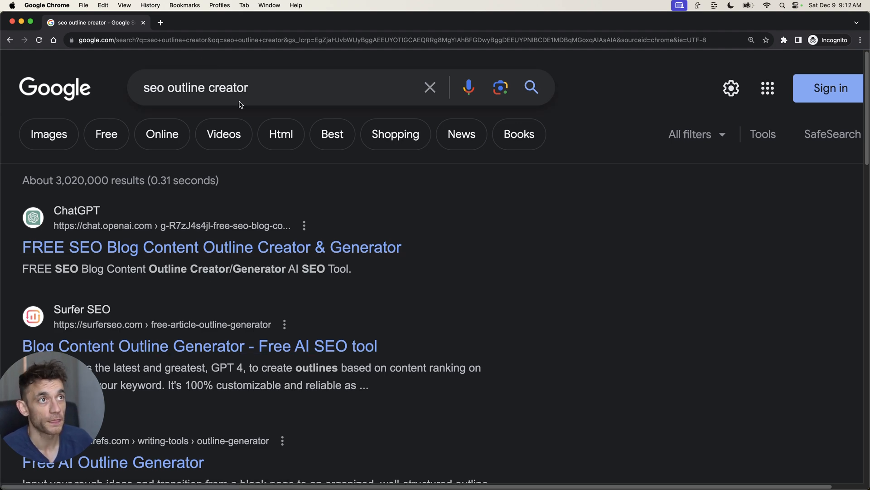
Point out the FREE SEO Blog Content Outline Creator GPT ranking first, then bring up the strategy doc
{"action": "left_click", "coordinate": [245, 90]}
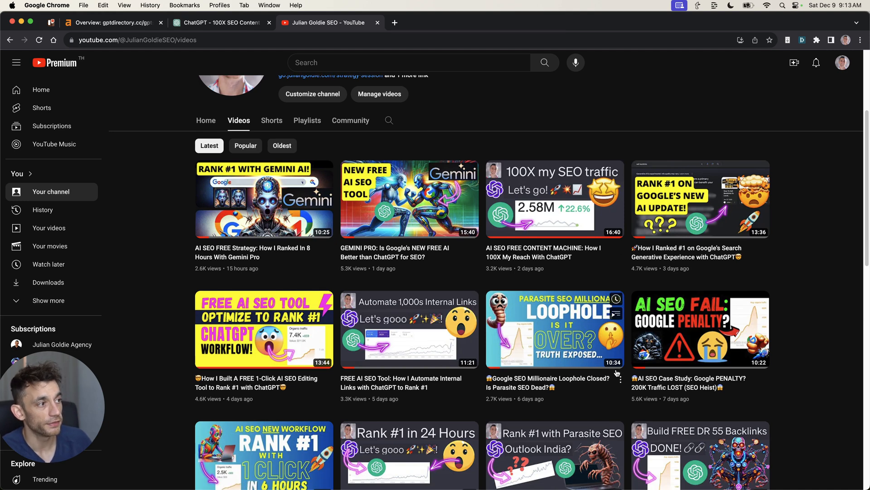
{"action": "mouse_move", "coordinate": [532, 333]}
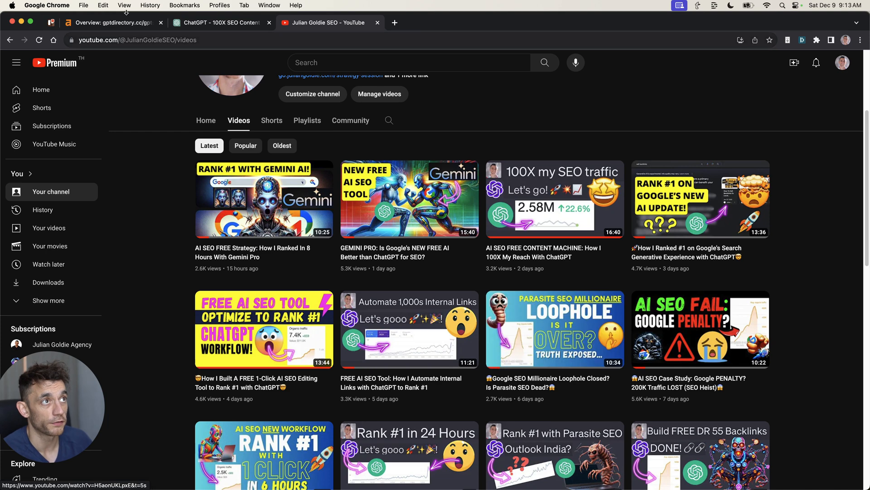
{"action": "left_click", "coordinate": [324, 22]}
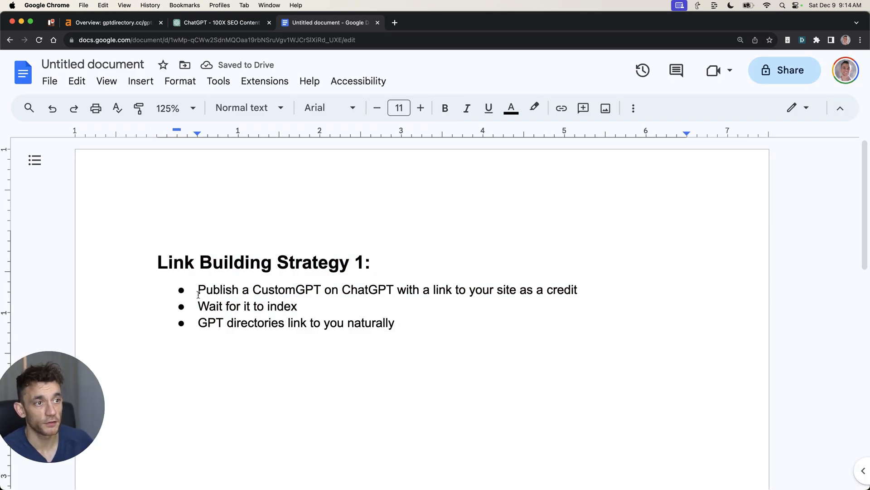
Highlight the 'Publish a CustomGPT' and link-as-credit bullet text, then show the 100X SEO Content Machine GPT
{"action": "left_click_drag", "start_coordinate": [198, 290], "coordinate": [394, 289]}
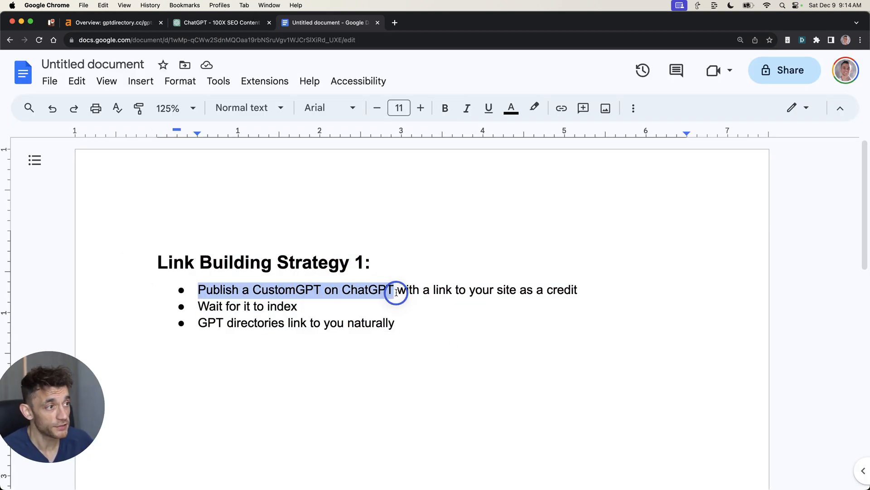
{"action": "left_click_drag", "start_coordinate": [395, 289], "coordinate": [599, 295]}
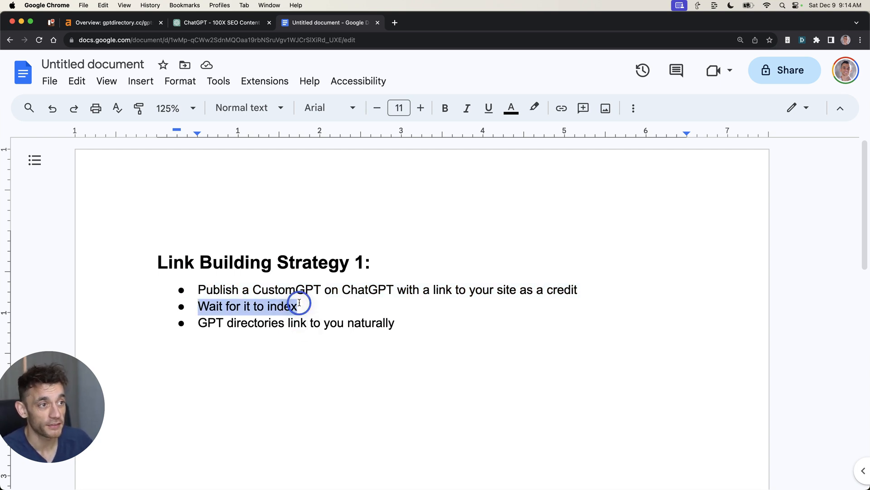
{"action": "left_click", "coordinate": [200, 306]}
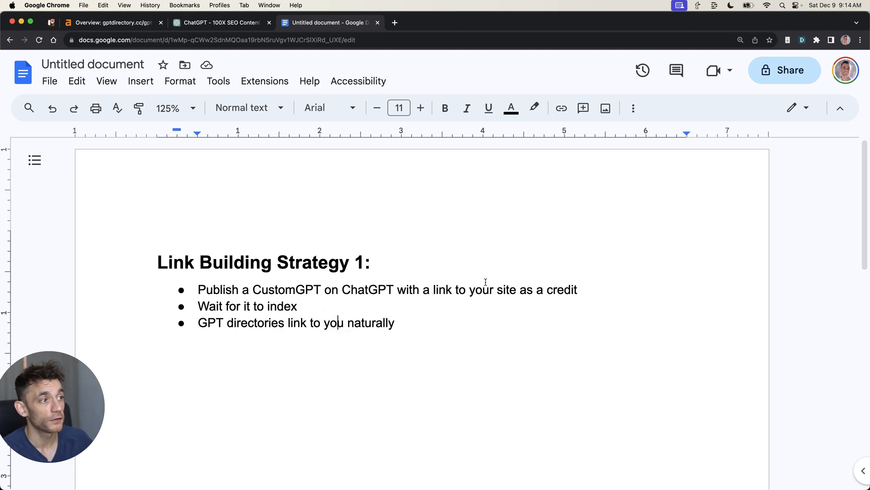
{"action": "left_click_drag", "start_coordinate": [423, 289], "coordinate": [577, 290]}
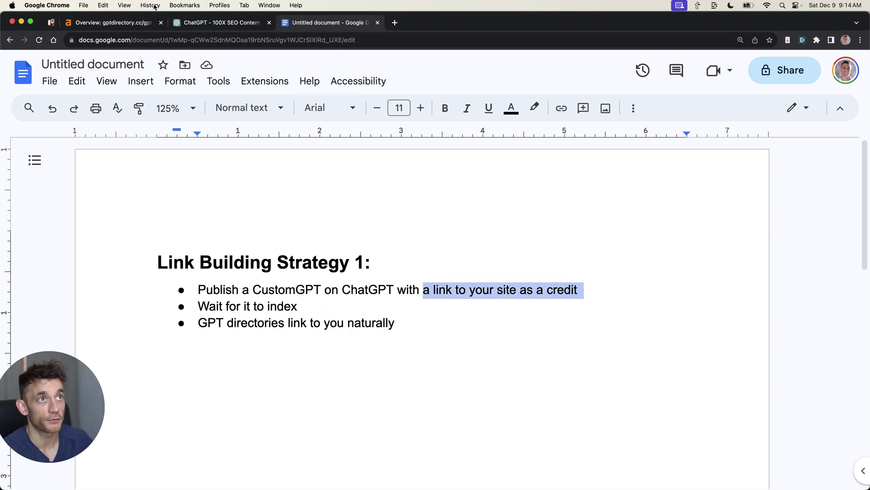
{"action": "left_click", "coordinate": [218, 23]}
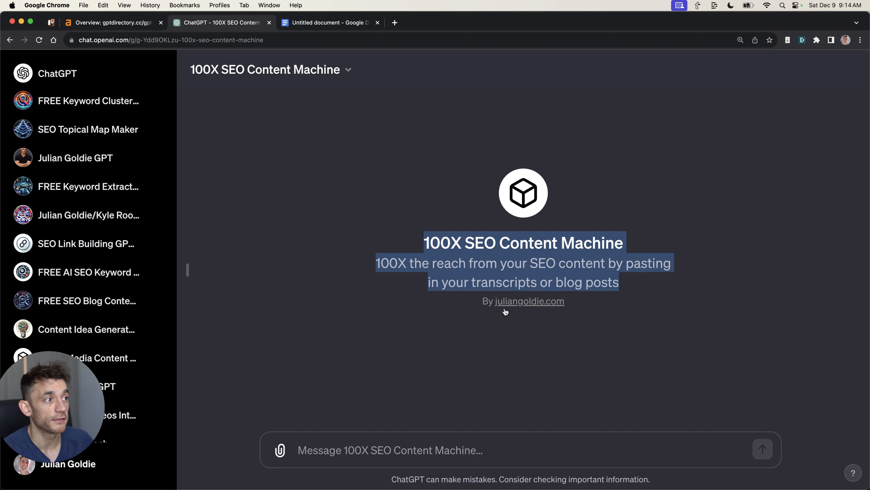
Compare the GPT directory page's Ahrefs backlinks with juliangoldie.com (DR 52), then view the Niche Pursuits article
{"action": "left_click", "coordinate": [109, 22]}
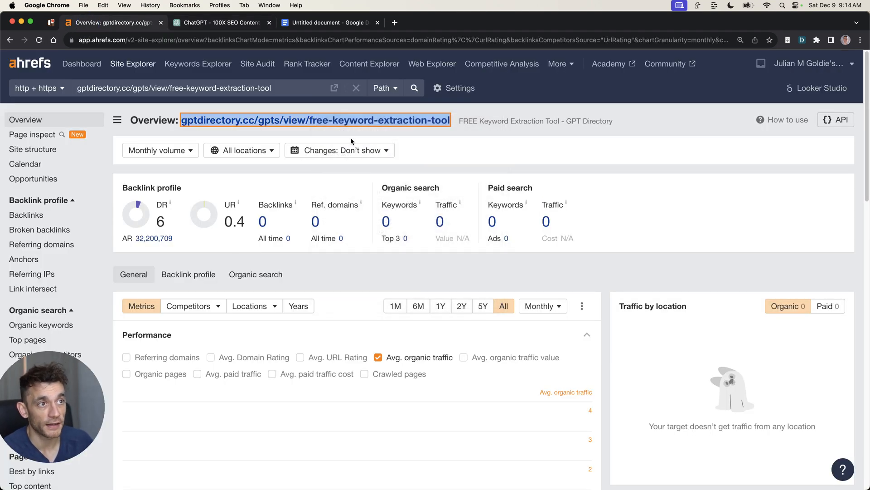
{"action": "left_click", "coordinate": [310, 23]}
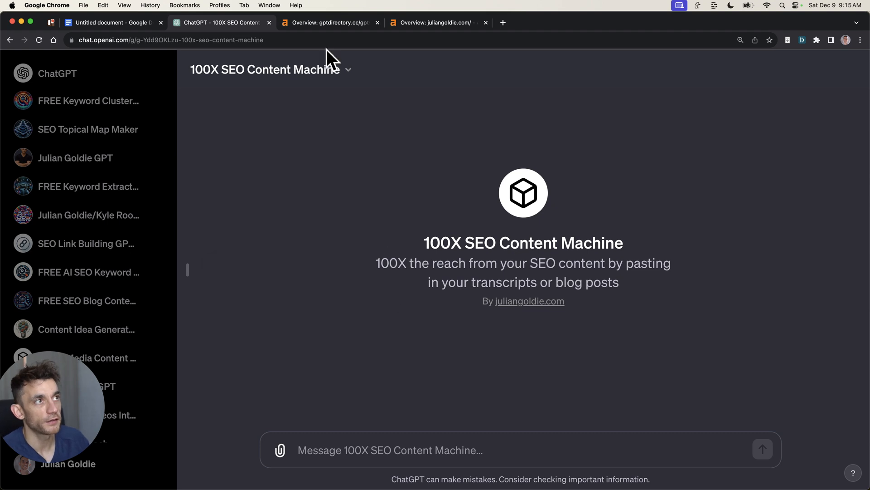
{"action": "left_click", "coordinate": [327, 23]}
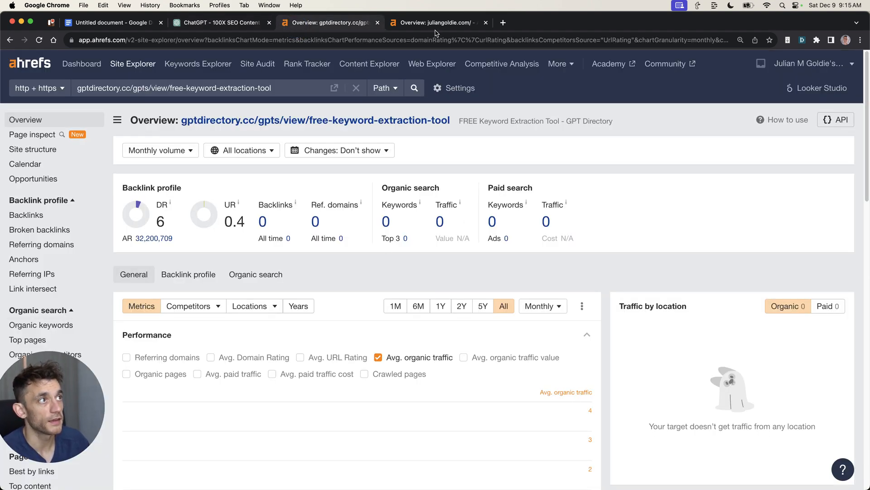
{"action": "left_click", "coordinate": [436, 23]}
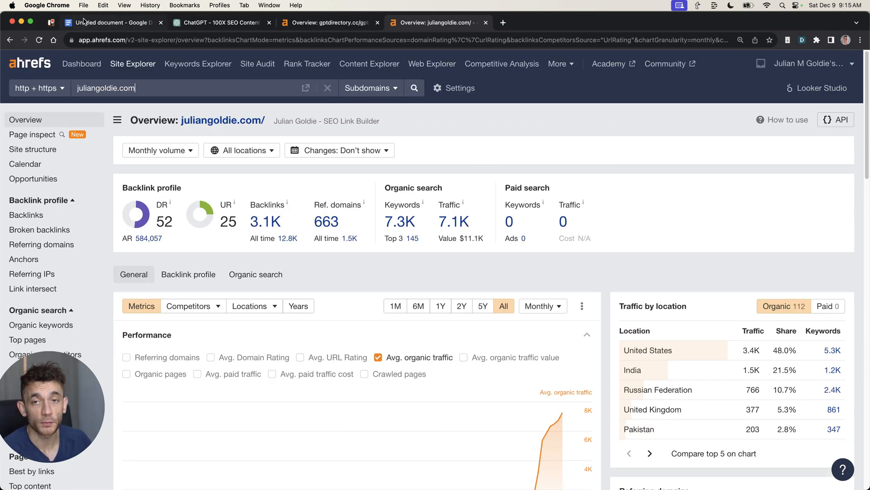
{"action": "left_click", "coordinate": [111, 23]}
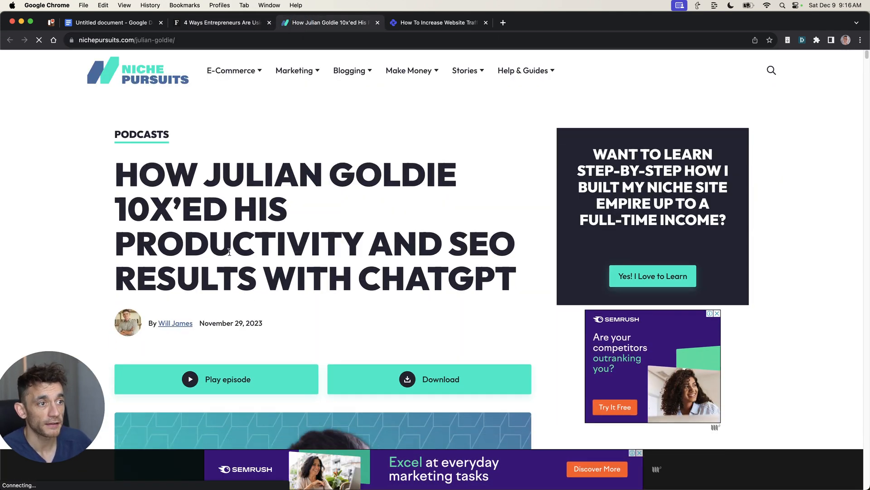
Scroll the Niche Pursuits article, highlight the 'Public Case Studies with AI' heading, and show the channel's videos
{"action": "scroll", "scroll_direction": "down", "scroll_amount": 3}
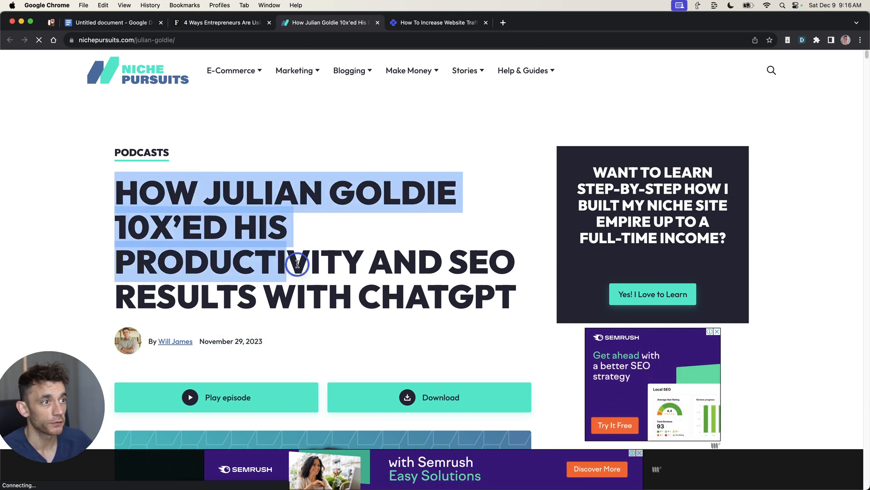
{"action": "scroll", "scroll_direction": "down", "scroll_amount": 3}
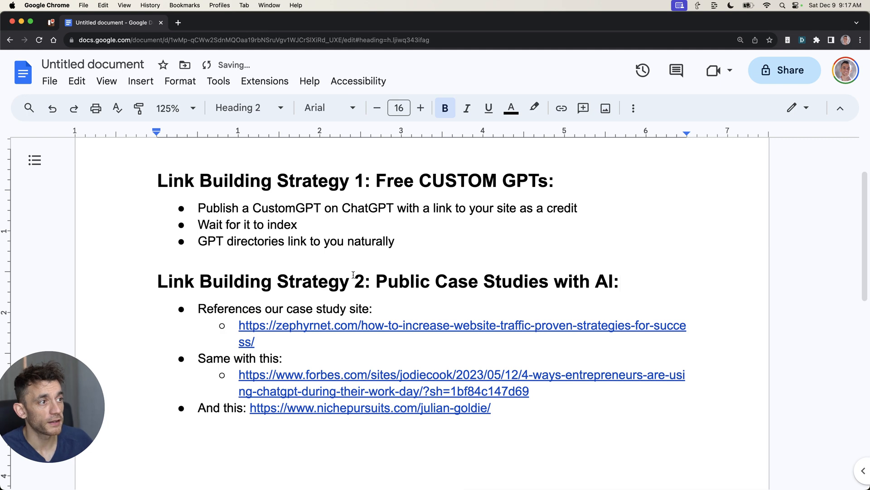
{"action": "left_click_drag", "start_coordinate": [375, 281], "coordinate": [618, 281]}
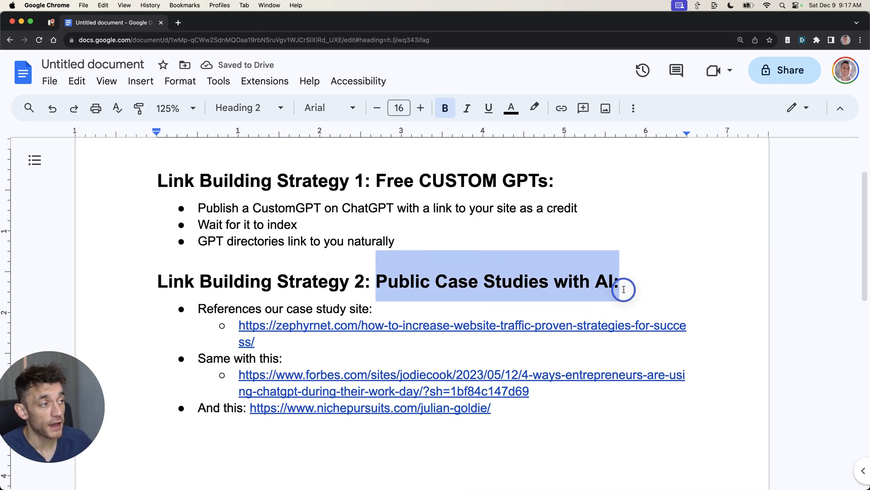
{"action": "left_click", "coordinate": [631, 258]}
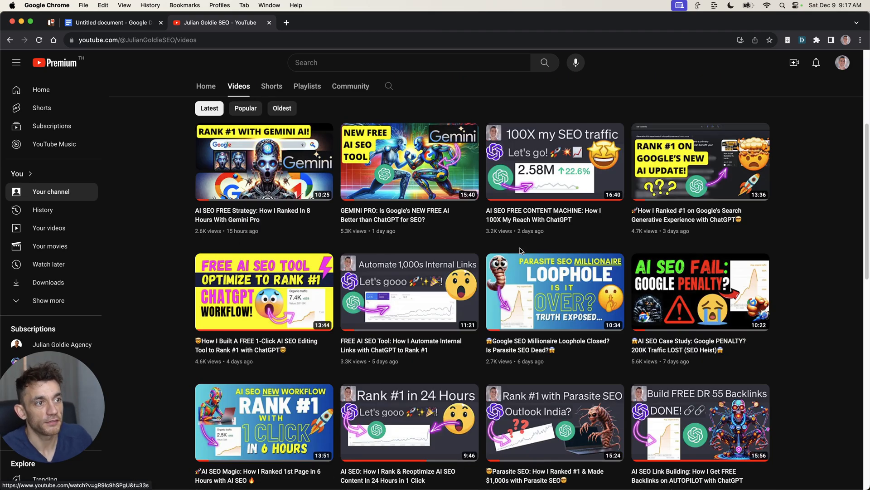
Scroll through the X profile and Facebook page posts, ending on the 'chatgpt' Google Trends chart
{"action": "left_click", "coordinate": [287, 22]}
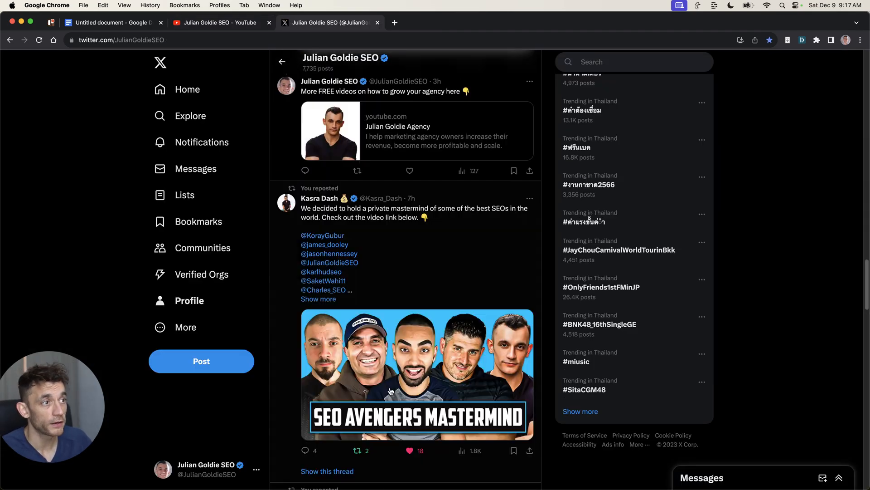
{"action": "scroll", "scroll_direction": "down", "scroll_amount": 3}
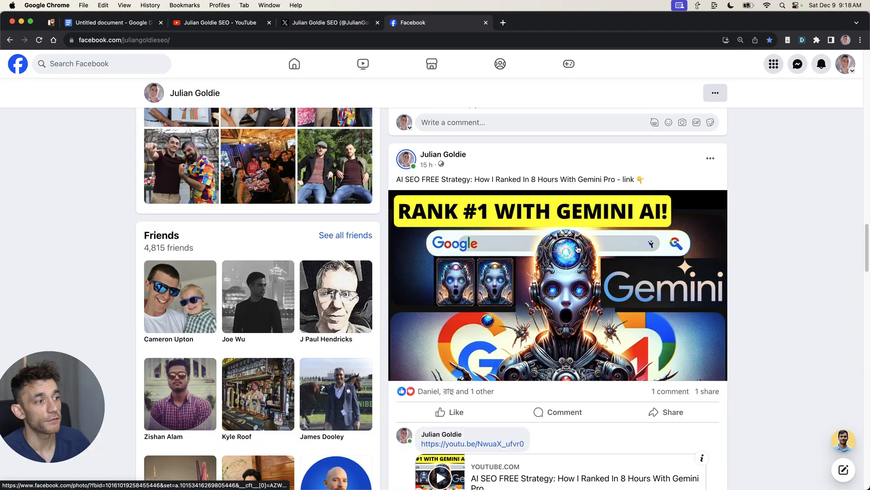
{"action": "scroll", "scroll_direction": "down", "scroll_amount": 3}
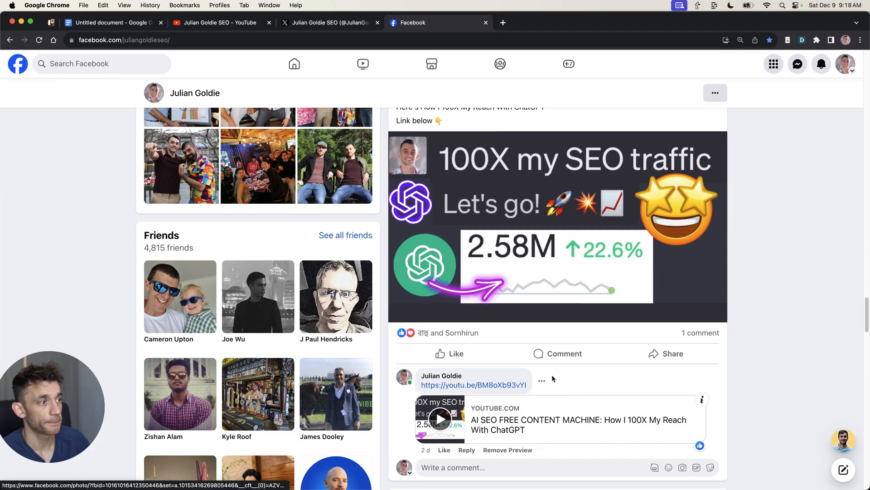
{"action": "left_click", "coordinate": [109, 22]}
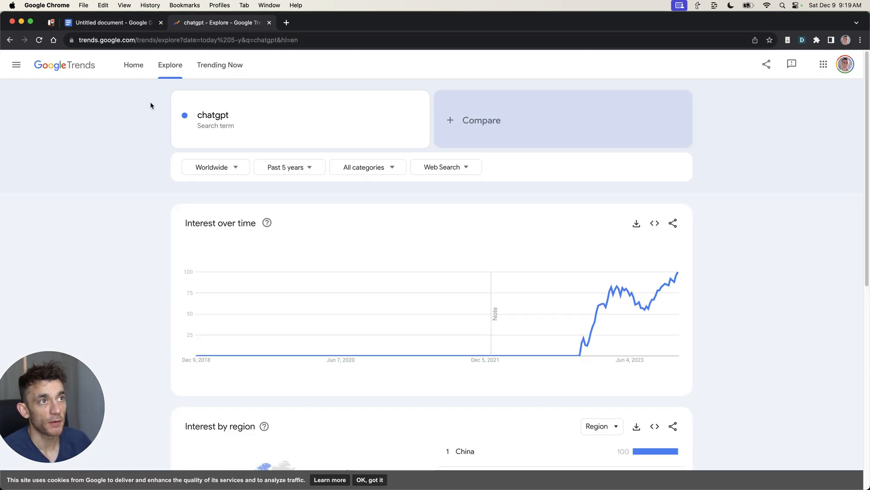
{"action": "mouse_move", "coordinate": [77, 147]}
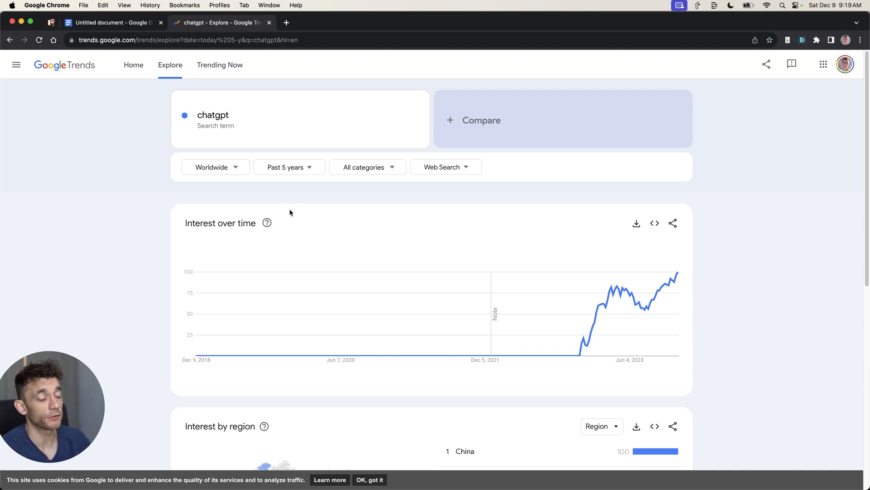
{"action": "mouse_move", "coordinate": [661, 300]}
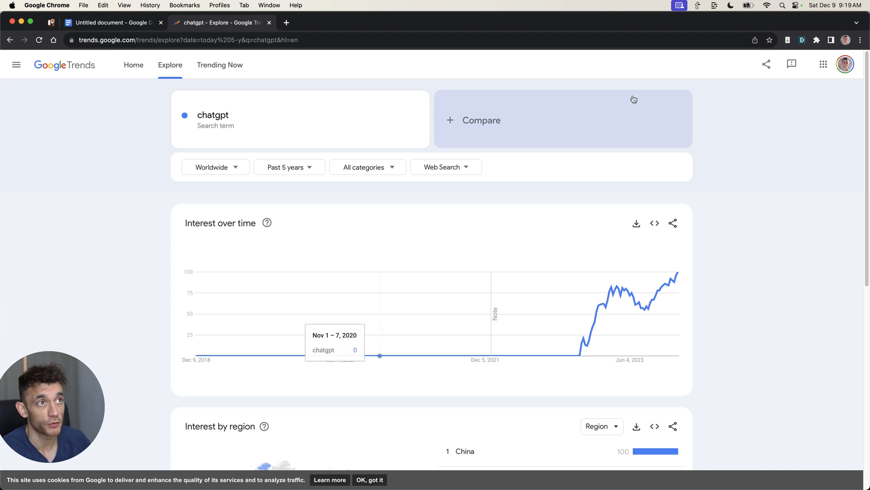
{"action": "mouse_move", "coordinate": [679, 274]}
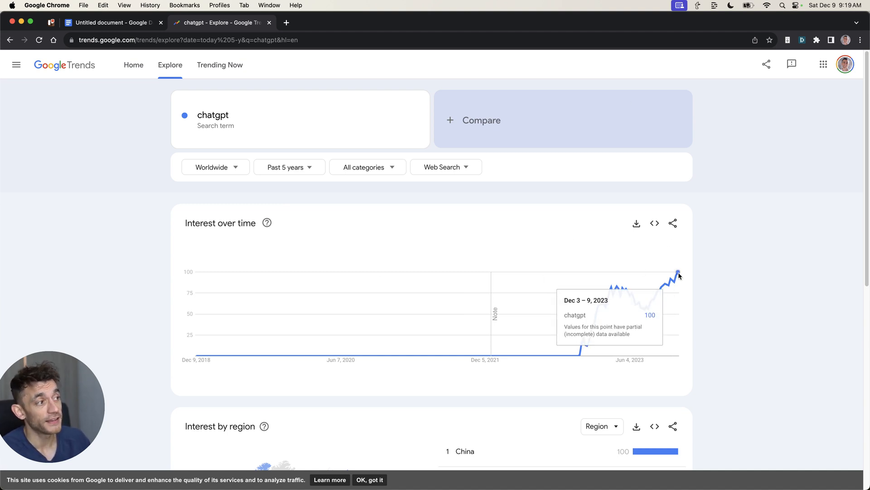
{"action": "mouse_move", "coordinate": [678, 273]}
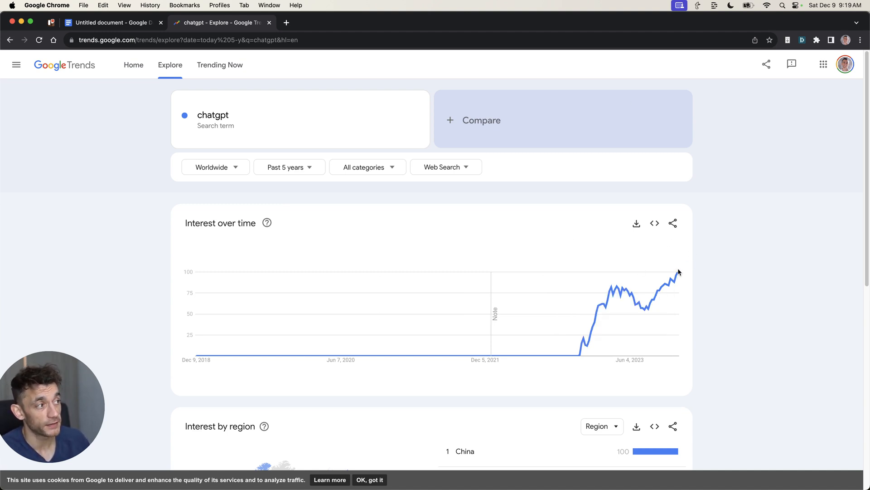
{"action": "mouse_move", "coordinate": [677, 274]}
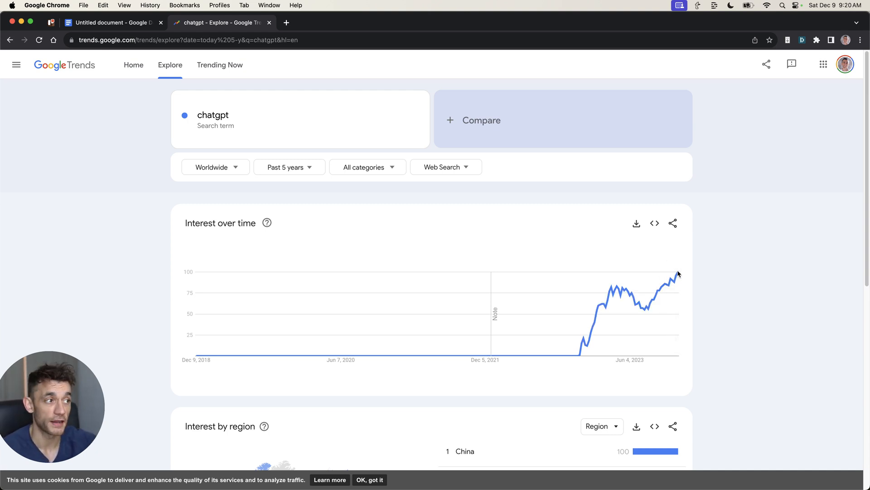
{"action": "mouse_move", "coordinate": [108, 24]}
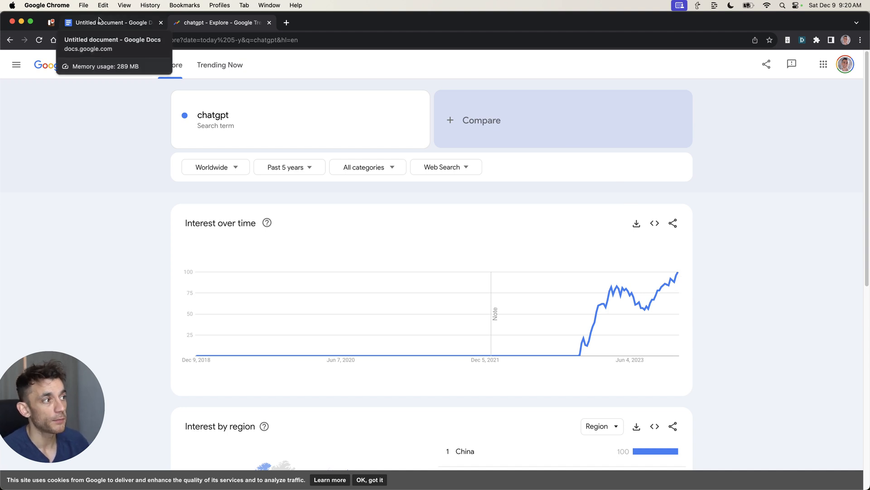
{"action": "left_click", "coordinate": [113, 22]}
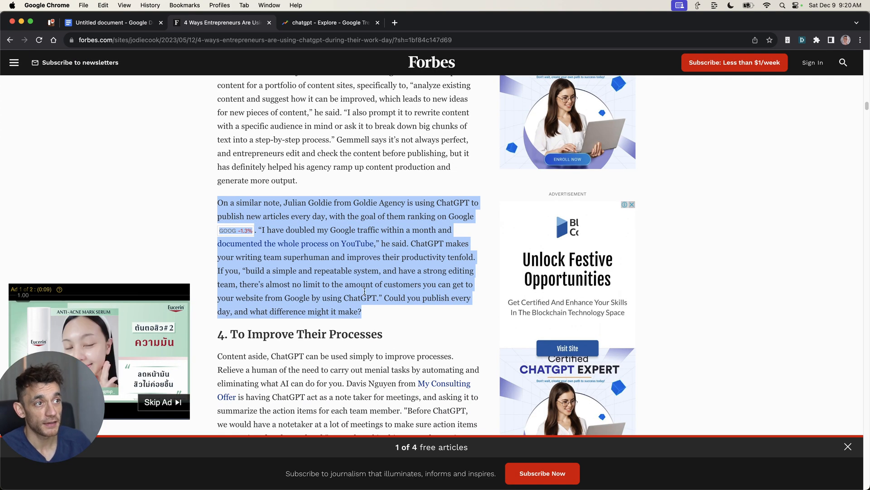
Deselect the Forbes paragraph on doubling Google traffic and return to the link-building notes
{"action": "left_click", "coordinate": [178, 227]}
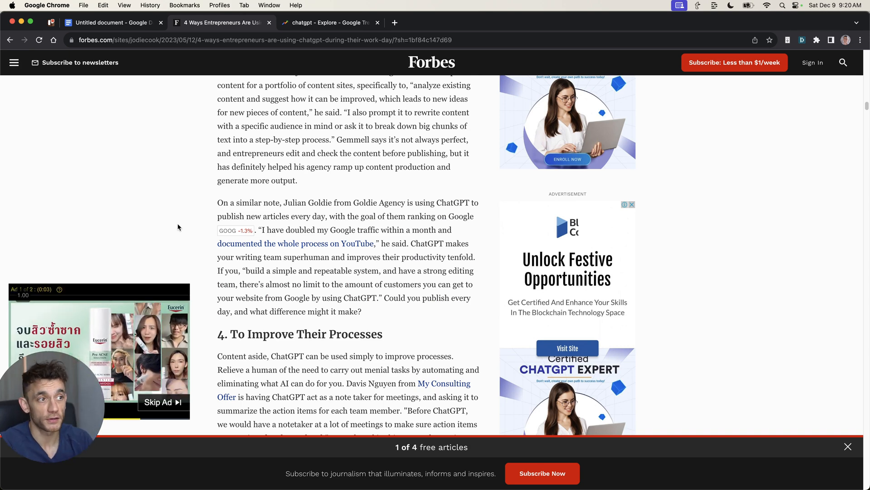
{"action": "left_click", "coordinate": [109, 22]}
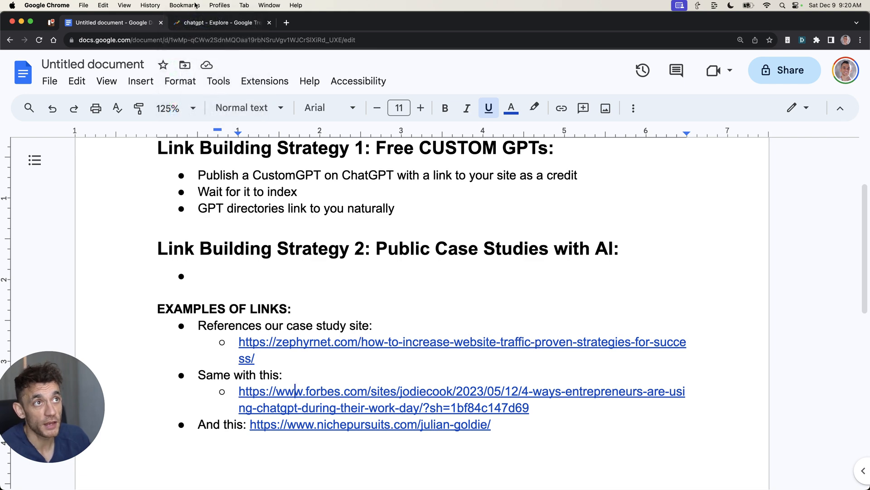
Move between the chatgpt Google Trends chart, the notes document, and the channel's videos list
{"action": "left_click", "coordinate": [218, 22]}
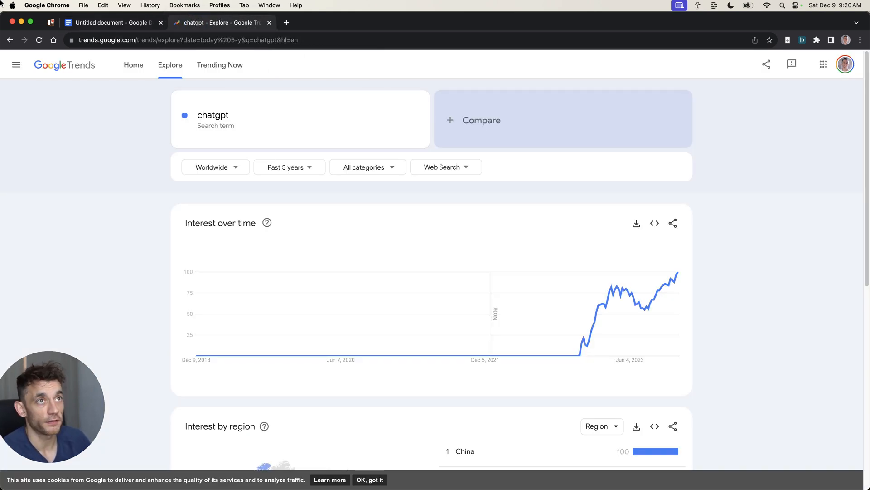
{"action": "left_click", "coordinate": [113, 23]}
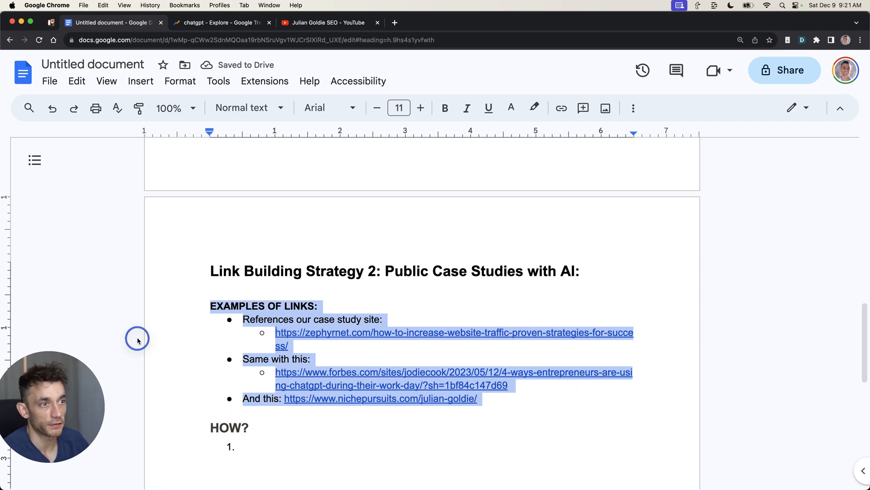
{"action": "left_click", "coordinate": [325, 23]}
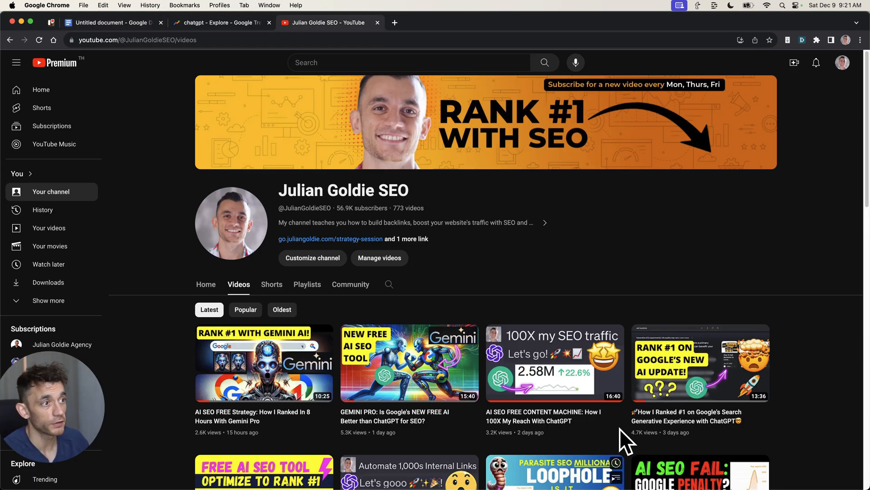
Scroll the channel's latest AI SEO videos, then return to the Google Docs HOW? list
{"action": "scroll", "scroll_direction": "down", "scroll_amount": 3}
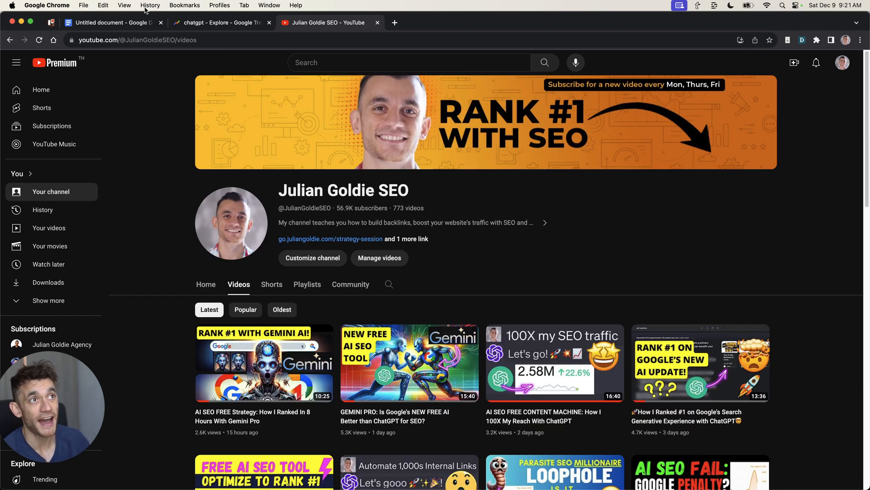
{"action": "left_click", "coordinate": [109, 22]}
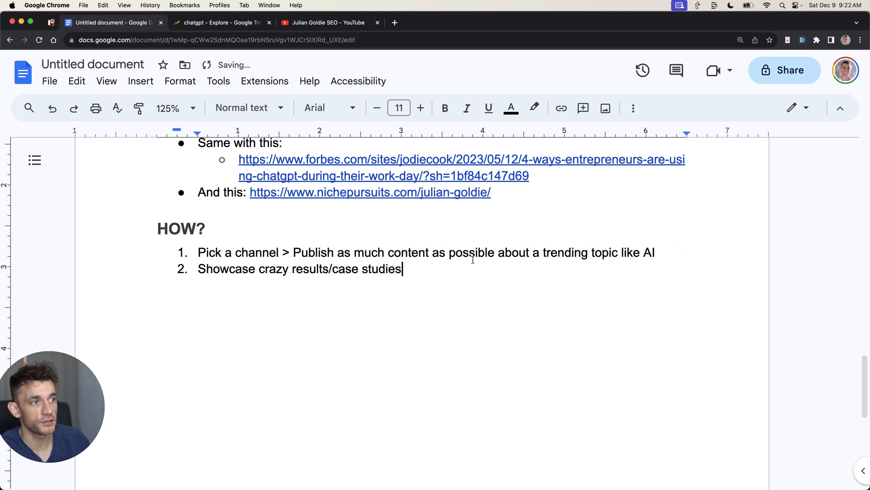
Select the HOW? section with its steps, then move to the ChatGPT case-study prompt
{"action": "triple_click", "coordinate": [300, 269]}
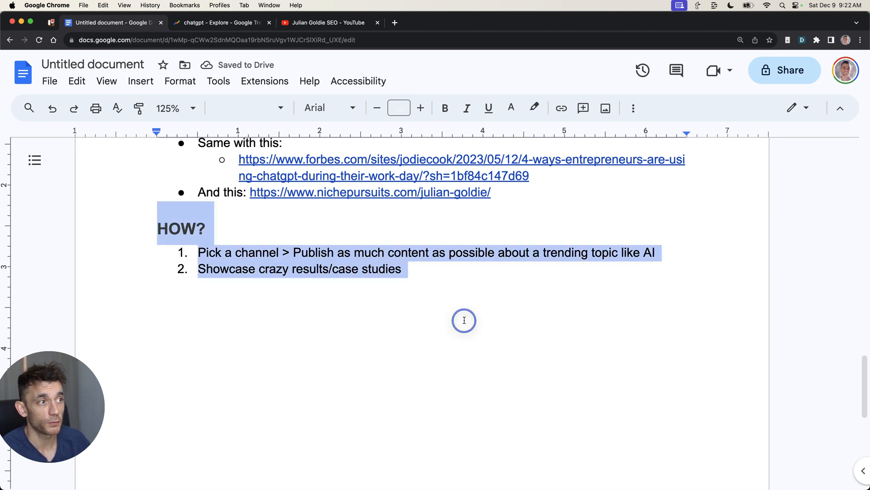
{"action": "left_click", "coordinate": [464, 320]}
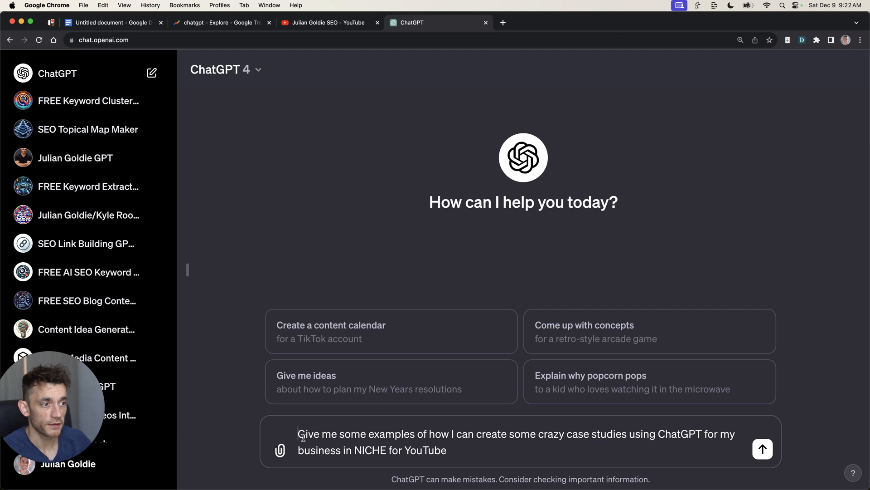
Replace NICHE with Health in the case-study prompt and send it
{"action": "left_click_drag", "start_coordinate": [297, 433], "coordinate": [447, 450]}
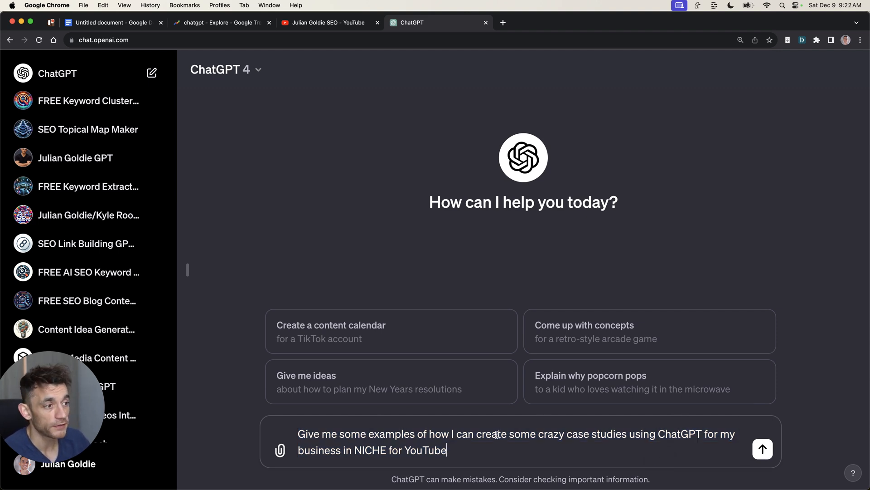
{"action": "double_click", "coordinate": [372, 450]}
{"action": "type", "text": "ealth"}
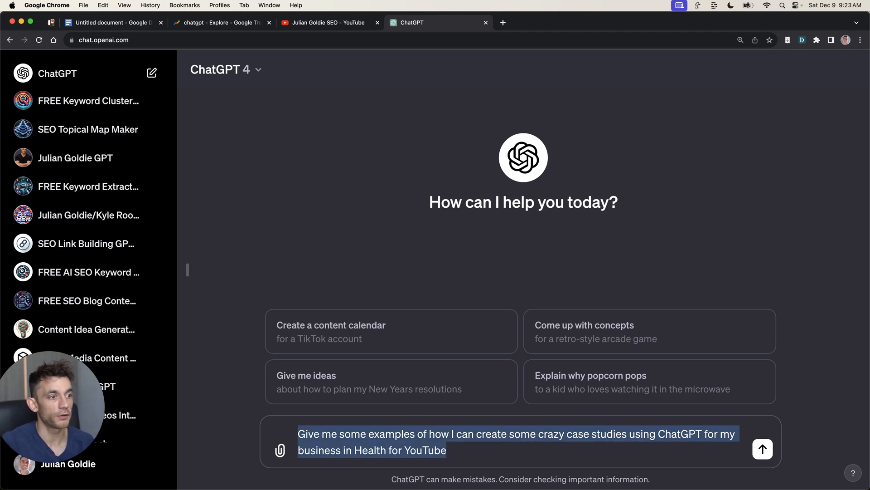
{"action": "left_click", "coordinate": [765, 449]}
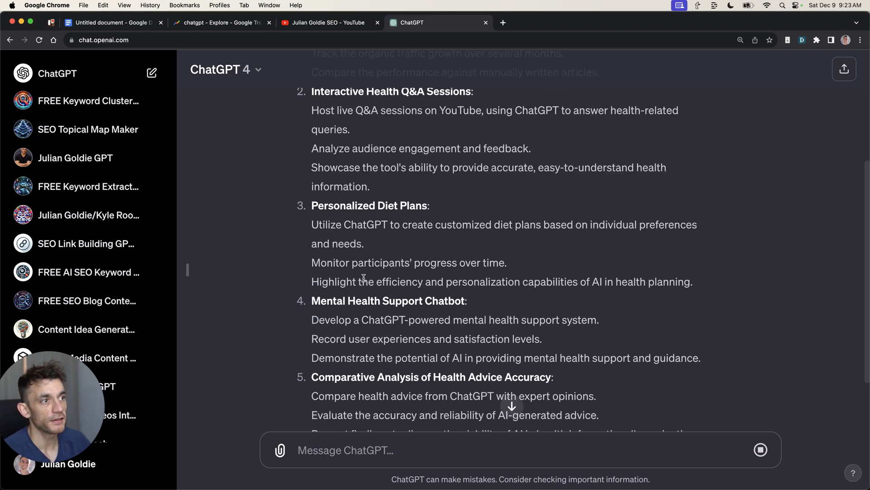
Review the eight health ideas, highlighting Personalized Diet Plans and the health advice accuracy idea
{"action": "scroll", "scroll_direction": "up", "scroll_amount": 3}
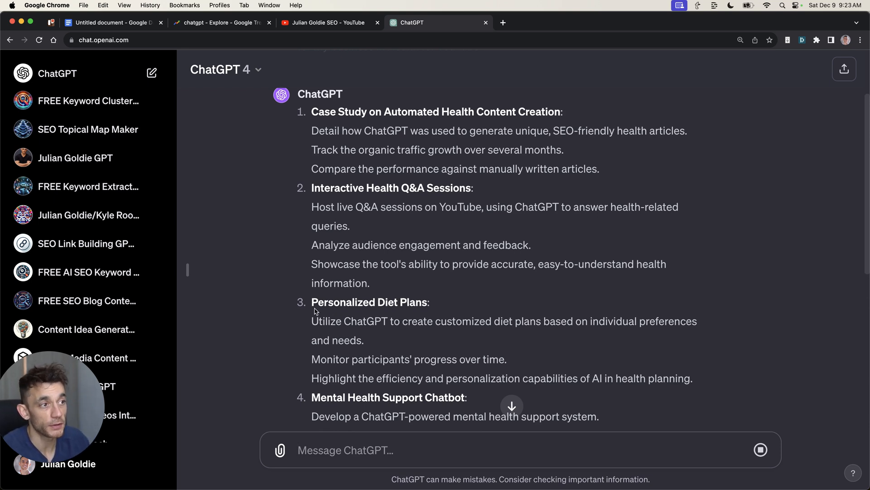
{"action": "left_click_drag", "start_coordinate": [311, 302], "coordinate": [457, 337]}
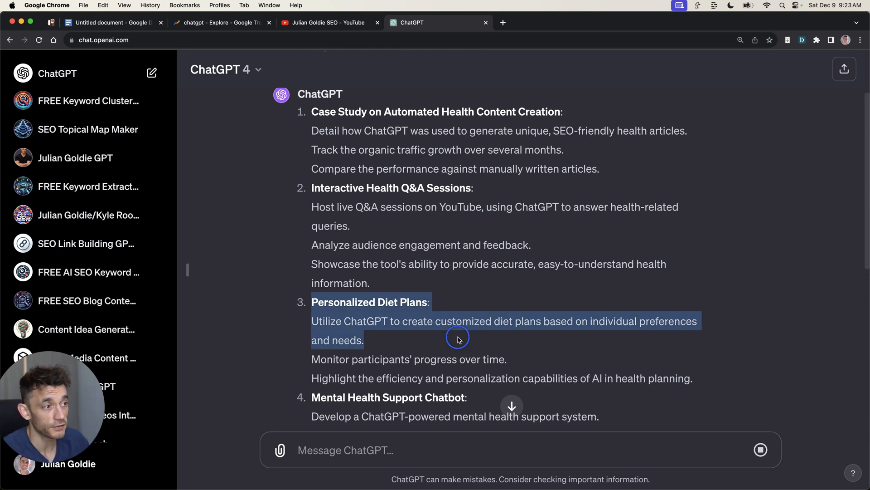
{"action": "scroll", "scroll_direction": "down", "scroll_amount": 3}
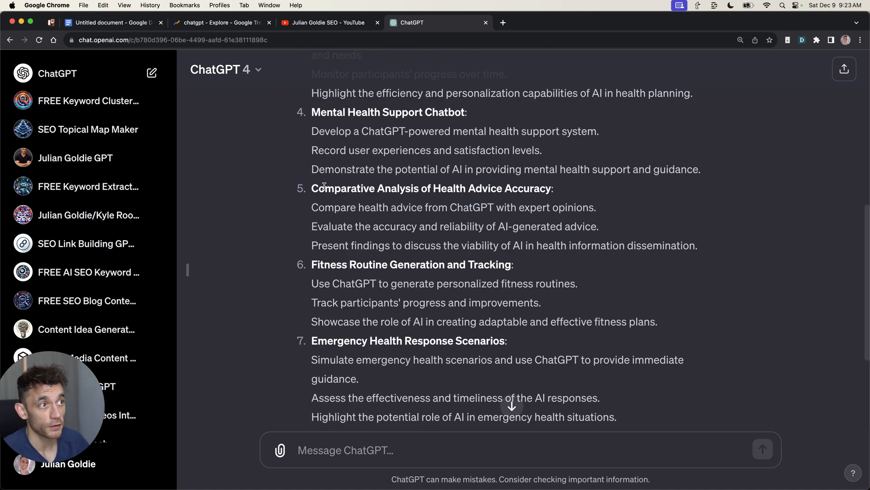
{"action": "left_click_drag", "start_coordinate": [311, 188], "coordinate": [433, 207]}
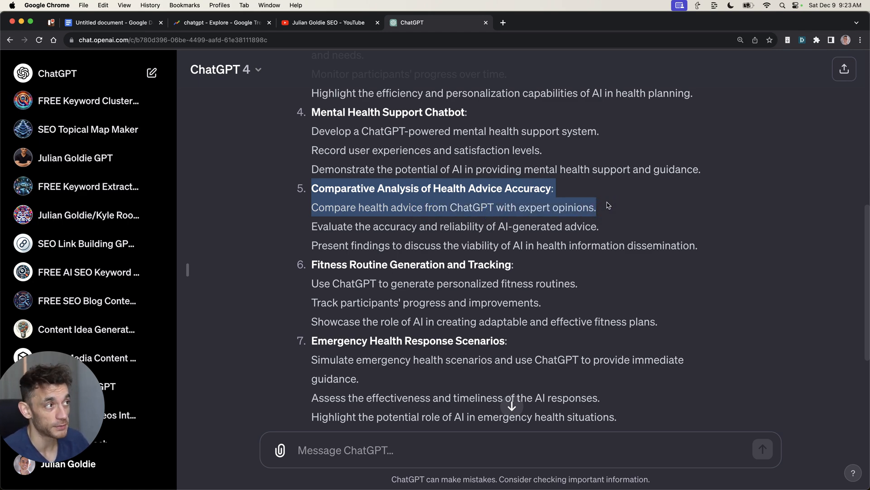
{"action": "scroll", "scroll_direction": "down", "scroll_amount": 3}
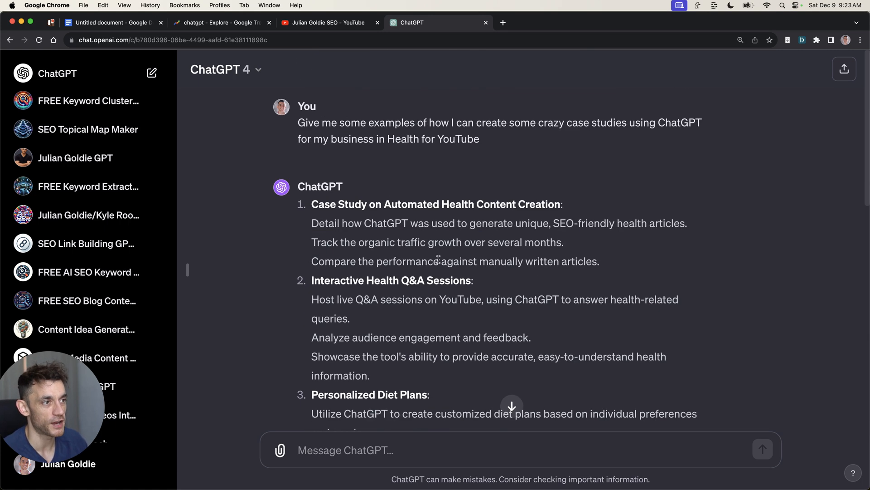
{"action": "scroll", "scroll_direction": "down", "scroll_amount": 3}
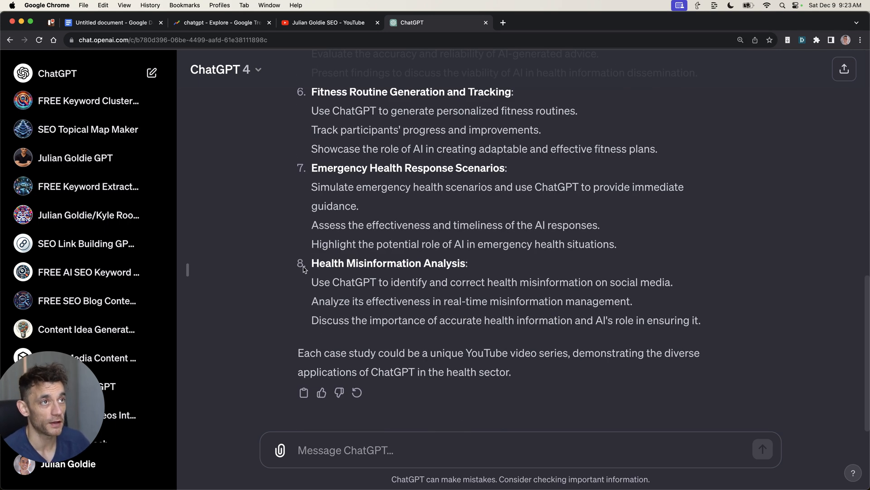
Return to the resources document and place the cursor above EXAMPLES OF LINKS for the heading
{"action": "left_click", "coordinate": [113, 23]}
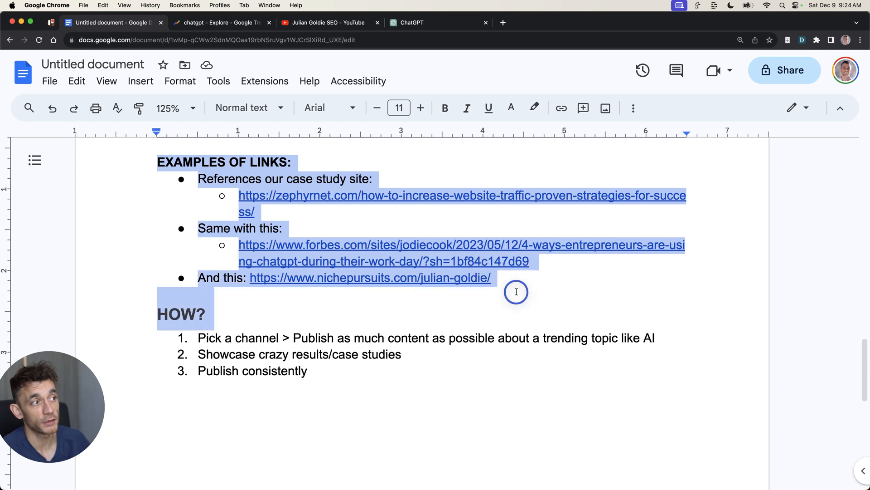
{"action": "left_click", "coordinate": [277, 338]}
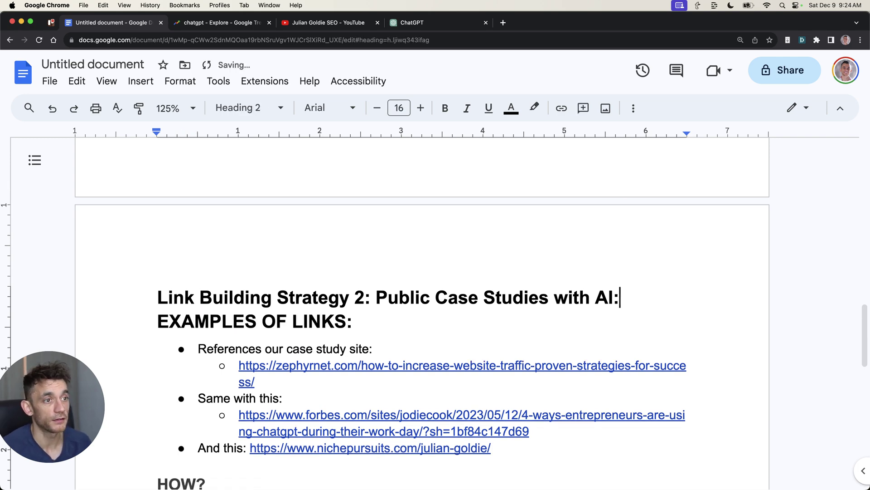
Review ChatGPT's jewellery case-study ideas with catchy titles, then return to Google Docs
{"action": "left_click", "coordinate": [412, 23]}
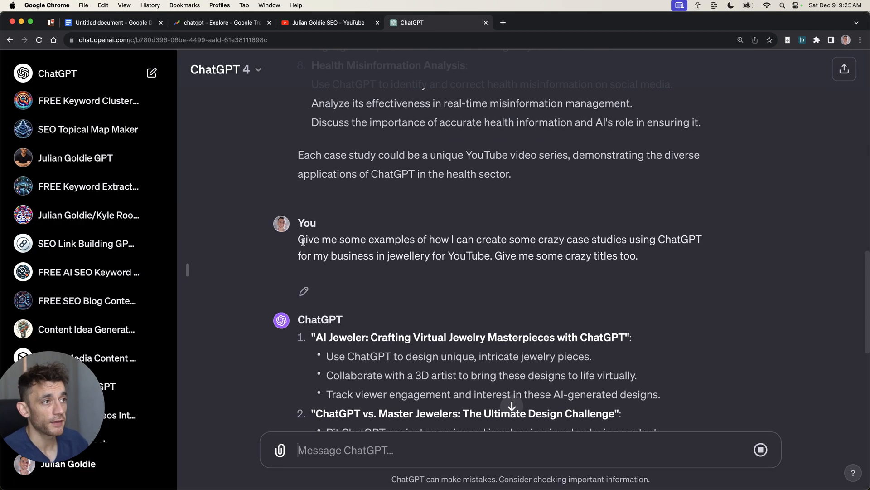
{"action": "scroll", "scroll_direction": "down", "scroll_amount": 3}
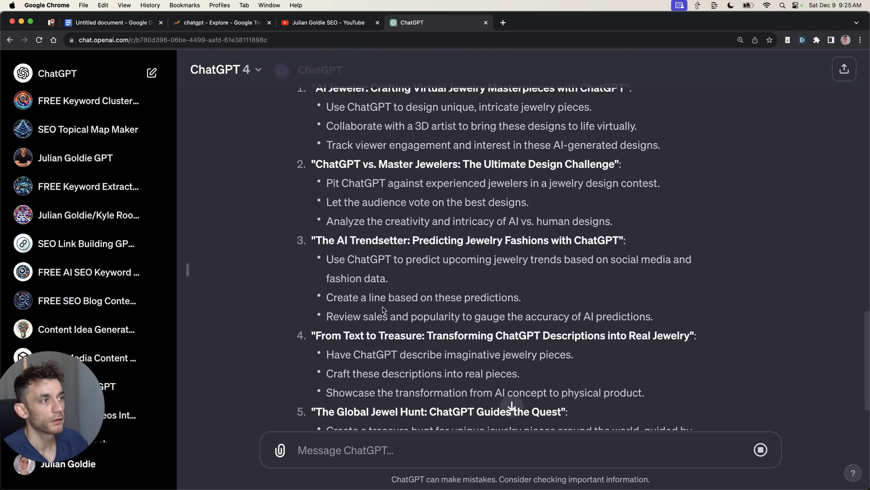
{"action": "scroll", "scroll_direction": "up", "scroll_amount": 3}
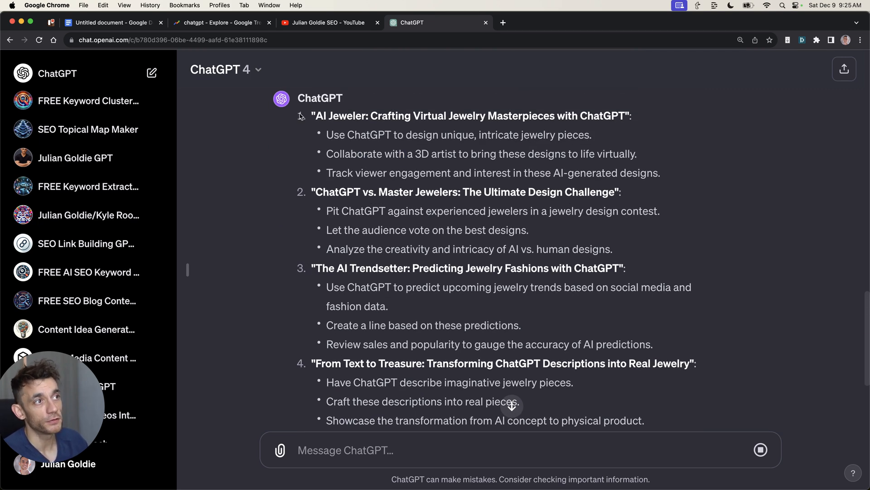
{"action": "left_click_drag", "start_coordinate": [314, 116], "coordinate": [637, 154]}
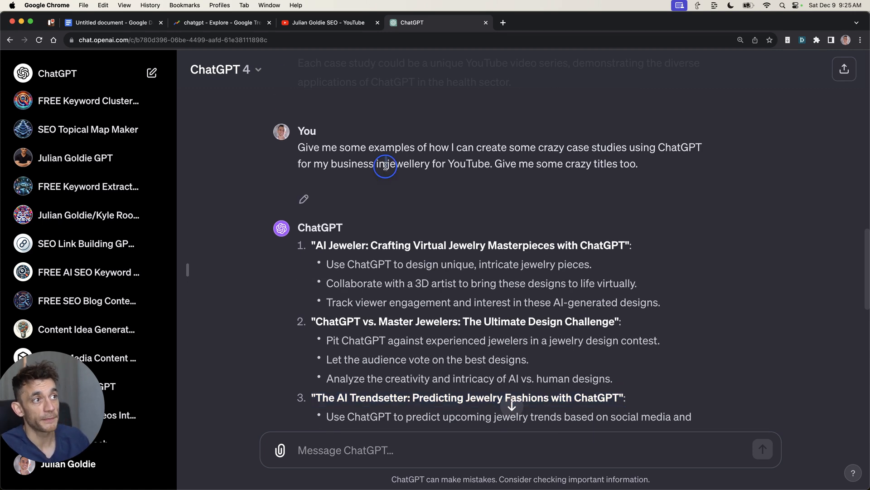
{"action": "left_click", "coordinate": [111, 23]}
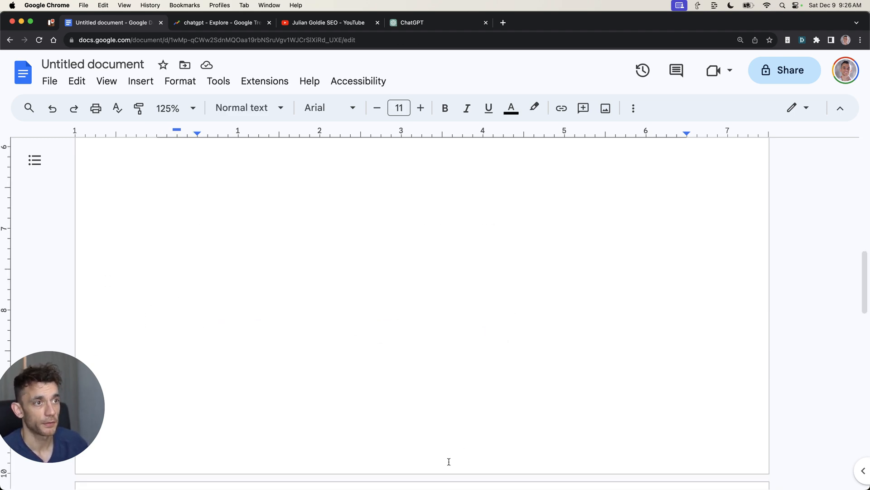
Scroll down through the link-building resources doc
{"action": "scroll", "scroll_direction": "down", "scroll_amount": 3}
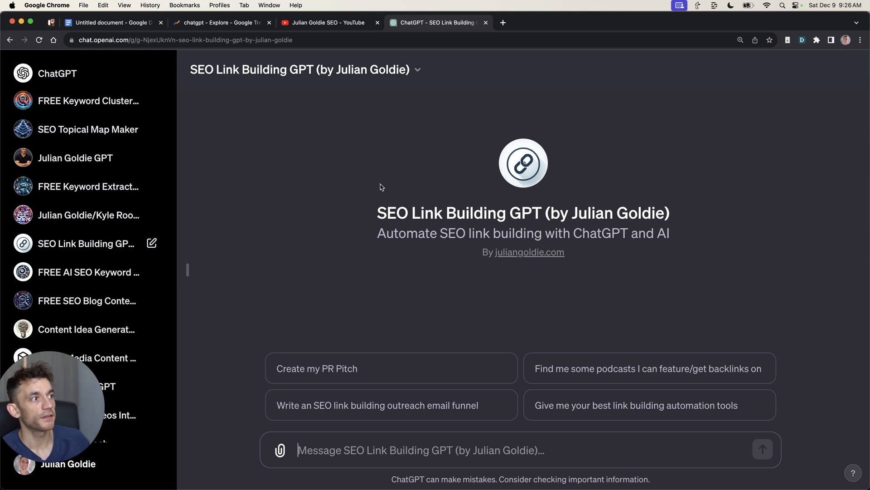
Open helpareporter.com in a new tab, then return to the SEO Link Building GPT
{"action": "left_click", "coordinate": [184, 40]}
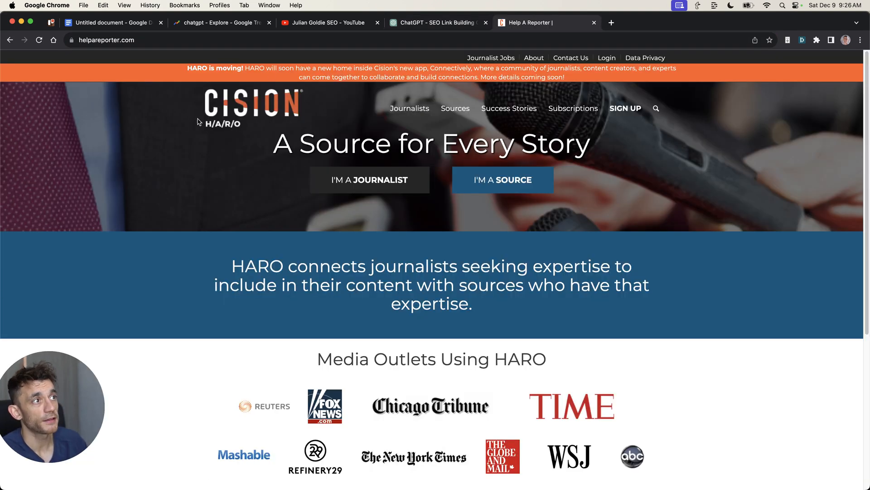
{"action": "mouse_move", "coordinate": [355, 188]}
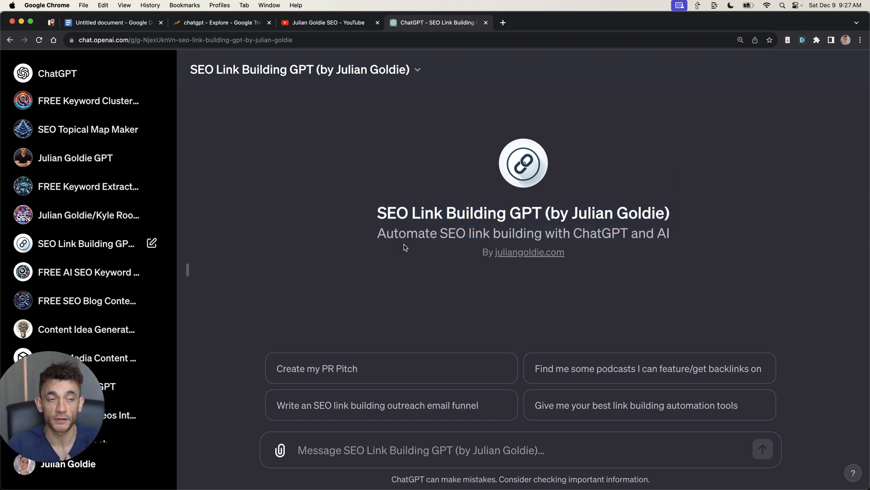
{"action": "left_click", "coordinate": [109, 23]}
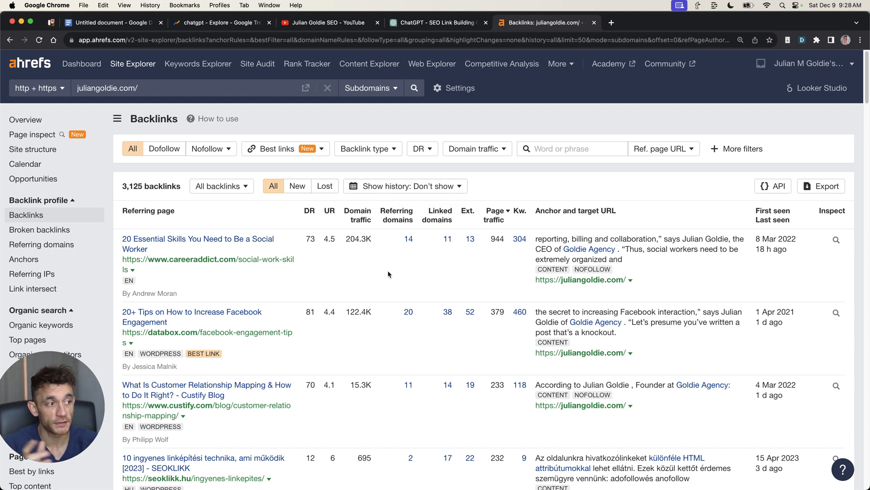
{"action": "mouse_move", "coordinate": [383, 345]}
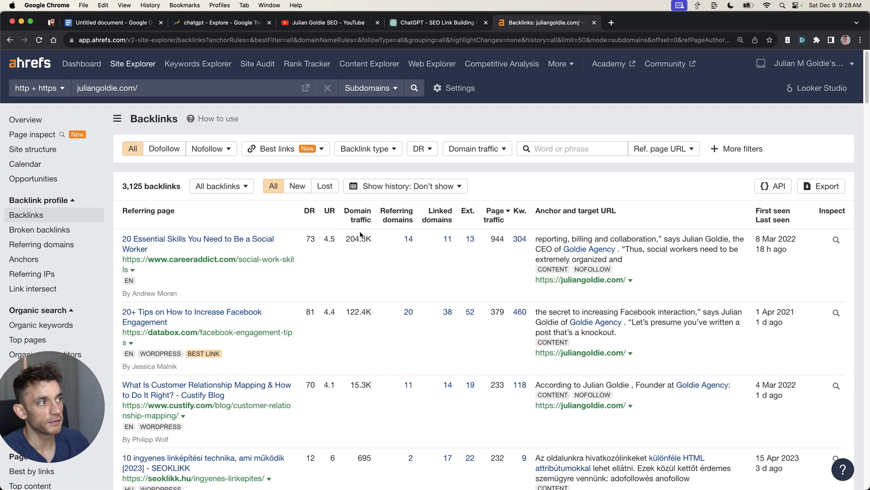
{"action": "mouse_move", "coordinate": [615, 388]}
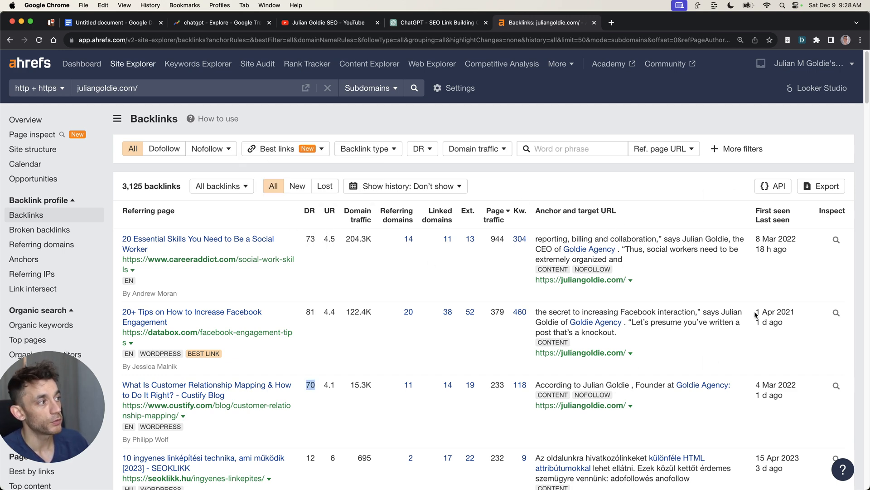
Scroll the juliangoldie.com backlink table down and right to the First seen / Last seen column
{"action": "scroll", "scroll_direction": "down", "scroll_amount": 3}
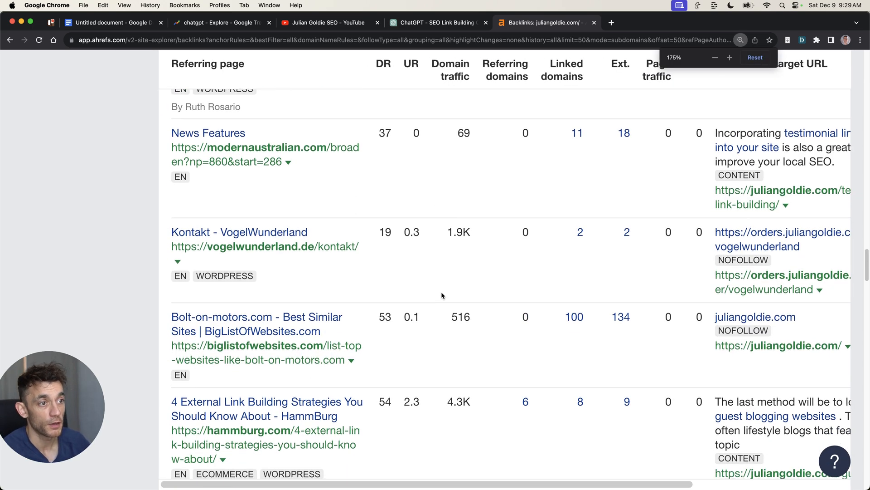
{"action": "scroll", "scroll_direction": "down", "scroll_amount": 3}
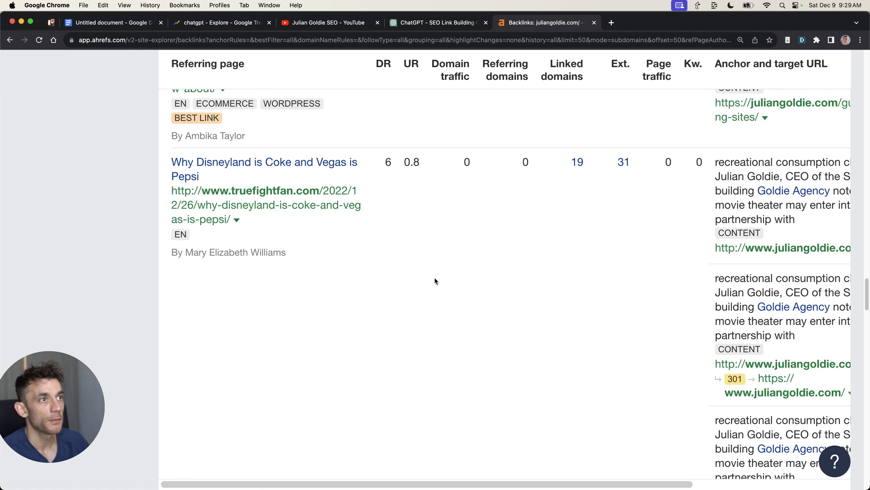
{"action": "scroll", "scroll_direction": "right", "scroll_amount": 3}
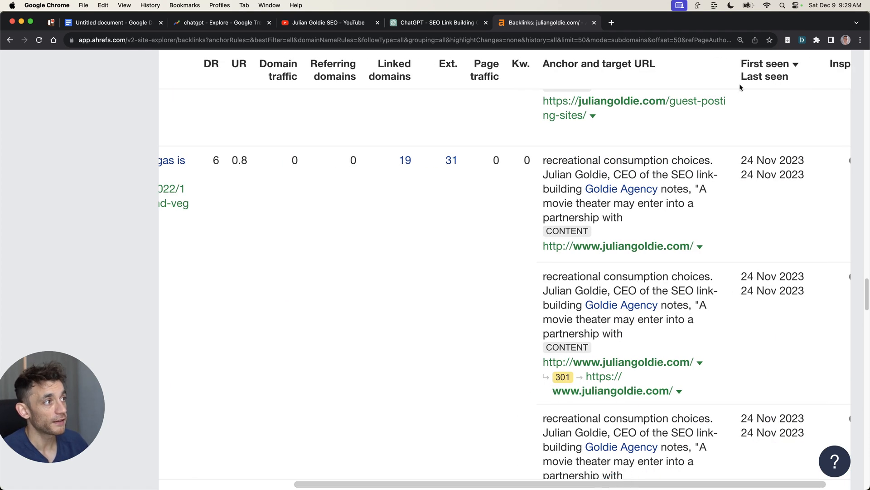
{"action": "mouse_move", "coordinate": [531, 149]}
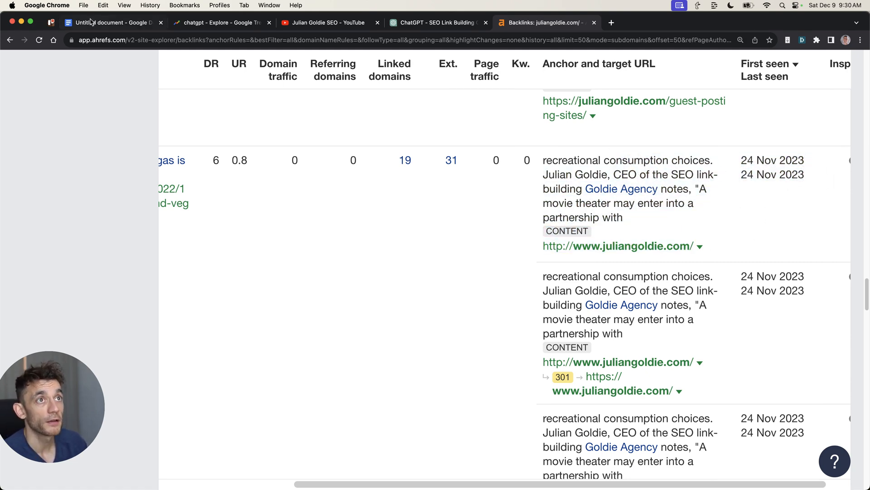
Extend the METHOD 3: HARO bullet to 'reply to journalists every day via email'
{"action": "left_click", "coordinate": [109, 22]}
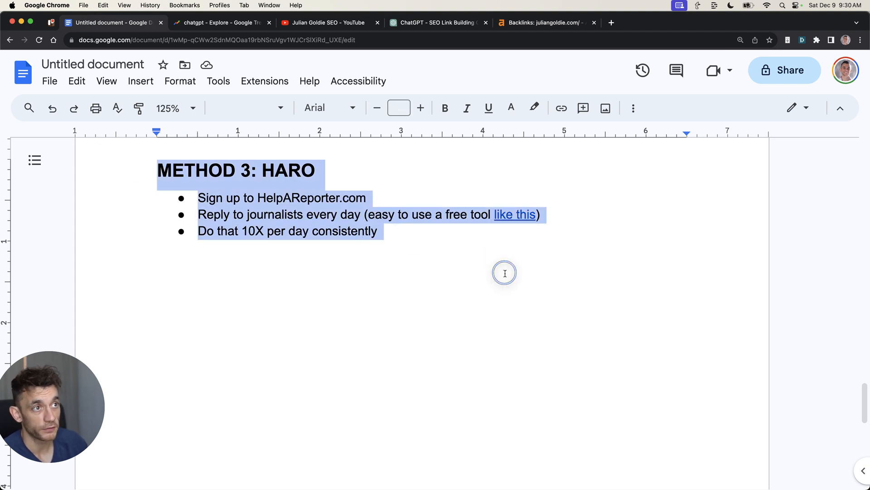
{"action": "left_click", "coordinate": [544, 22]}
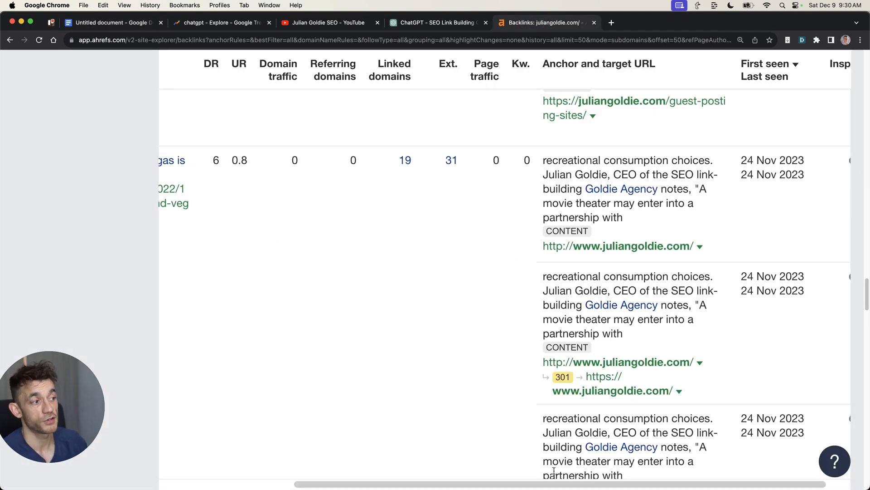
{"action": "left_click", "coordinate": [114, 22]}
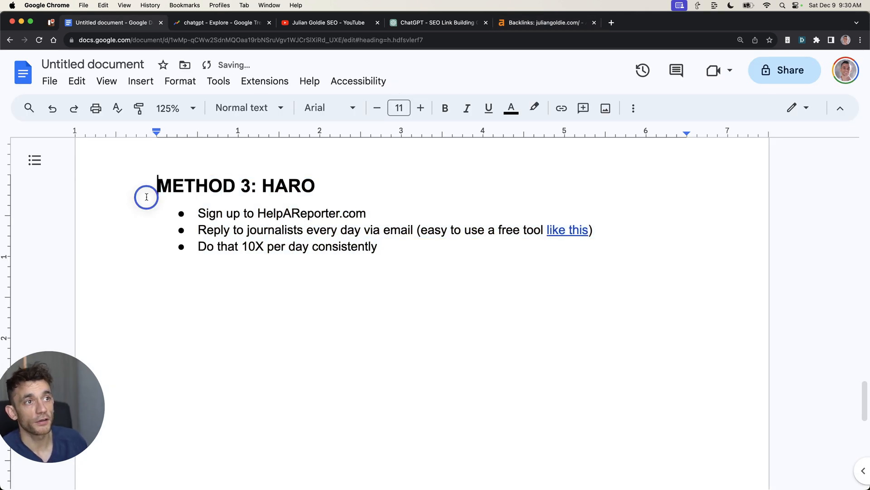
{"action": "triple_click", "coordinate": [235, 185]}
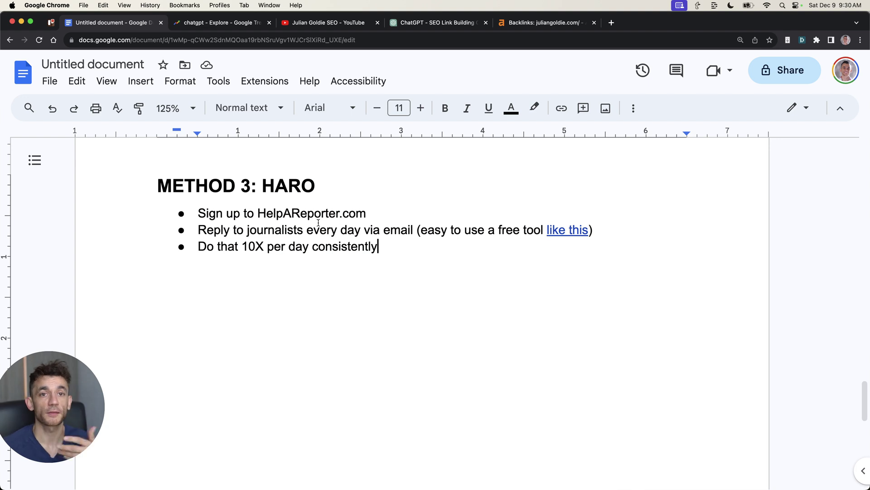
{"action": "scroll", "scroll_direction": "down", "scroll_amount": 3}
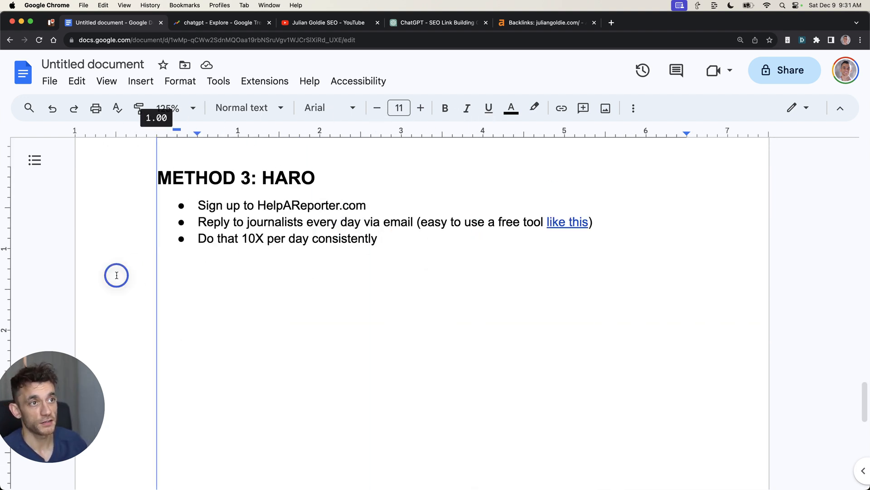
{"action": "left_click", "coordinate": [378, 238]}
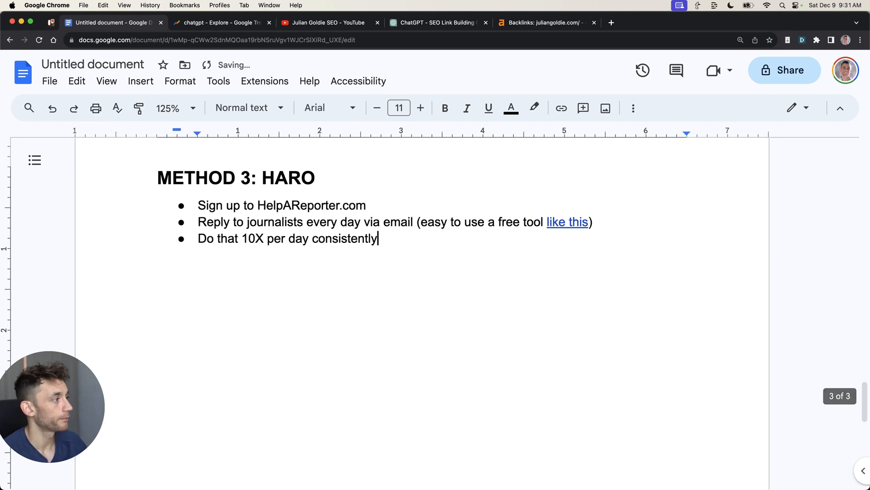
{"action": "left_click", "coordinate": [652, 22]}
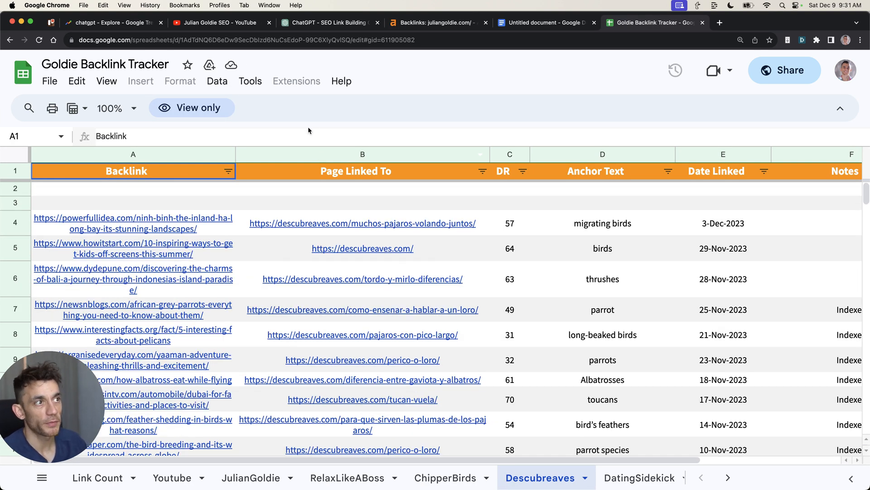
Check the birds-flying-together article linked in cell B4 of the Descubreaves tracker
{"action": "left_click", "coordinate": [362, 154]}
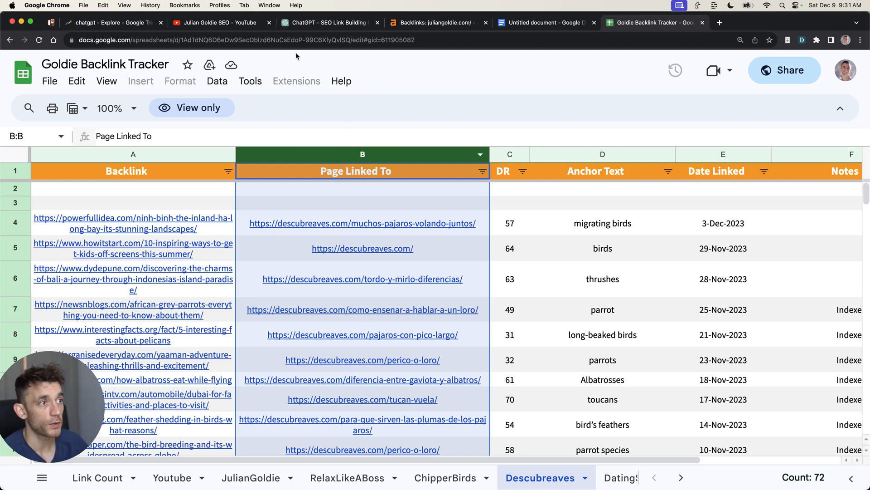
{"action": "left_click", "coordinate": [602, 248]}
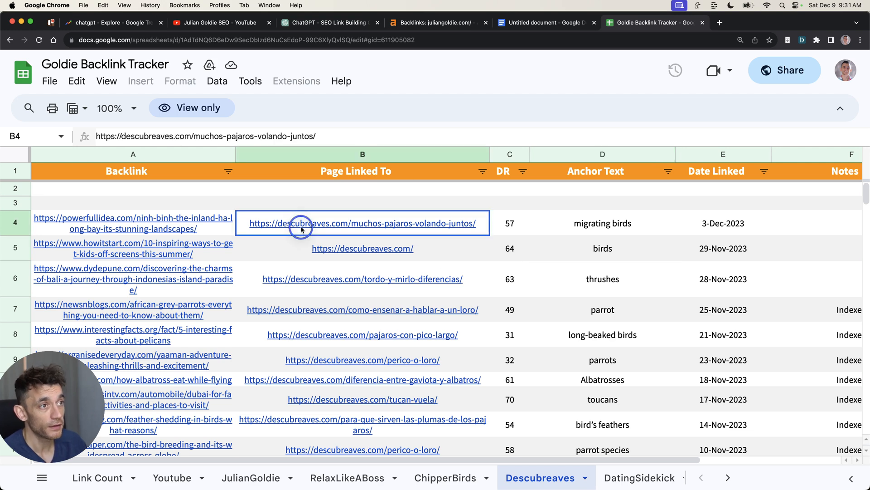
{"action": "mouse_move", "coordinate": [351, 217]}
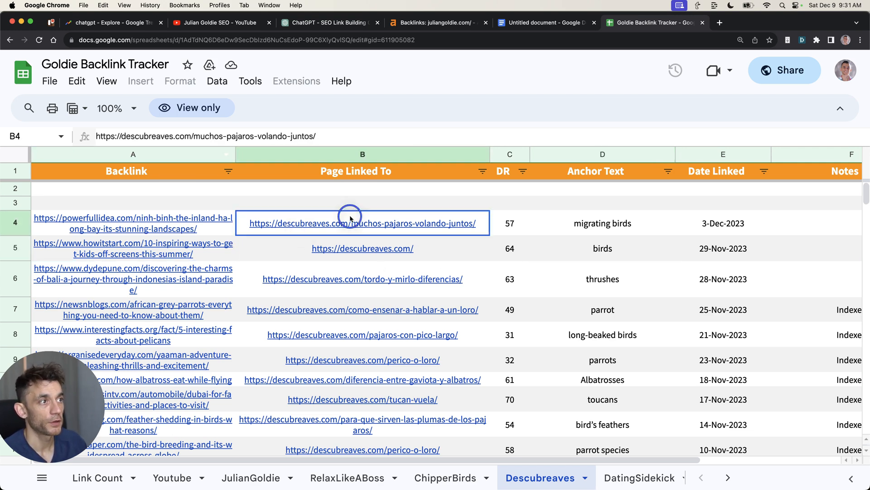
{"action": "mouse_move", "coordinate": [368, 190]}
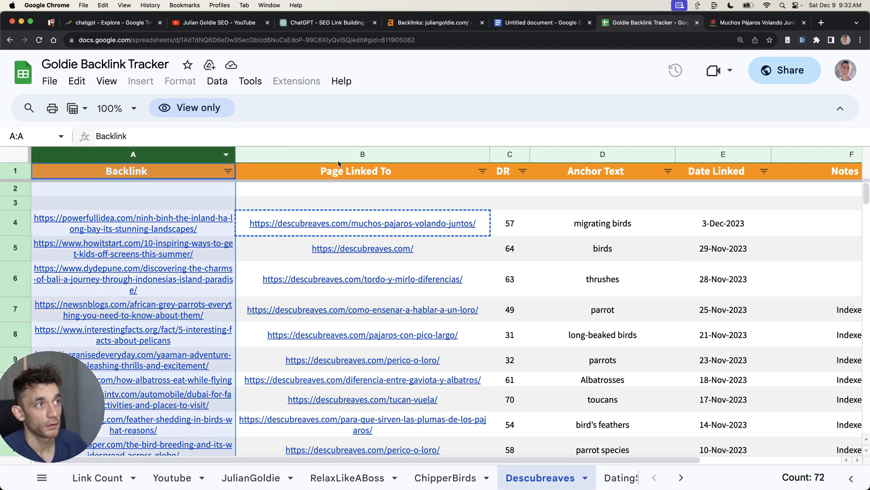
{"action": "left_click", "coordinate": [362, 155]}
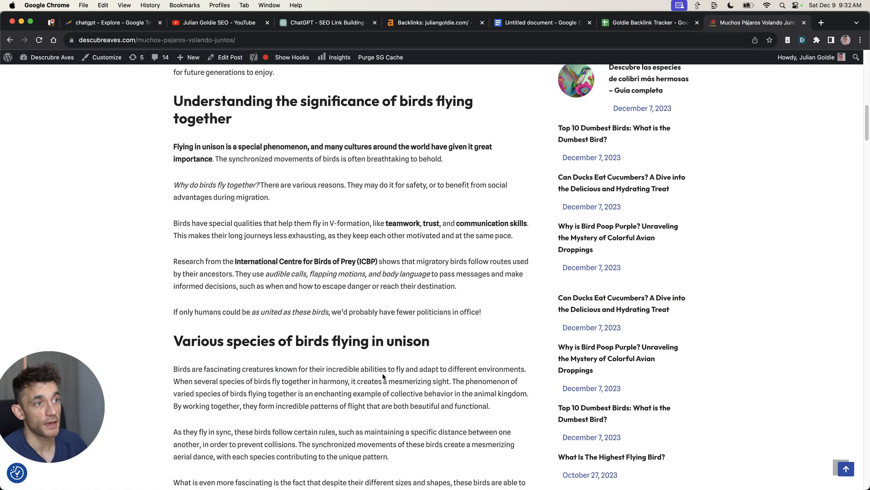
{"action": "left_click", "coordinate": [649, 23]}
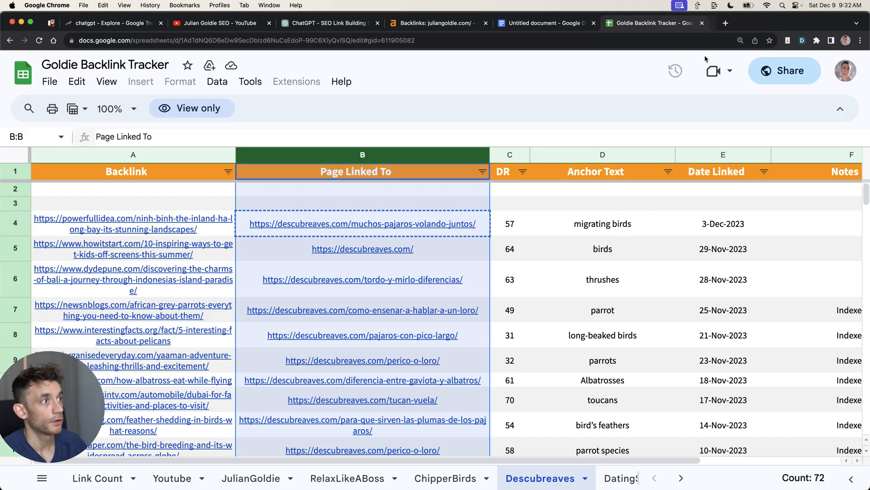
Reselect the Page Linked To column and bring up descubreaves.com's Search Console performance report
{"action": "left_click", "coordinate": [363, 203]}
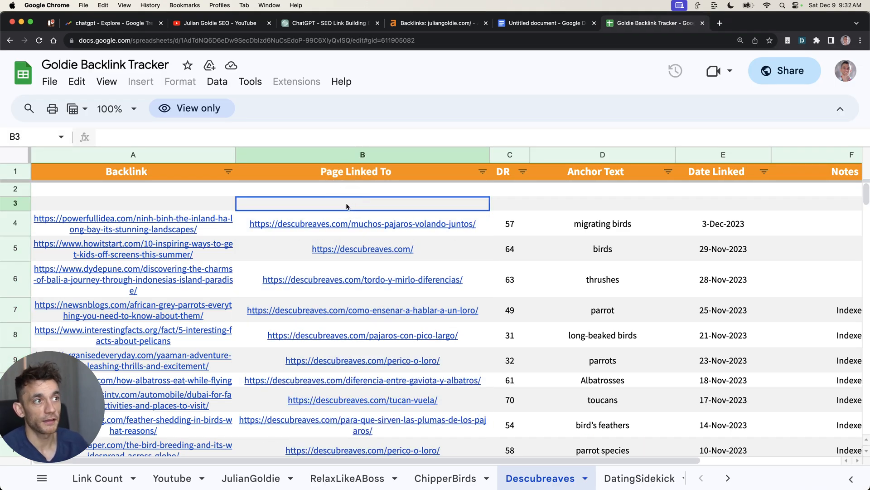
{"action": "left_click", "coordinate": [362, 155]}
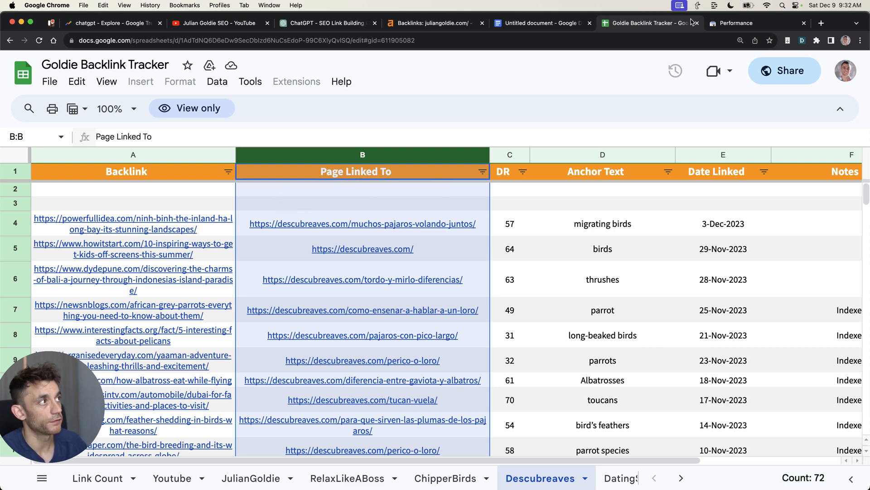
{"action": "left_click", "coordinate": [736, 23]}
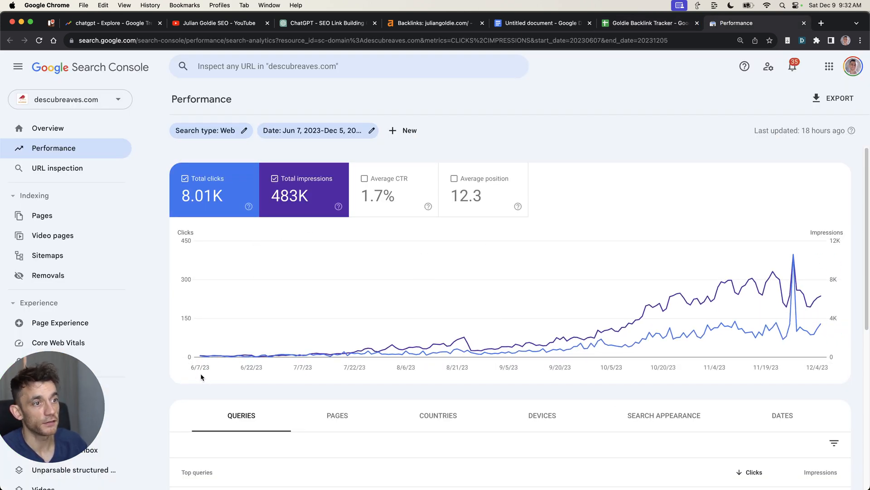
{"action": "mouse_move", "coordinate": [821, 296]}
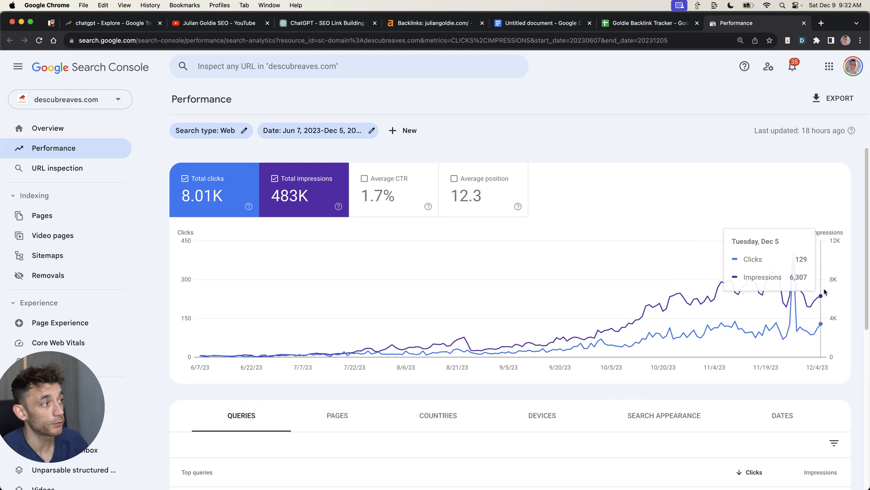
{"action": "mouse_move", "coordinate": [185, 344]}
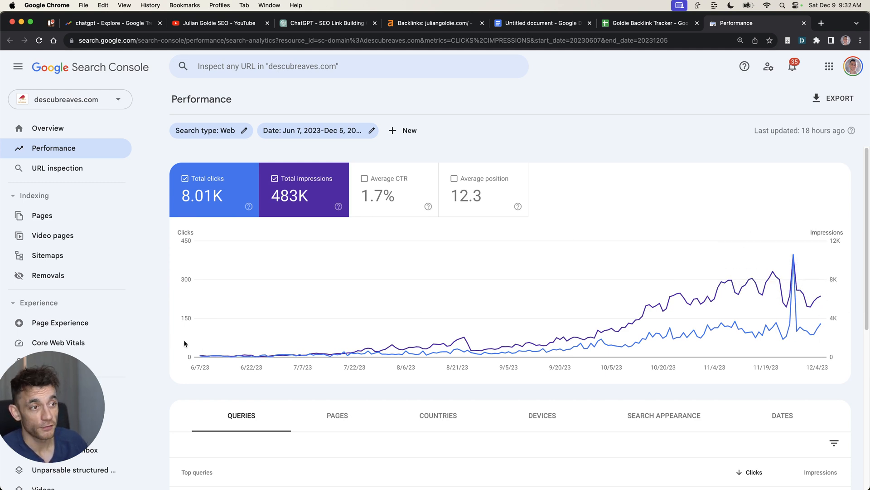
{"action": "mouse_move", "coordinate": [201, 328]}
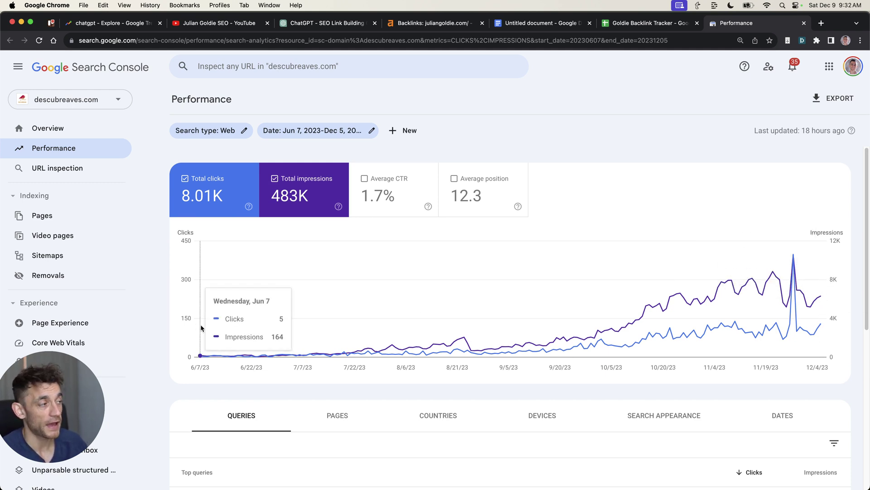
{"action": "mouse_move", "coordinate": [821, 296]}
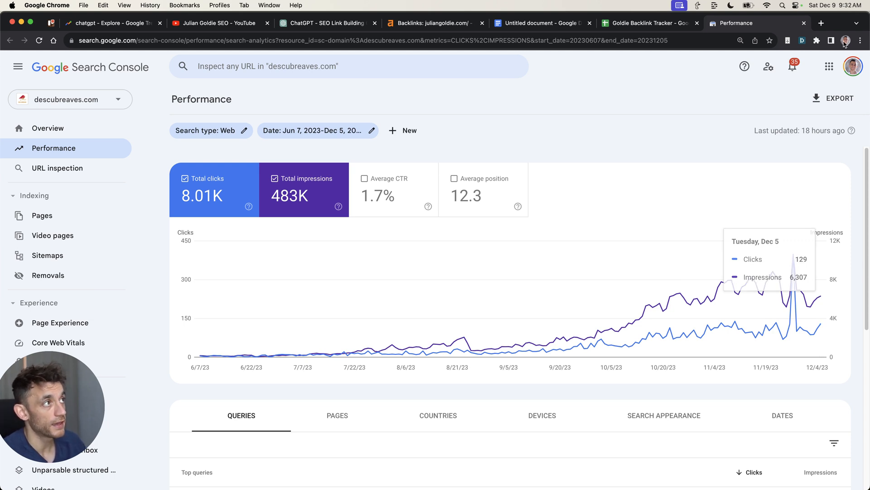
Inspect descubreaves.com's 8.01K clicks and 483K impressions chart, then return to the Goldie Backlink Tracker
{"action": "left_click", "coordinate": [650, 23]}
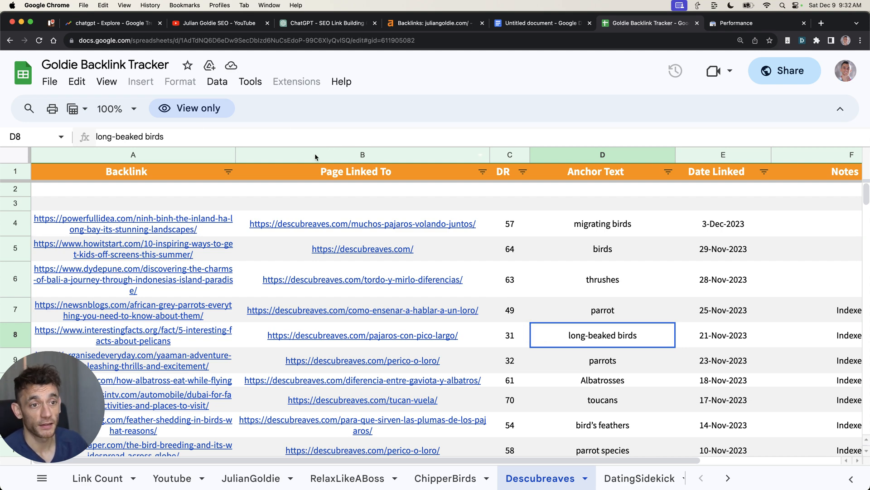
{"action": "mouse_move", "coordinate": [346, 299]}
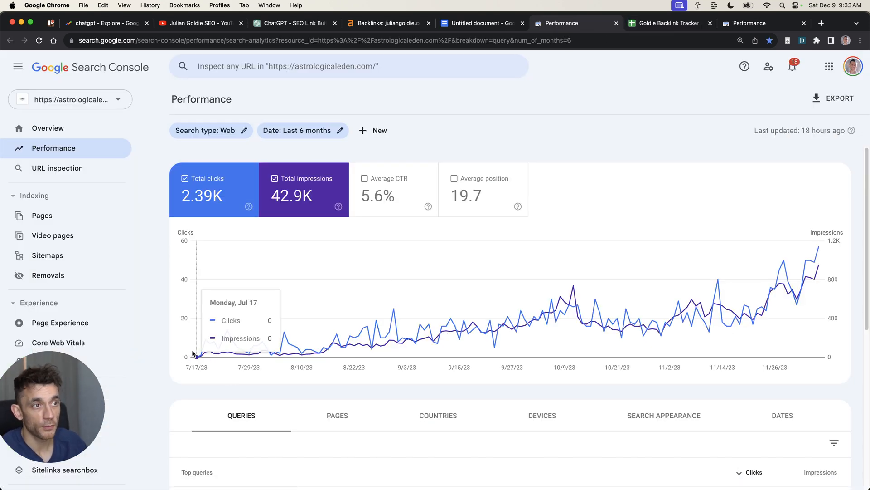
{"action": "mouse_move", "coordinate": [741, 278]}
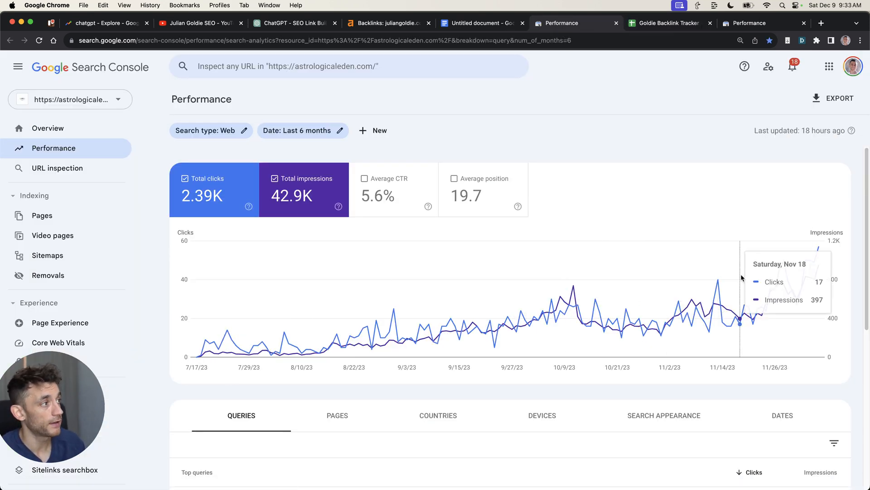
{"action": "mouse_move", "coordinate": [818, 239]}
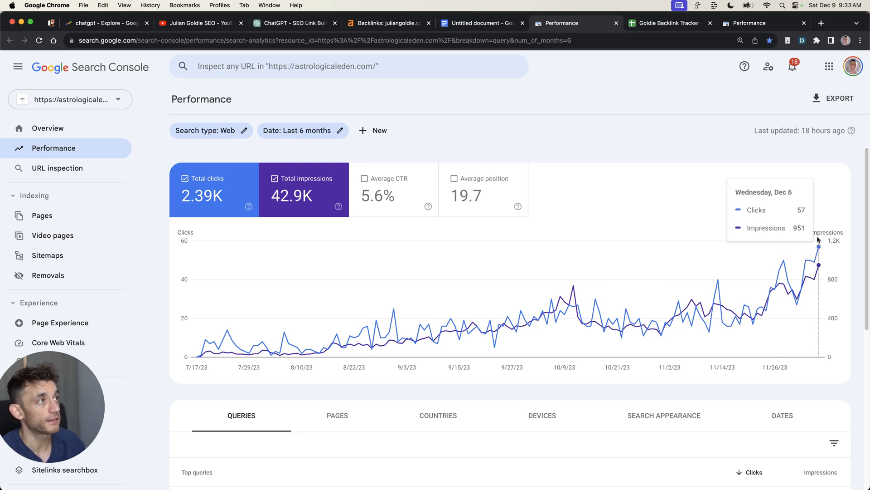
Switch via the tracker to vogelwunderland.de's 12-month report: 8.7K clicks, 326K impressions
{"action": "left_click", "coordinate": [668, 23]}
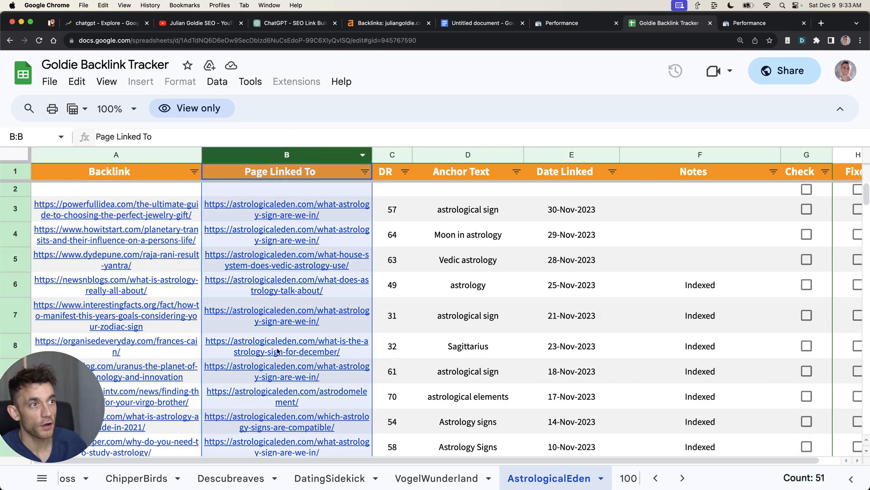
{"action": "left_click", "coordinate": [116, 155]}
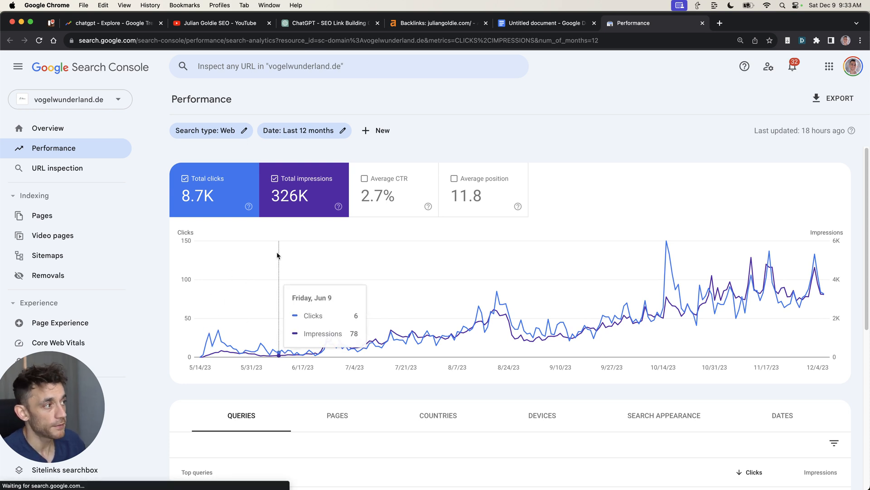
{"action": "mouse_move", "coordinate": [295, 286]}
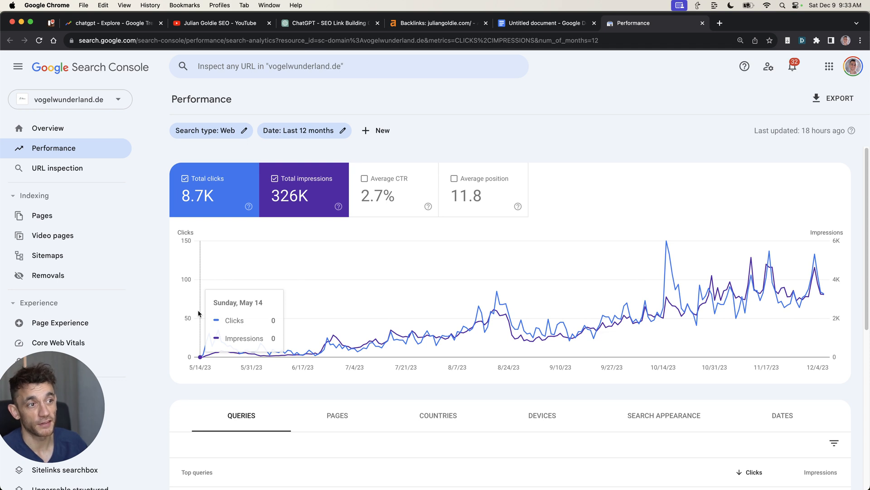
{"action": "mouse_move", "coordinate": [814, 253]}
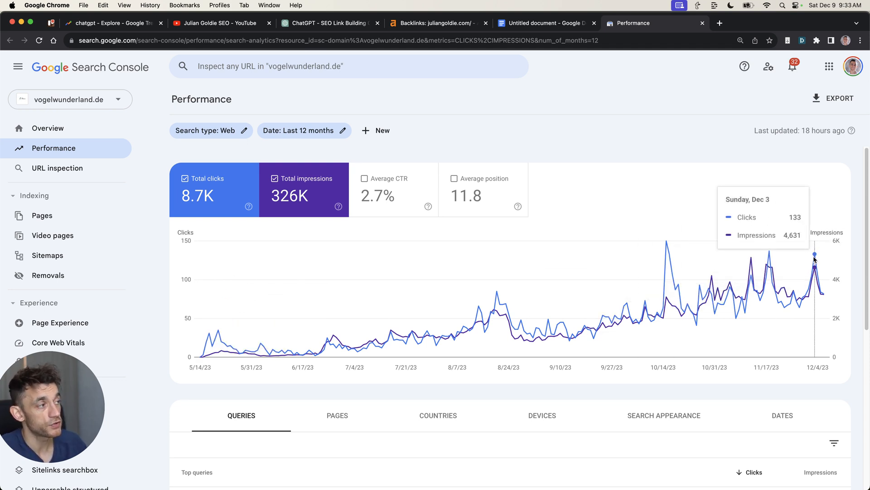
{"action": "mouse_move", "coordinate": [598, 188]}
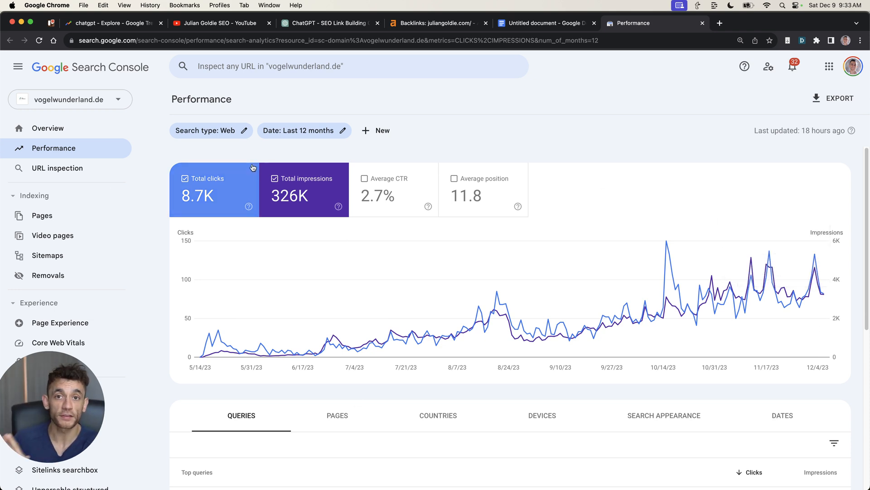
{"action": "mouse_move", "coordinate": [625, 293]}
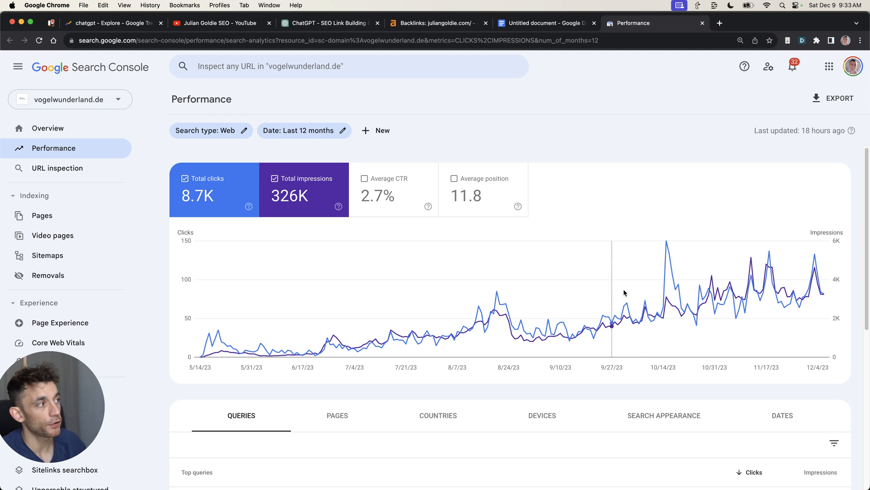
{"action": "mouse_move", "coordinate": [498, 9]}
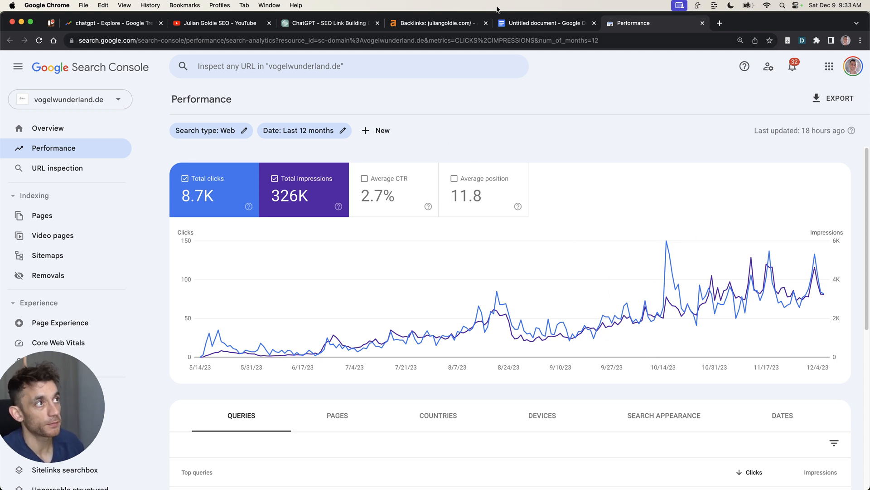
{"action": "mouse_move", "coordinate": [506, 157]}
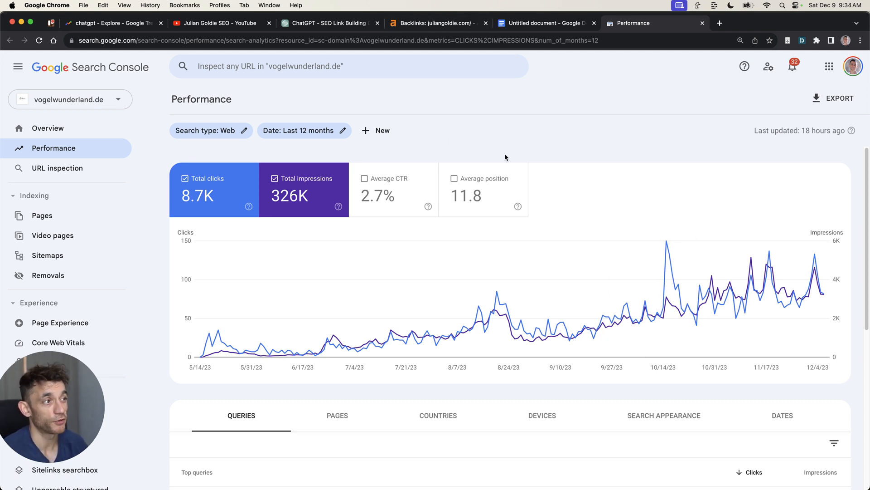
{"action": "mouse_move", "coordinate": [548, 15]}
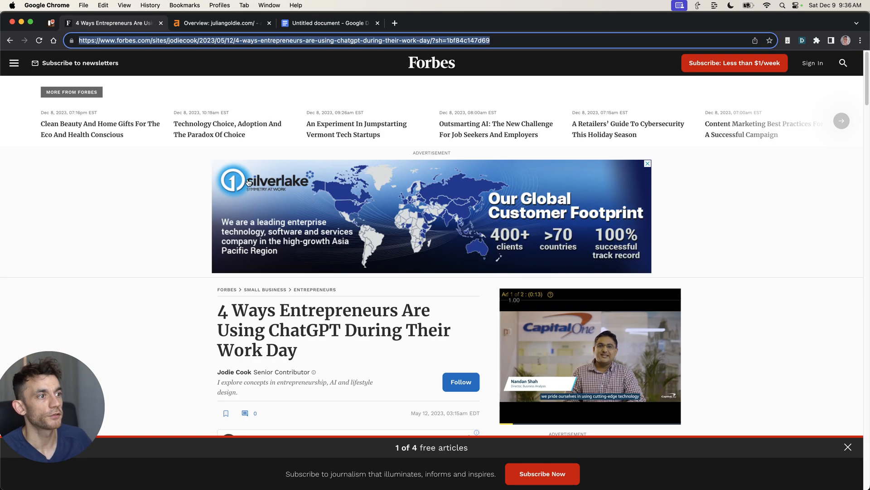
Scroll the Forbes article, view the Ahrefs site overview, then return to the doc's PROCESS section
{"action": "scroll", "scroll_direction": "down", "scroll_amount": 3}
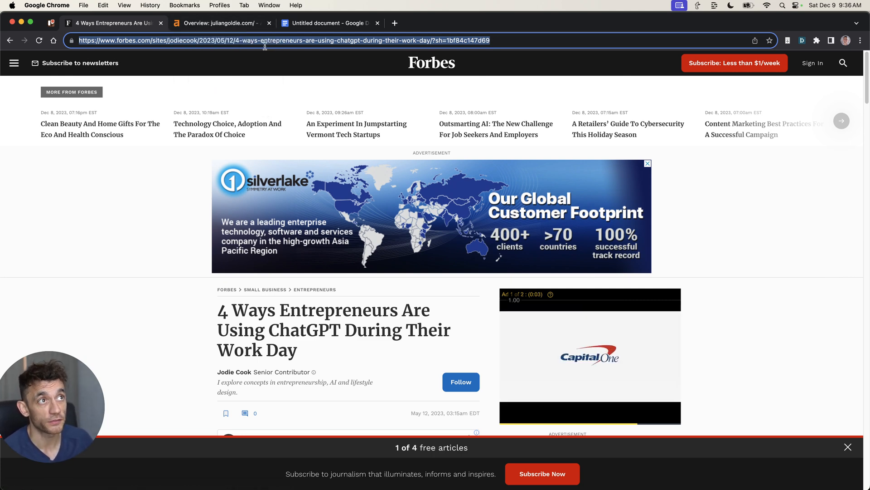
{"action": "left_click", "coordinate": [219, 23]}
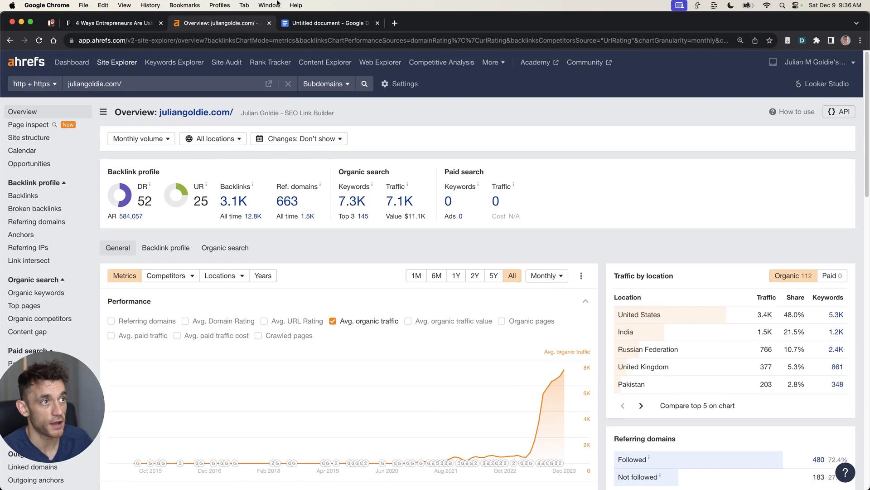
{"action": "left_click", "coordinate": [331, 23]}
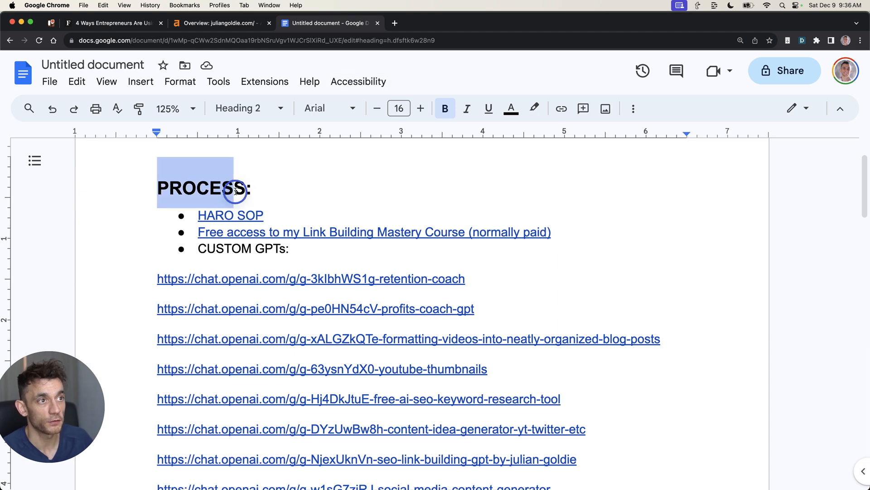
Open and close a blank tab, then scroll through the doc's custom GPT links
{"action": "left_click", "coordinate": [395, 23]}
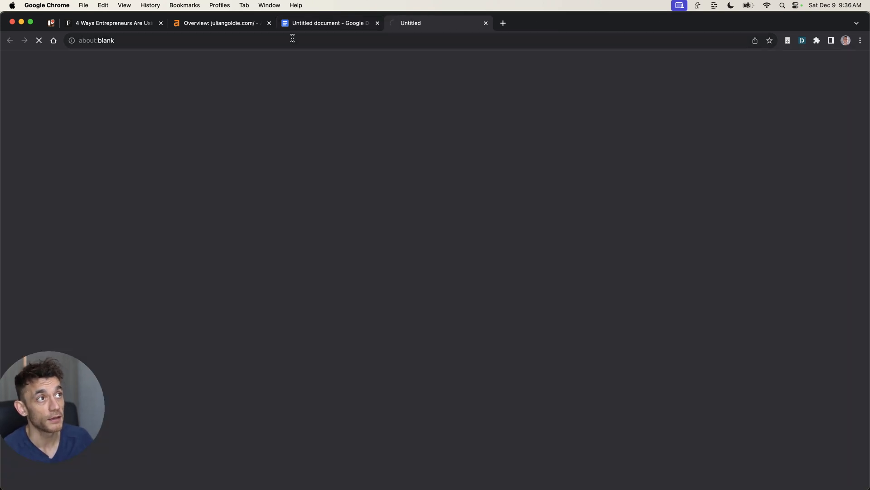
{"action": "left_click", "coordinate": [438, 23]}
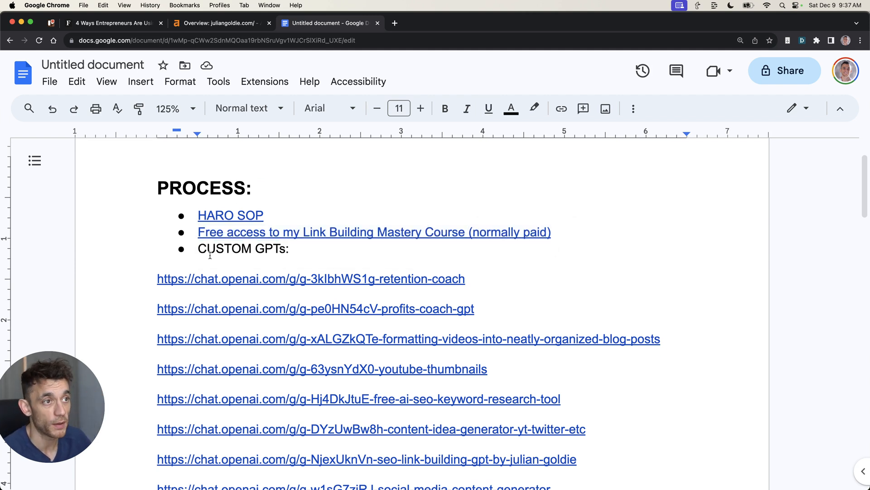
{"action": "scroll", "scroll_direction": "down", "scroll_amount": 3}
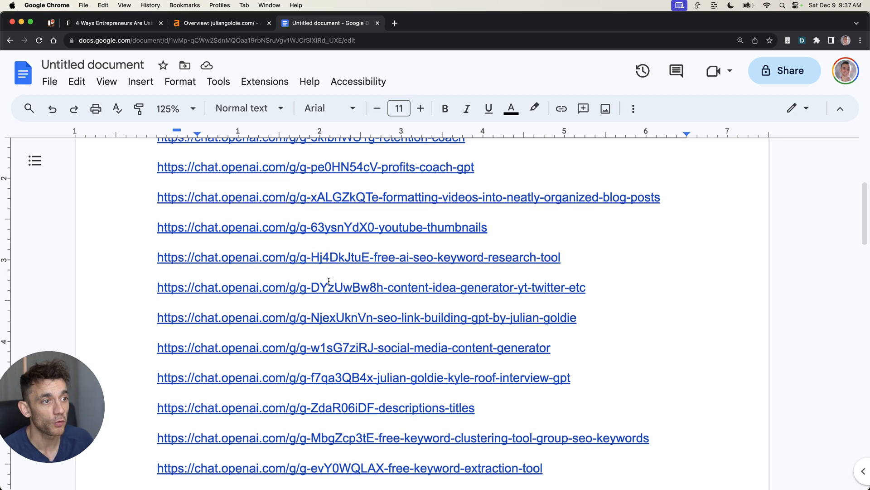
{"action": "scroll", "scroll_direction": "down", "scroll_amount": 3}
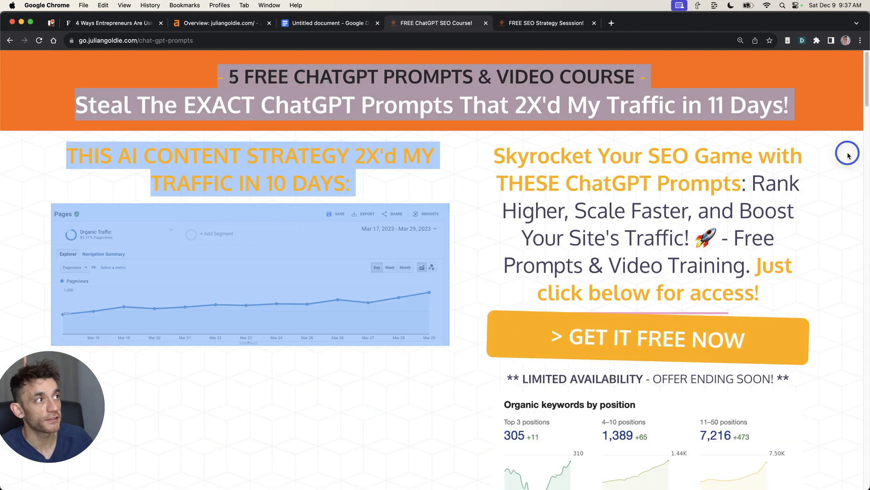
Save the 'FREE HARO SOP + Link Building Course + Custom GPTs' lesson, then add and save its body
{"action": "scroll", "scroll_direction": "down", "scroll_amount": 3}
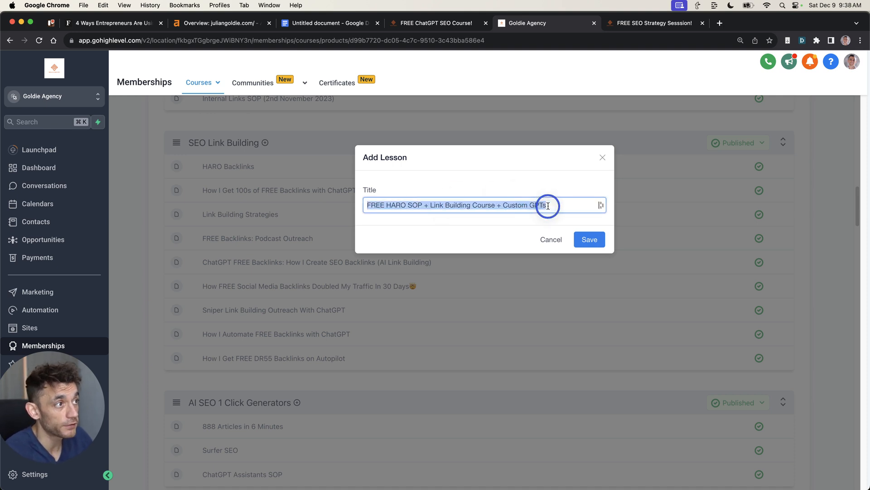
{"action": "left_click", "coordinate": [589, 239]}
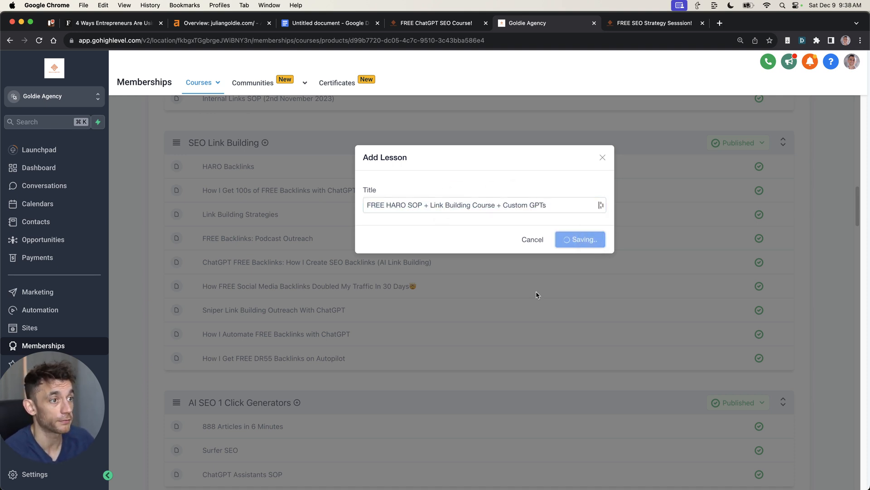
{"action": "left_click", "coordinate": [580, 240]}
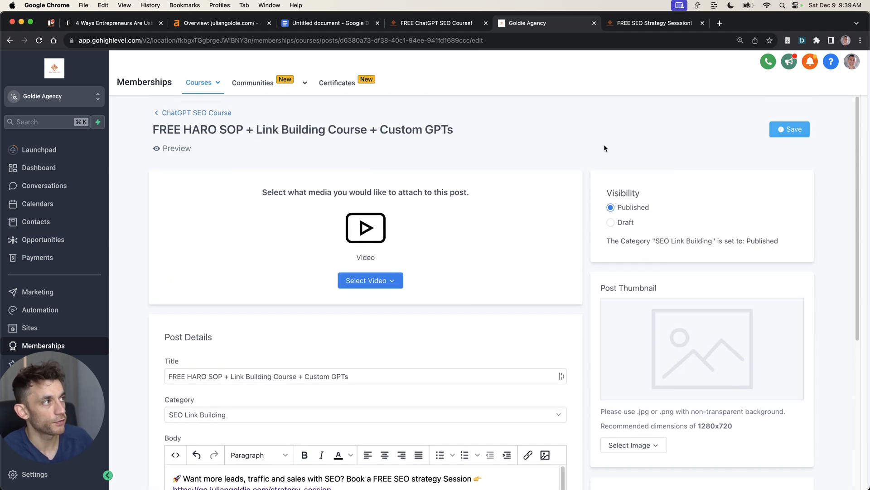
{"action": "left_click", "coordinate": [790, 129]}
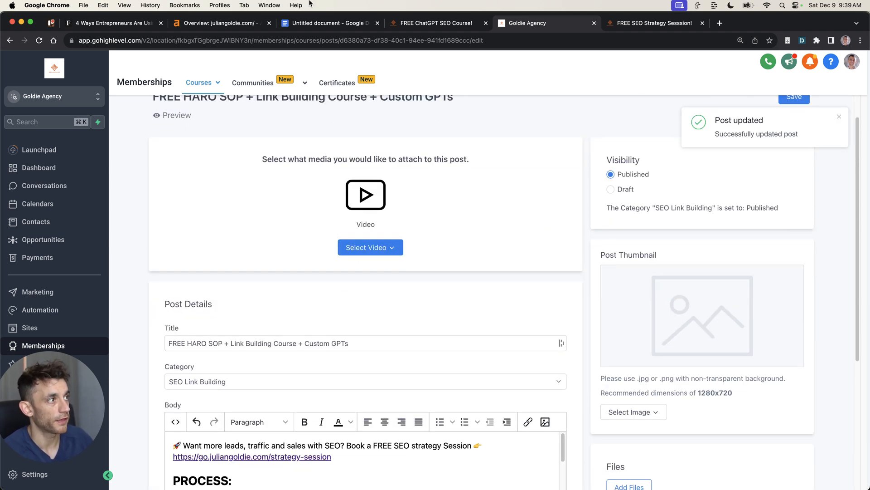
{"action": "left_click", "coordinate": [650, 23]}
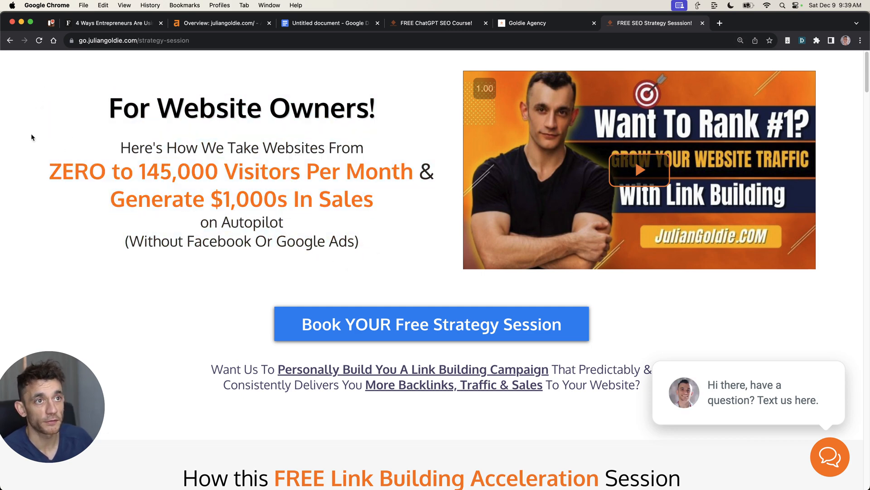
{"action": "left_click_drag", "start_coordinate": [120, 148], "coordinate": [373, 203]}
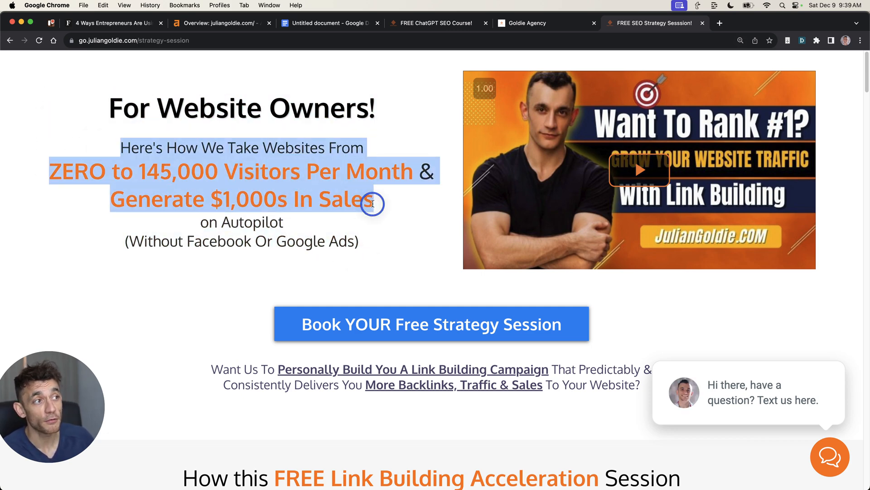
{"action": "left_click", "coordinate": [393, 243]}
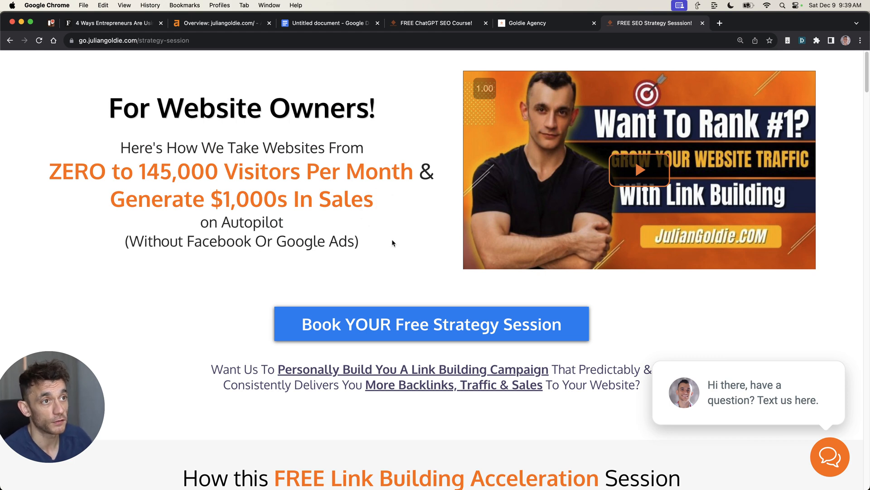
{"action": "mouse_move", "coordinate": [363, 259]}
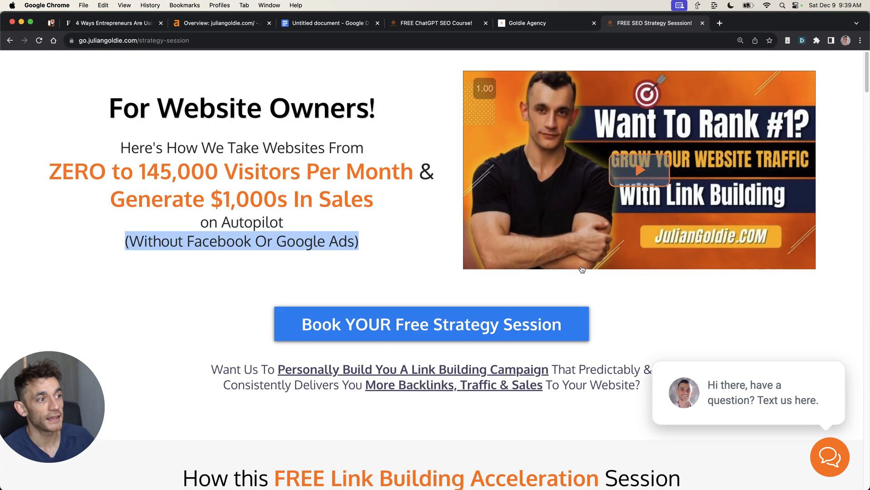
{"action": "scroll", "scroll_direction": "down", "scroll_amount": 3}
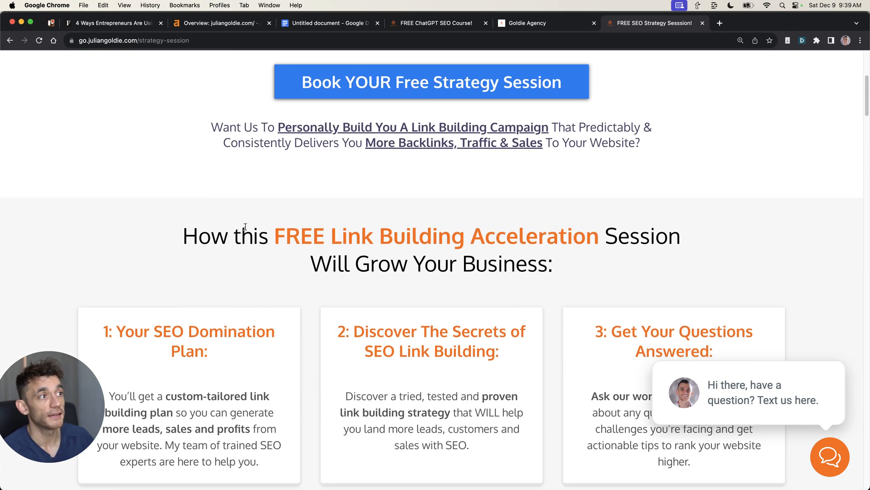
{"action": "scroll", "scroll_direction": "down", "scroll_amount": 3}
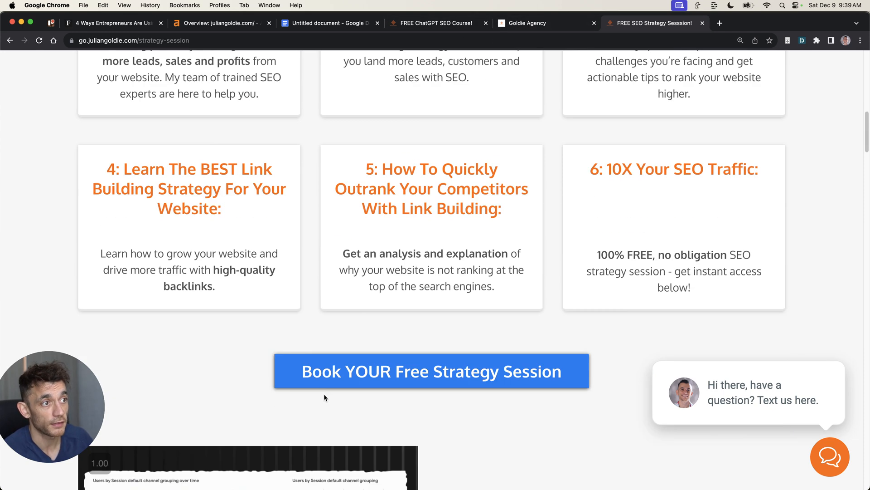
{"action": "scroll", "scroll_direction": "up", "scroll_amount": 3}
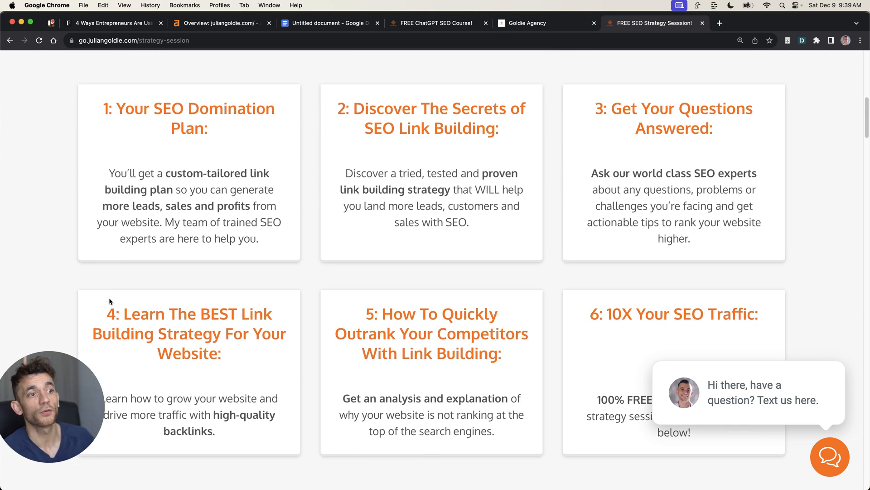